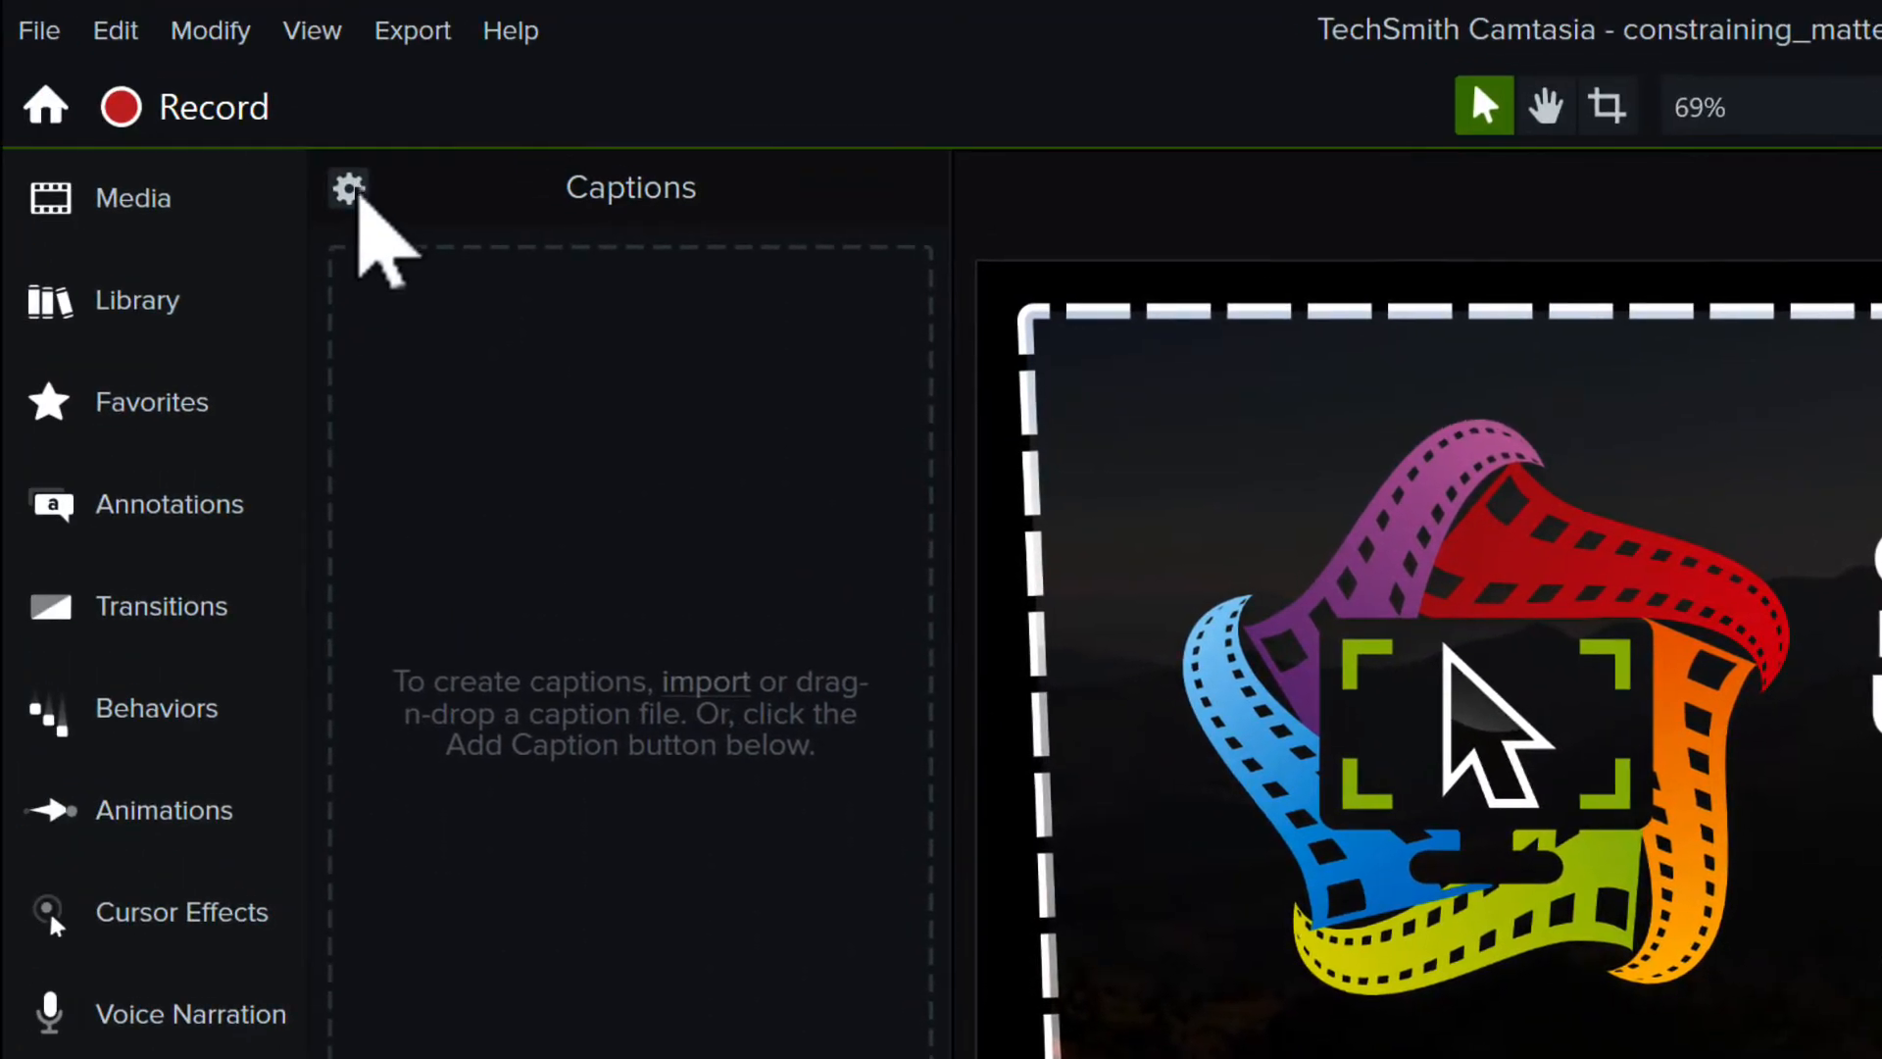
Generate captions from the narration audio with Speech-to-Text in the Captions panel.
click(347, 188)
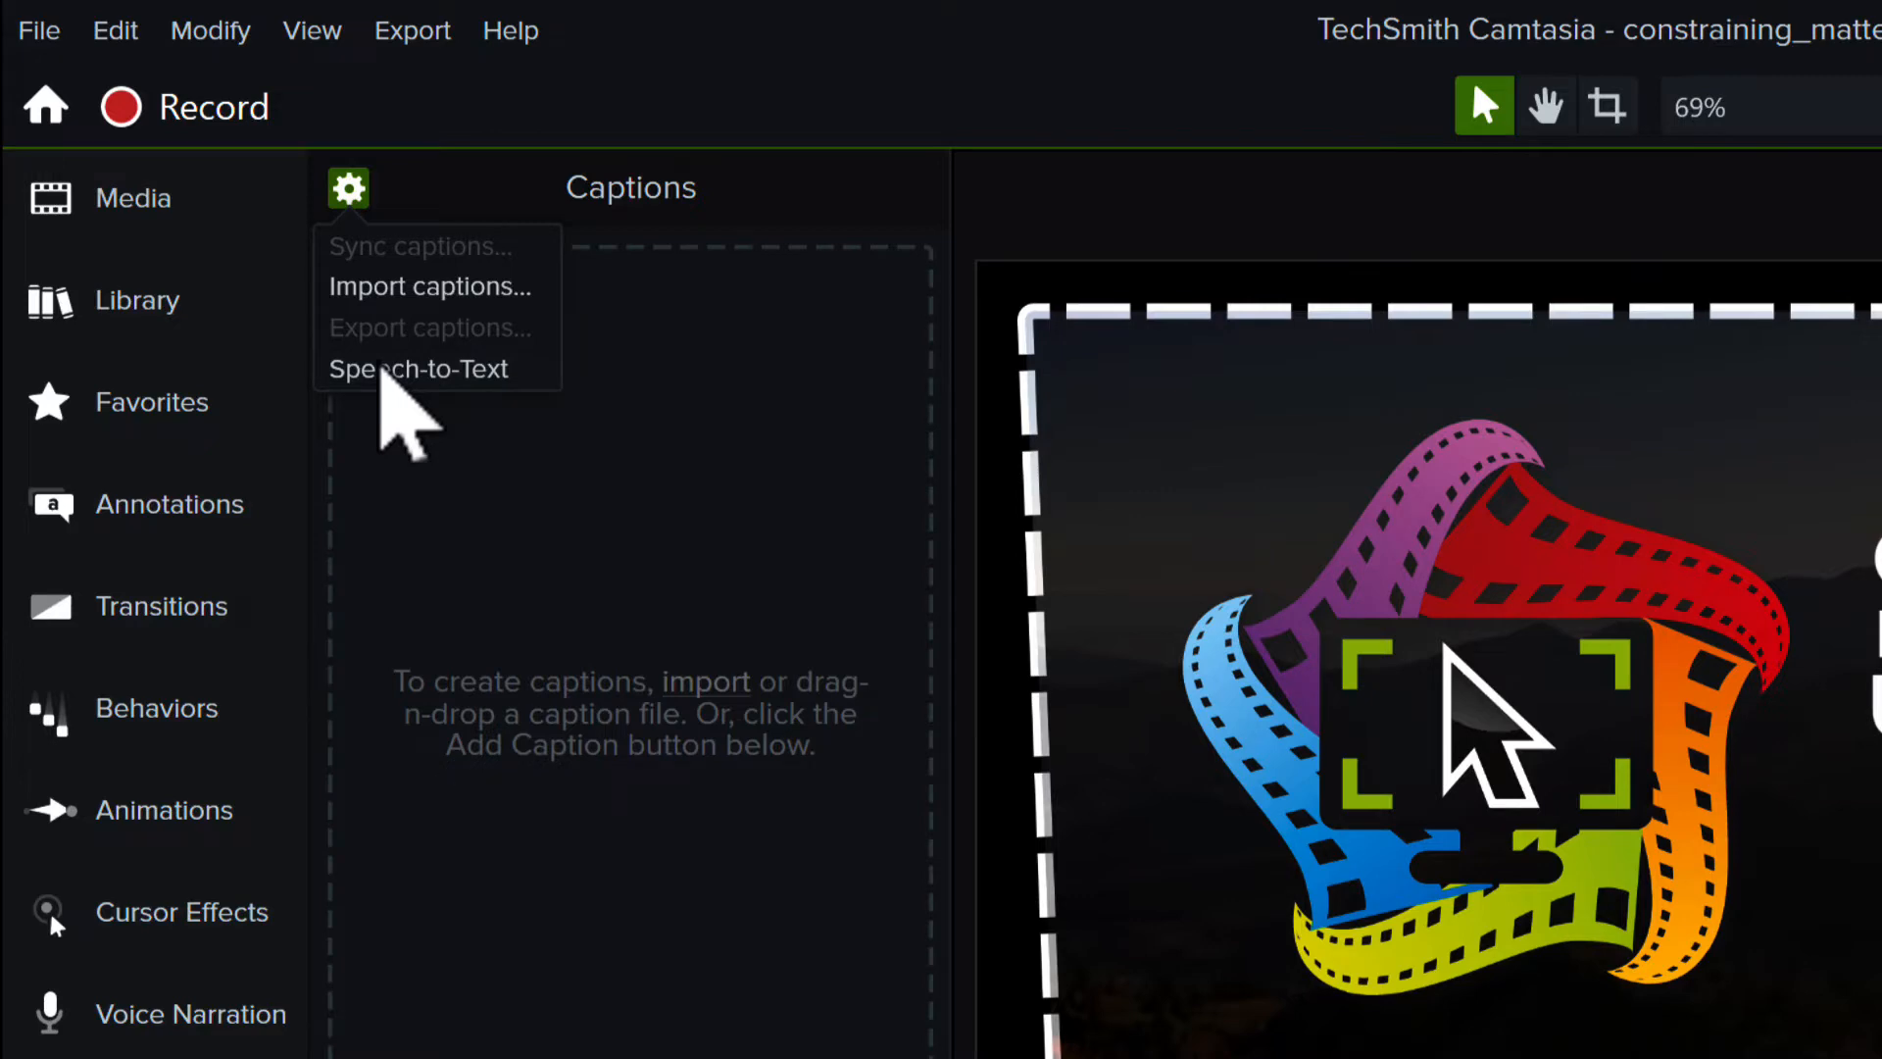
click(417, 369)
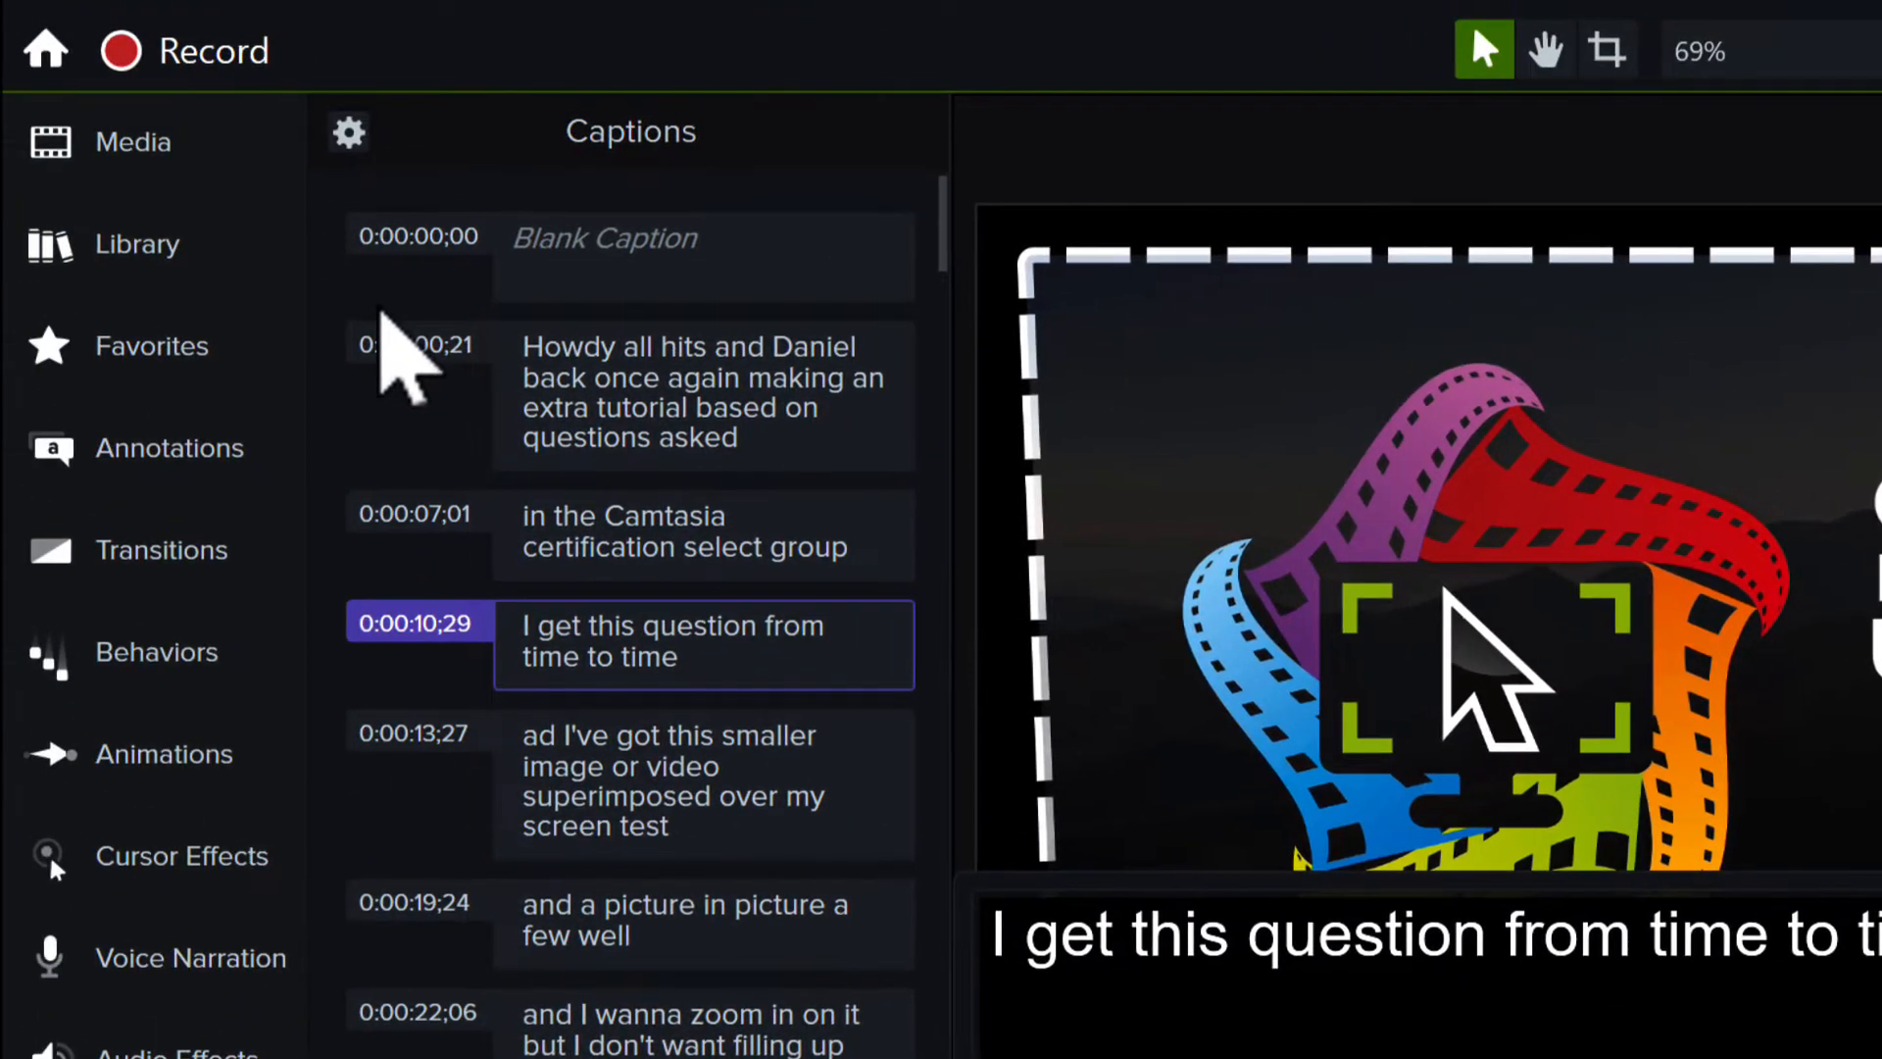
mouse_move(912, 660)
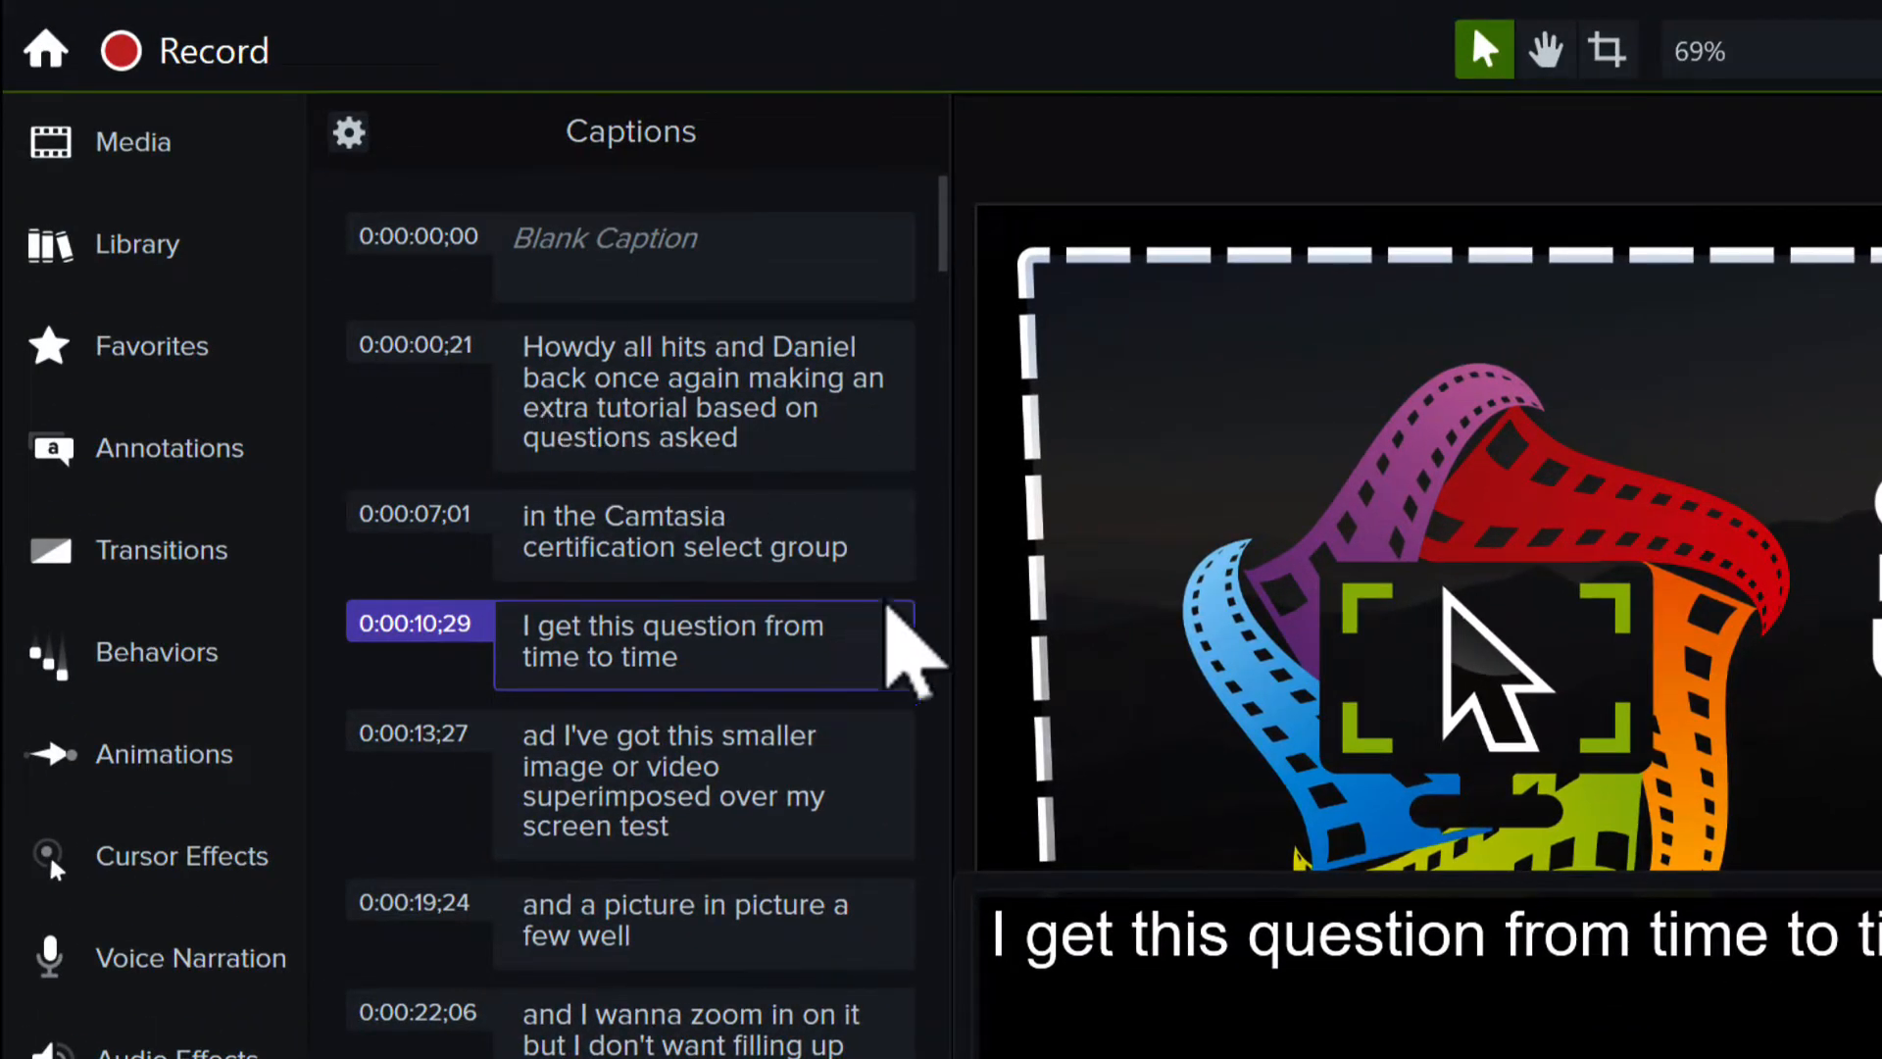
mouse_move(913, 996)
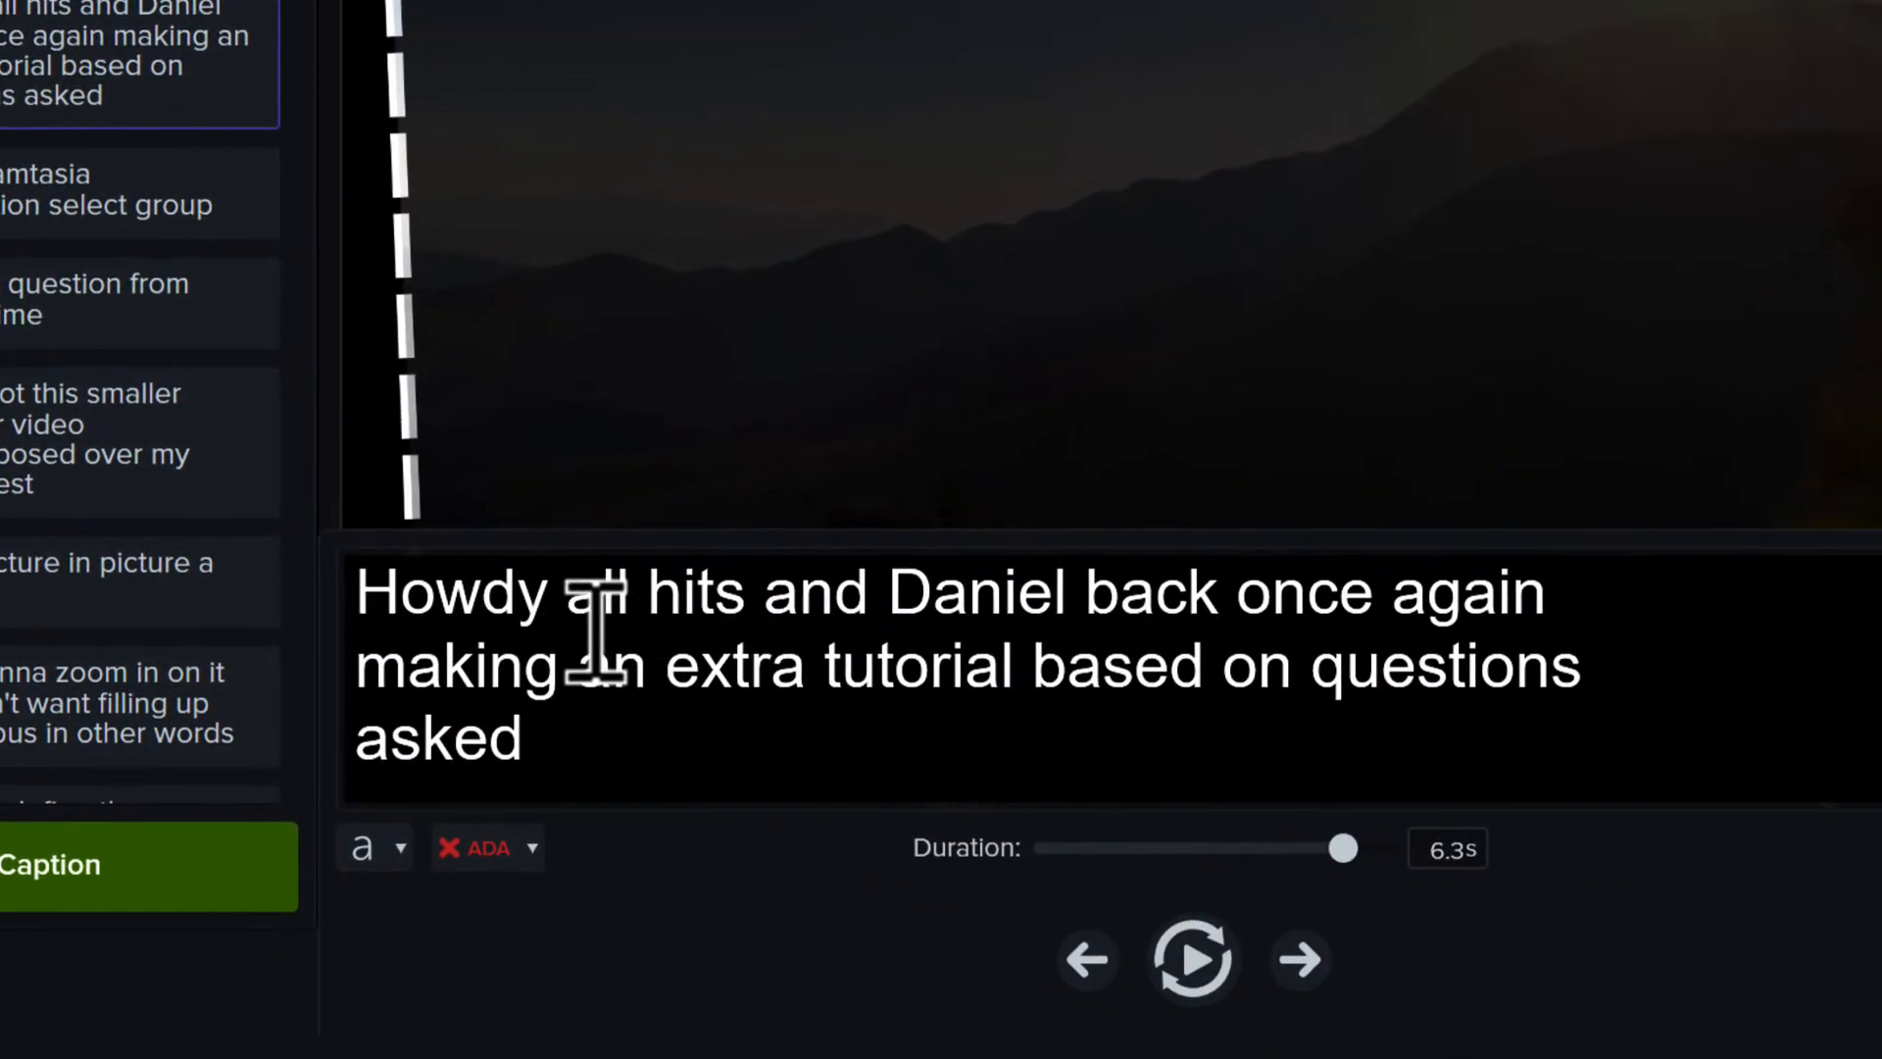
Replace the misheard 'Howdy all hits' in the first caption with 'Howdy y'all, it's'.
double_click(690, 593)
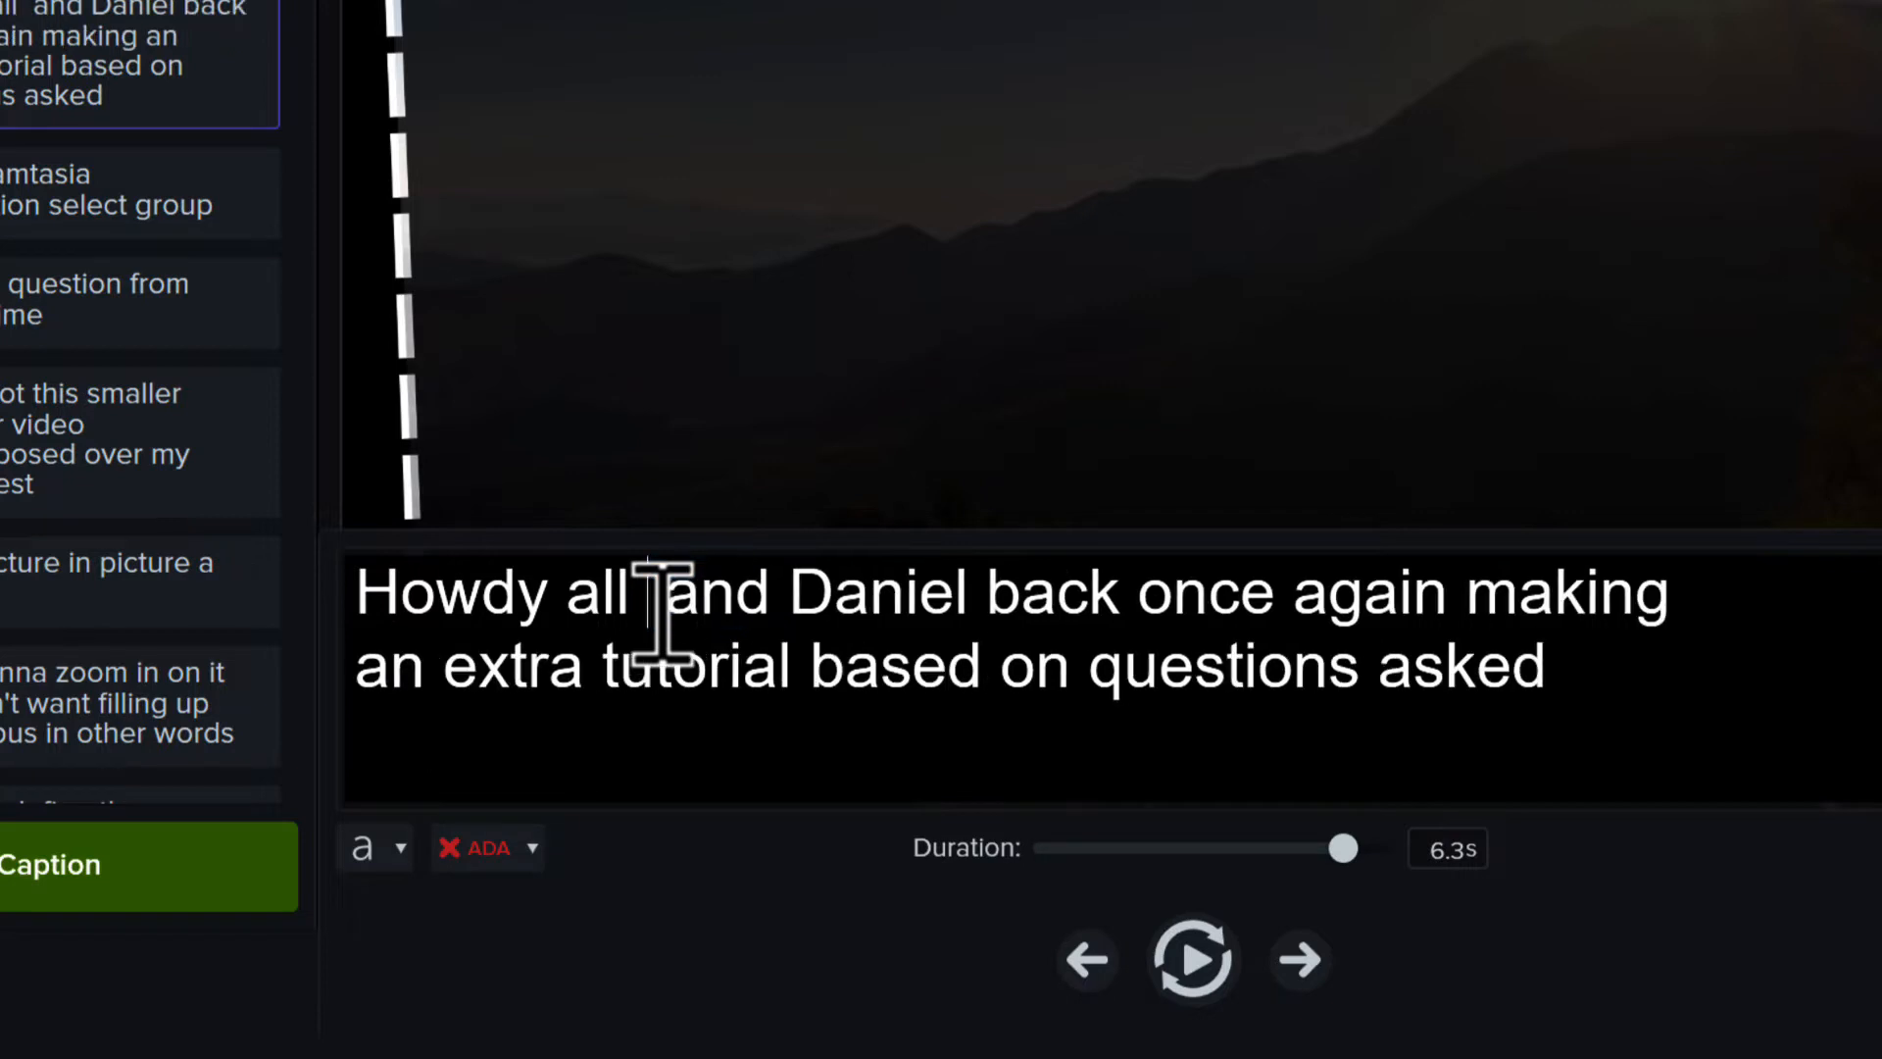
text(y)
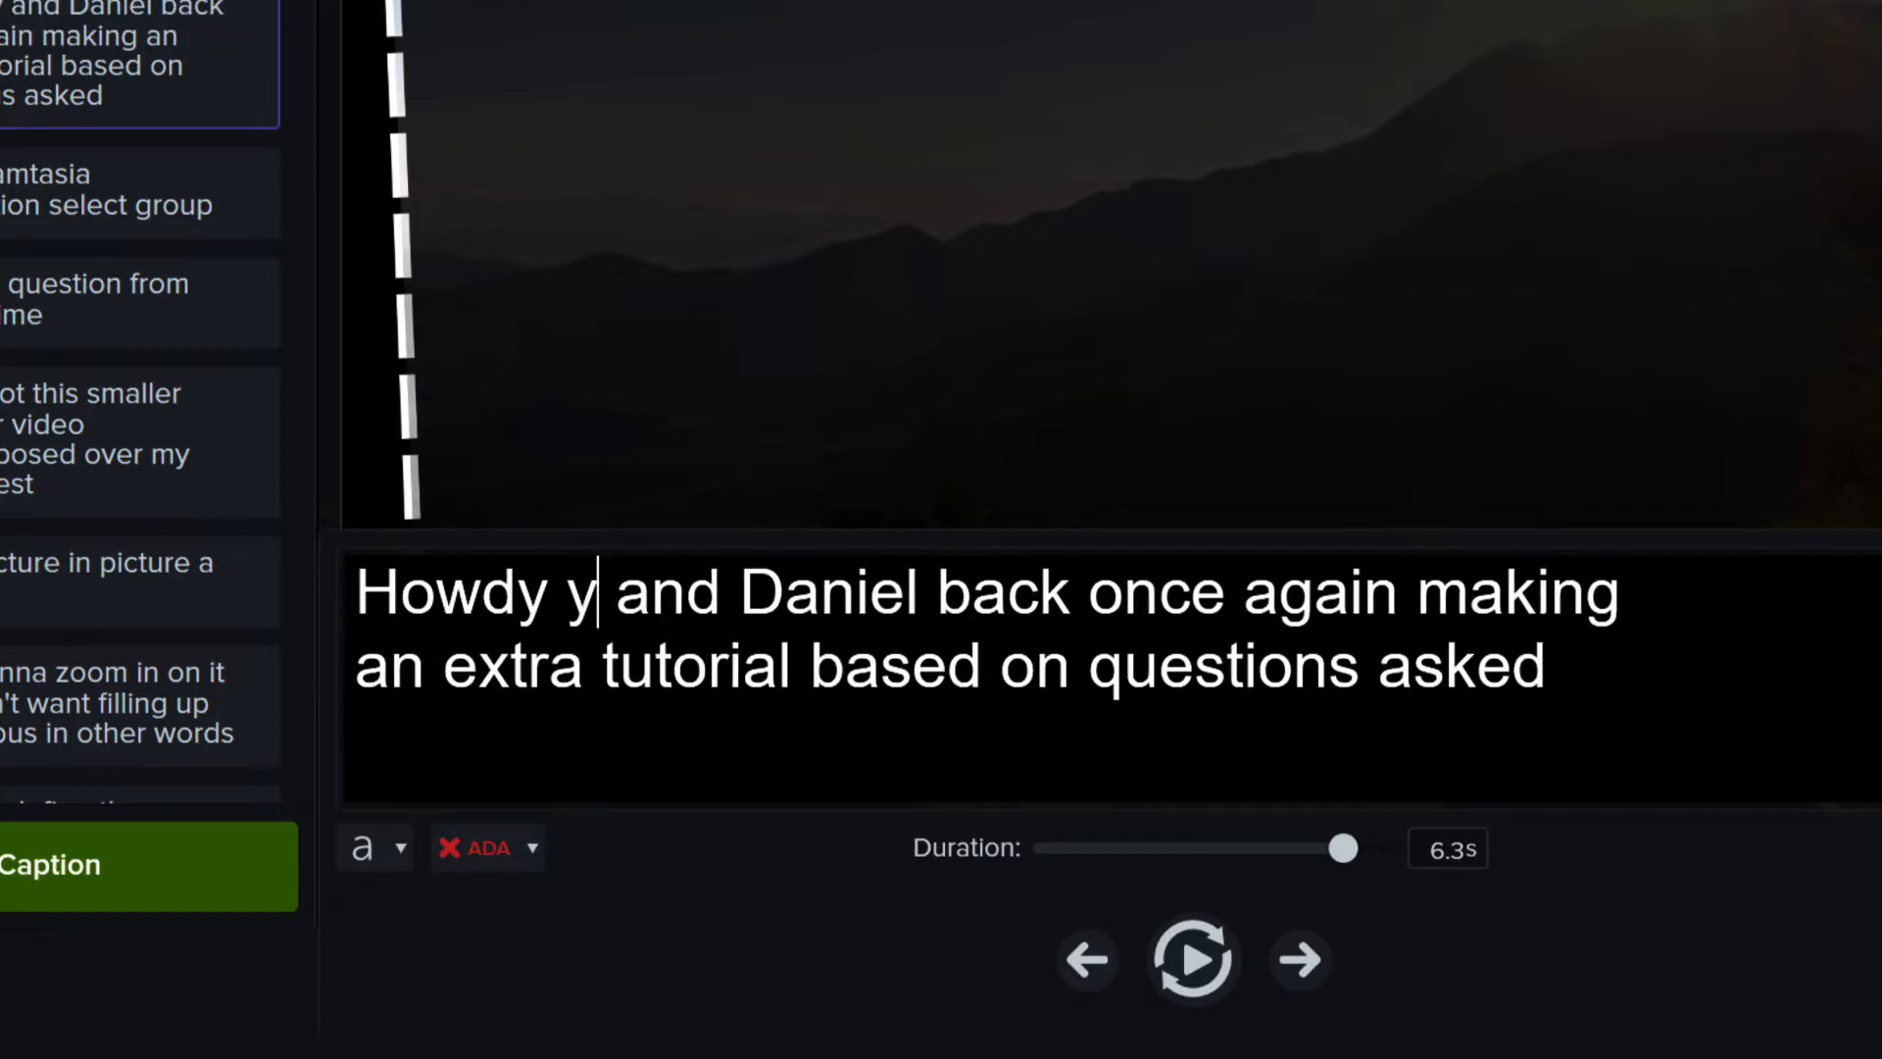
text('all,)
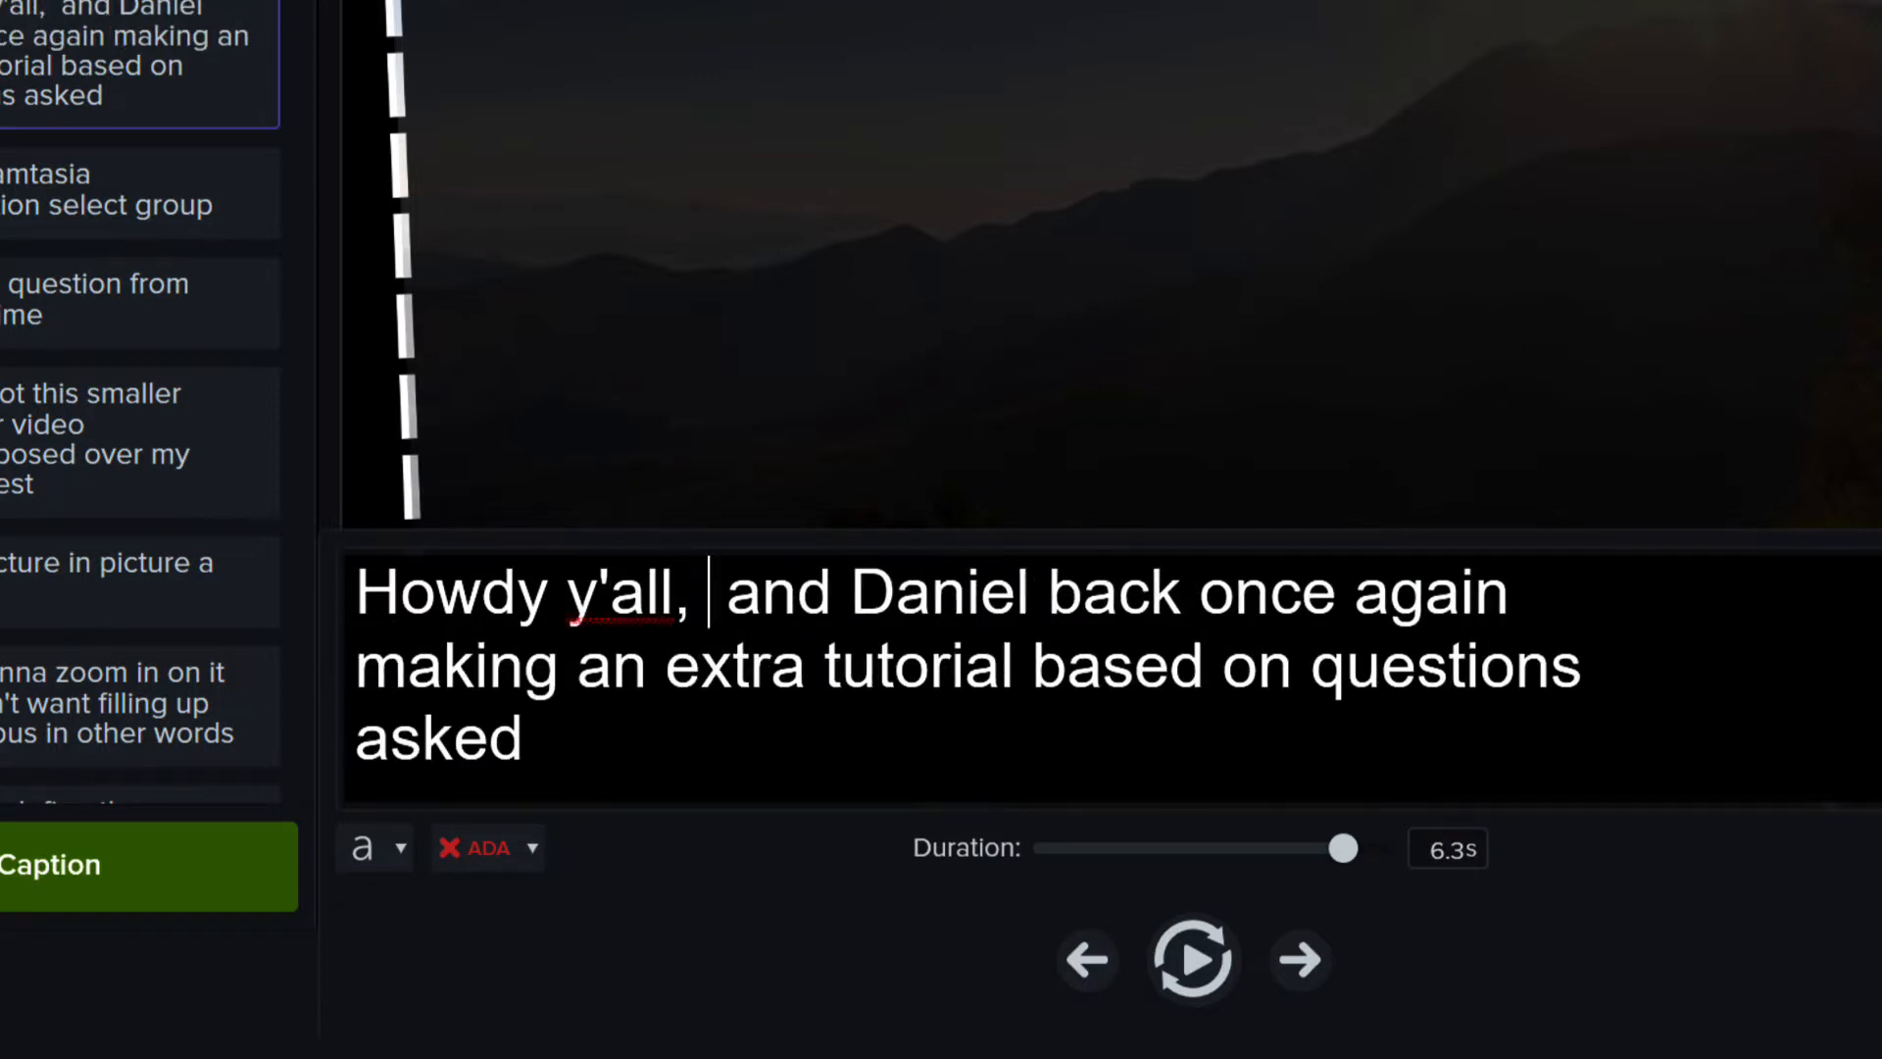
text(it's)
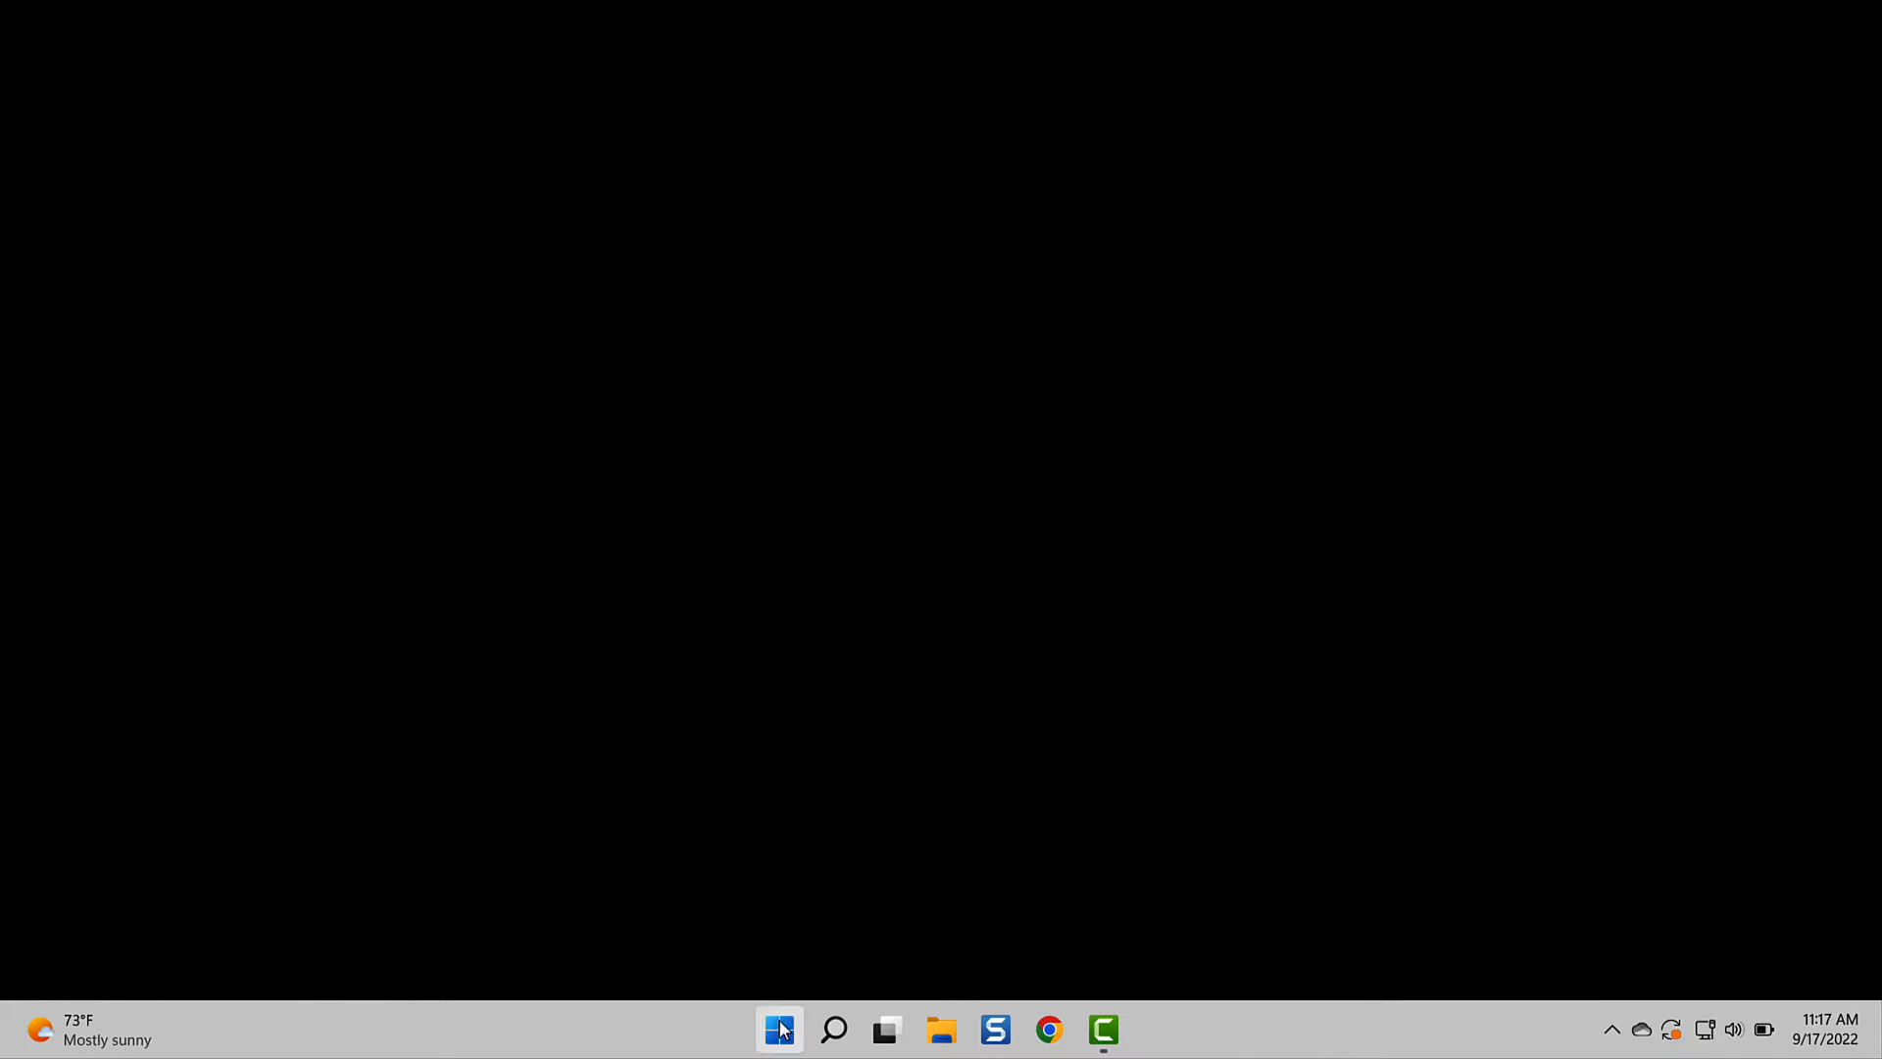
Search the Start menu for 'speech Recognition' and open its Control Panel page.
click(779, 1030)
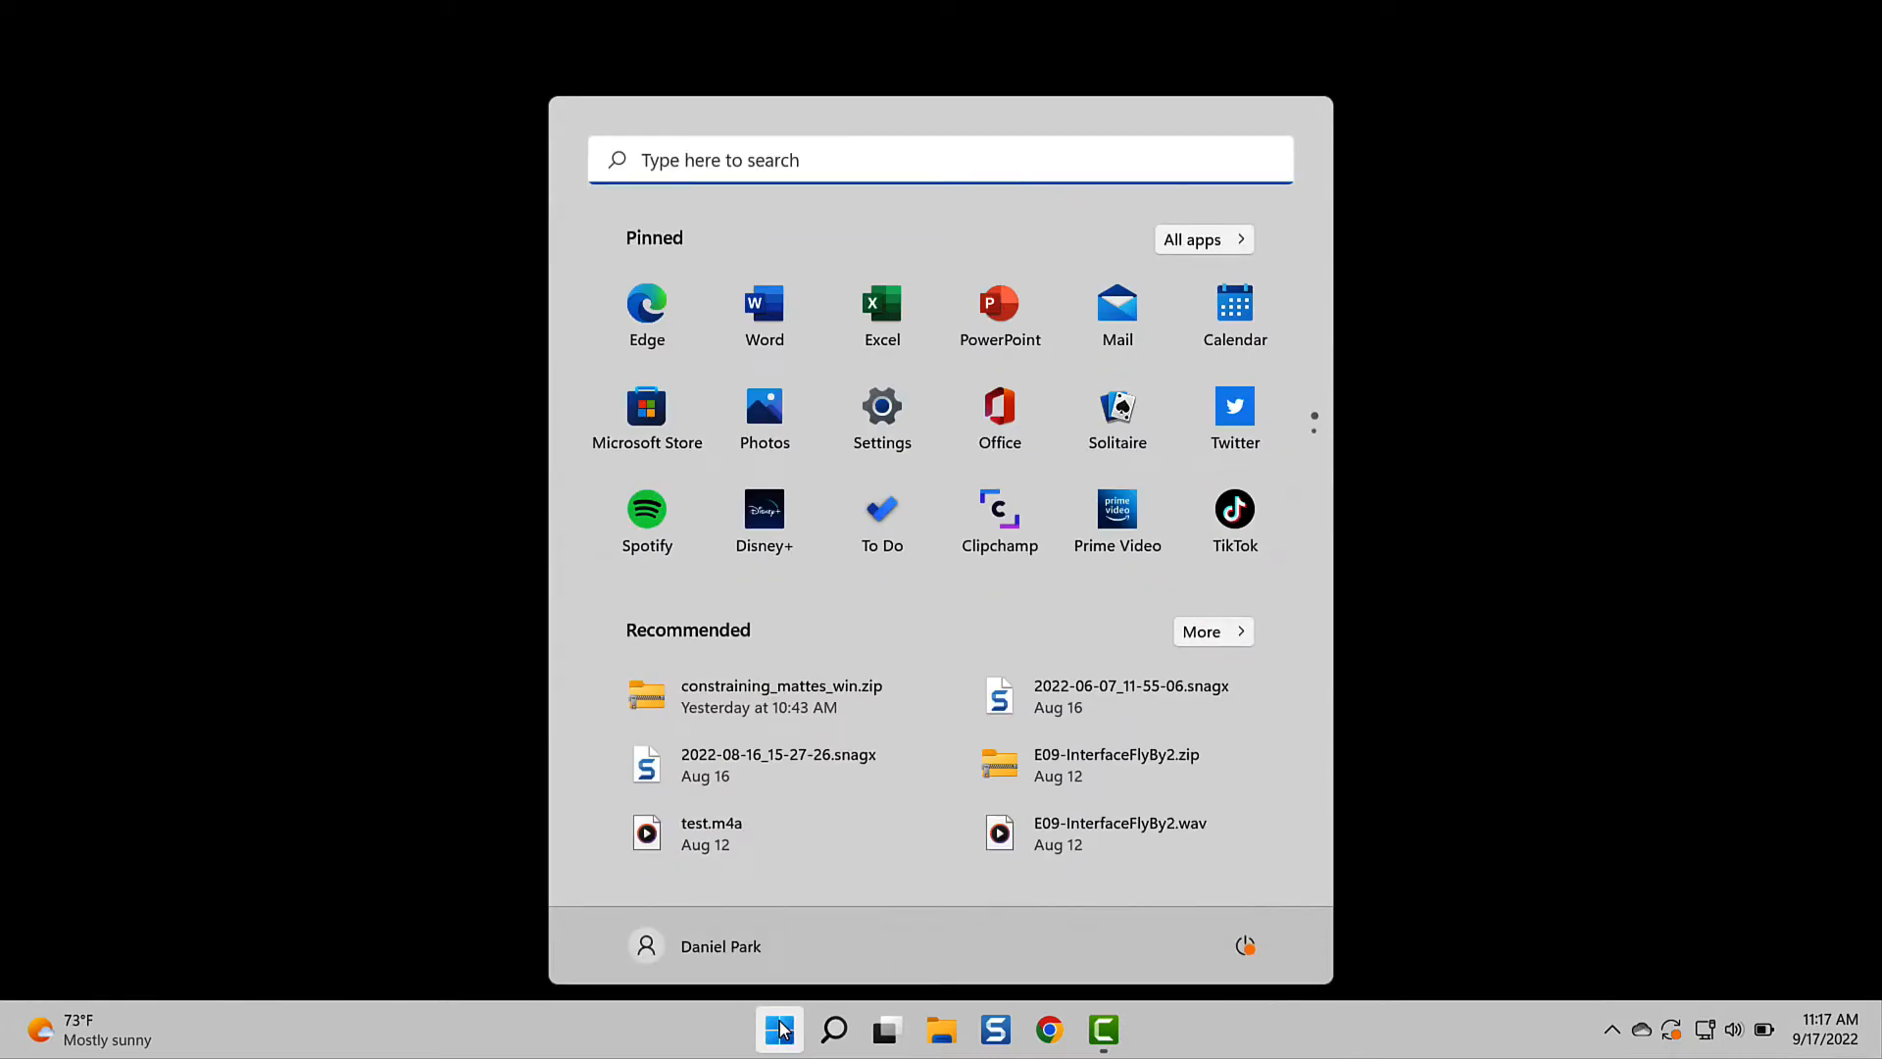
text(speech Recognition)
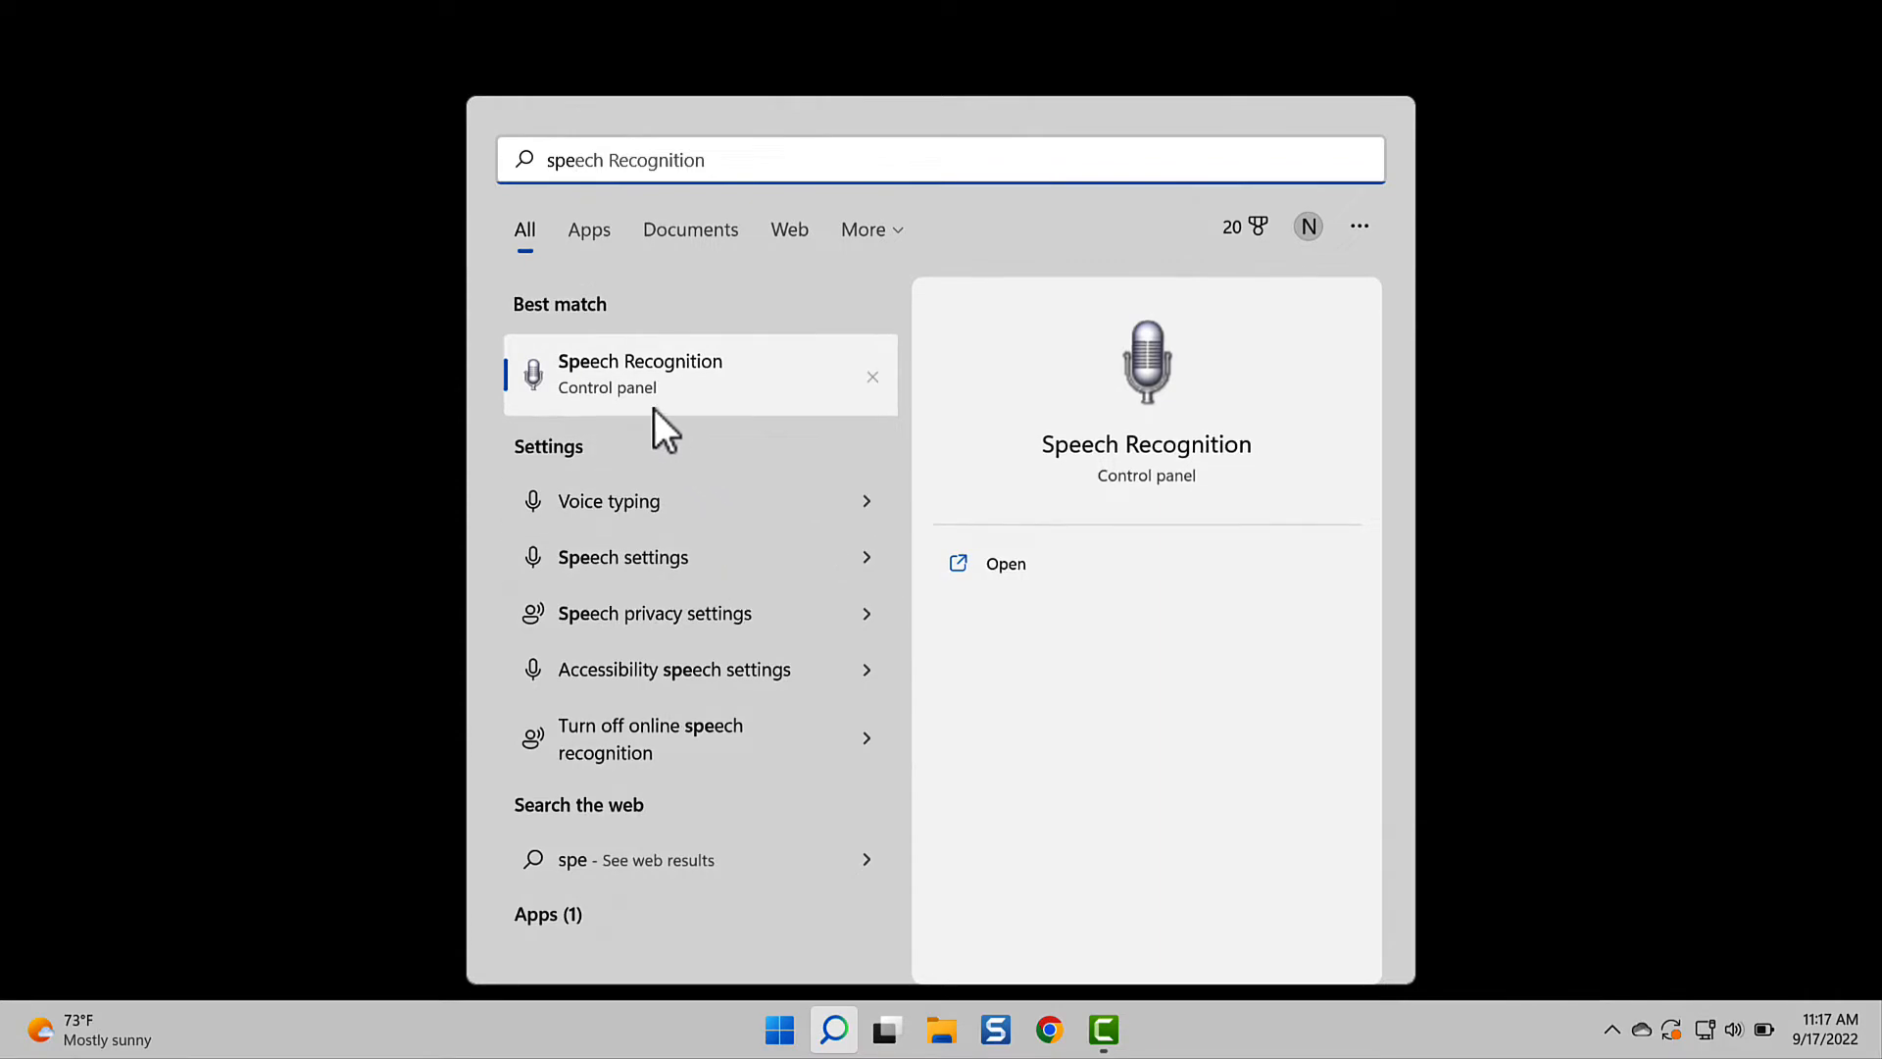
click(640, 374)
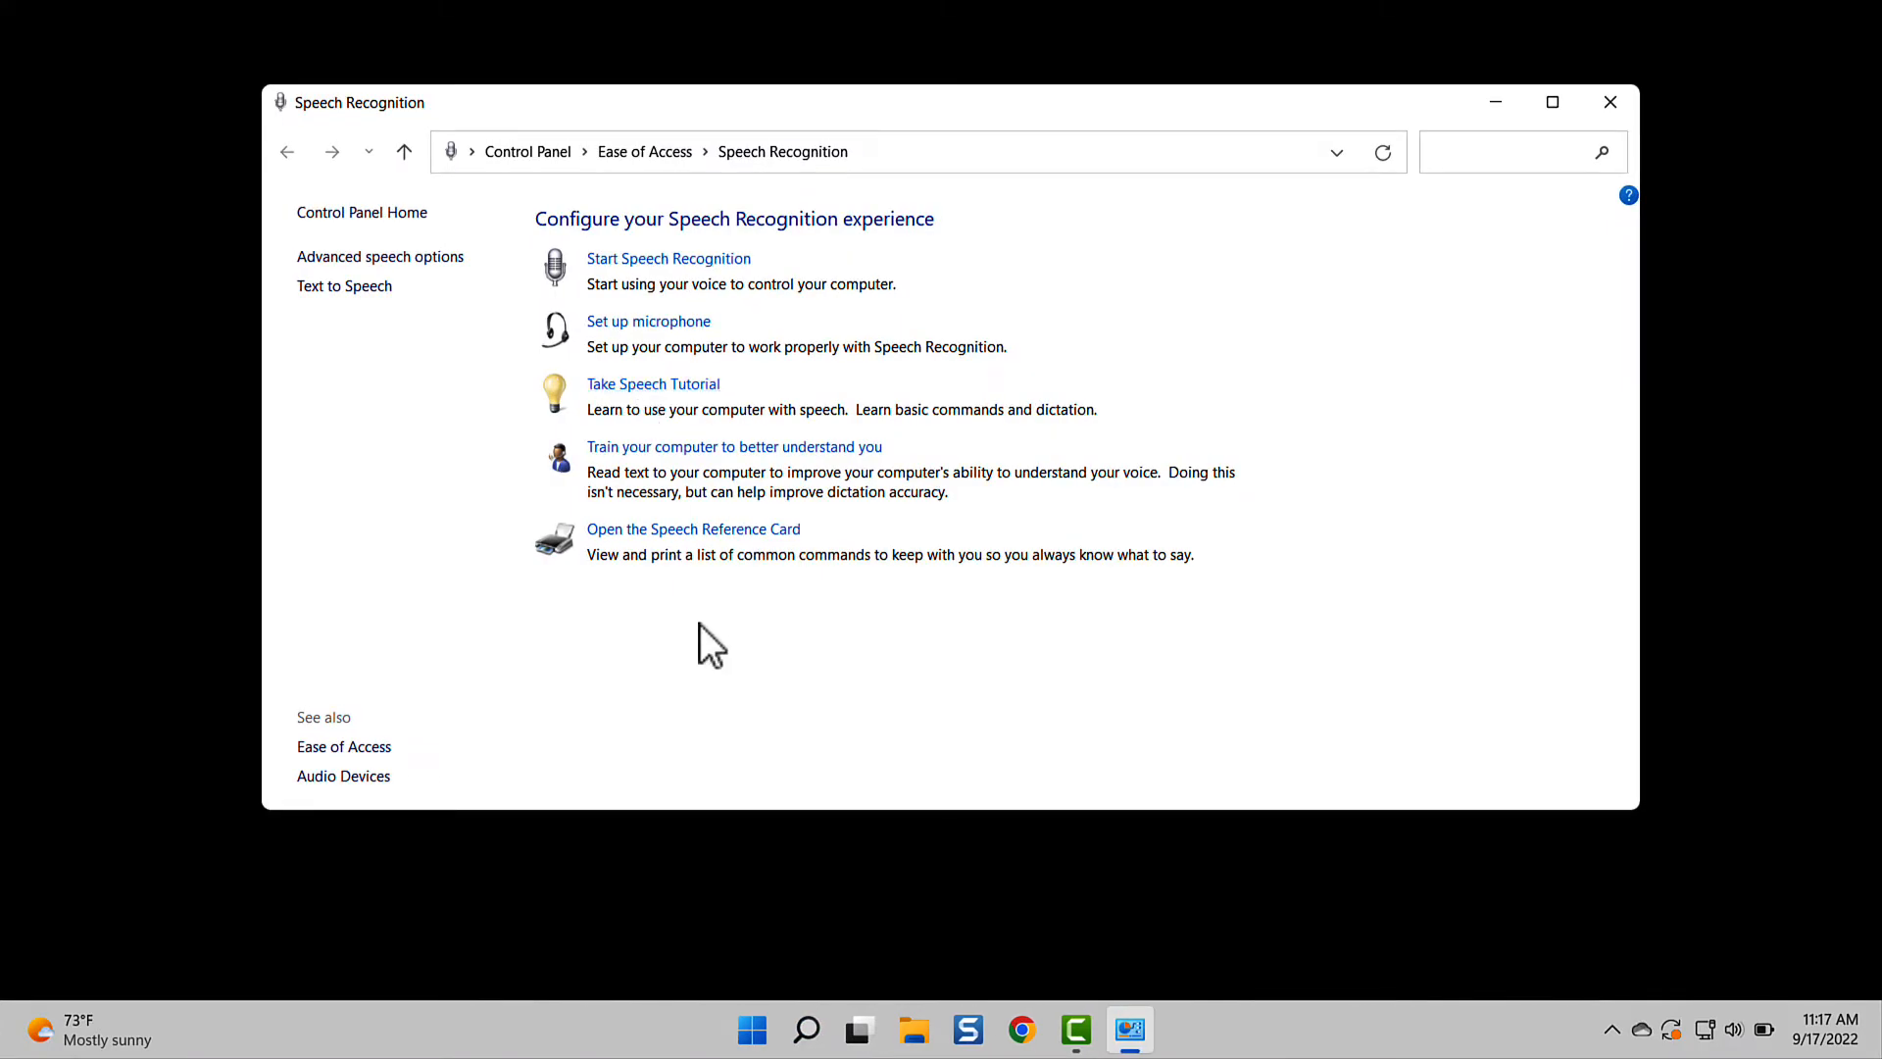
click(733, 447)
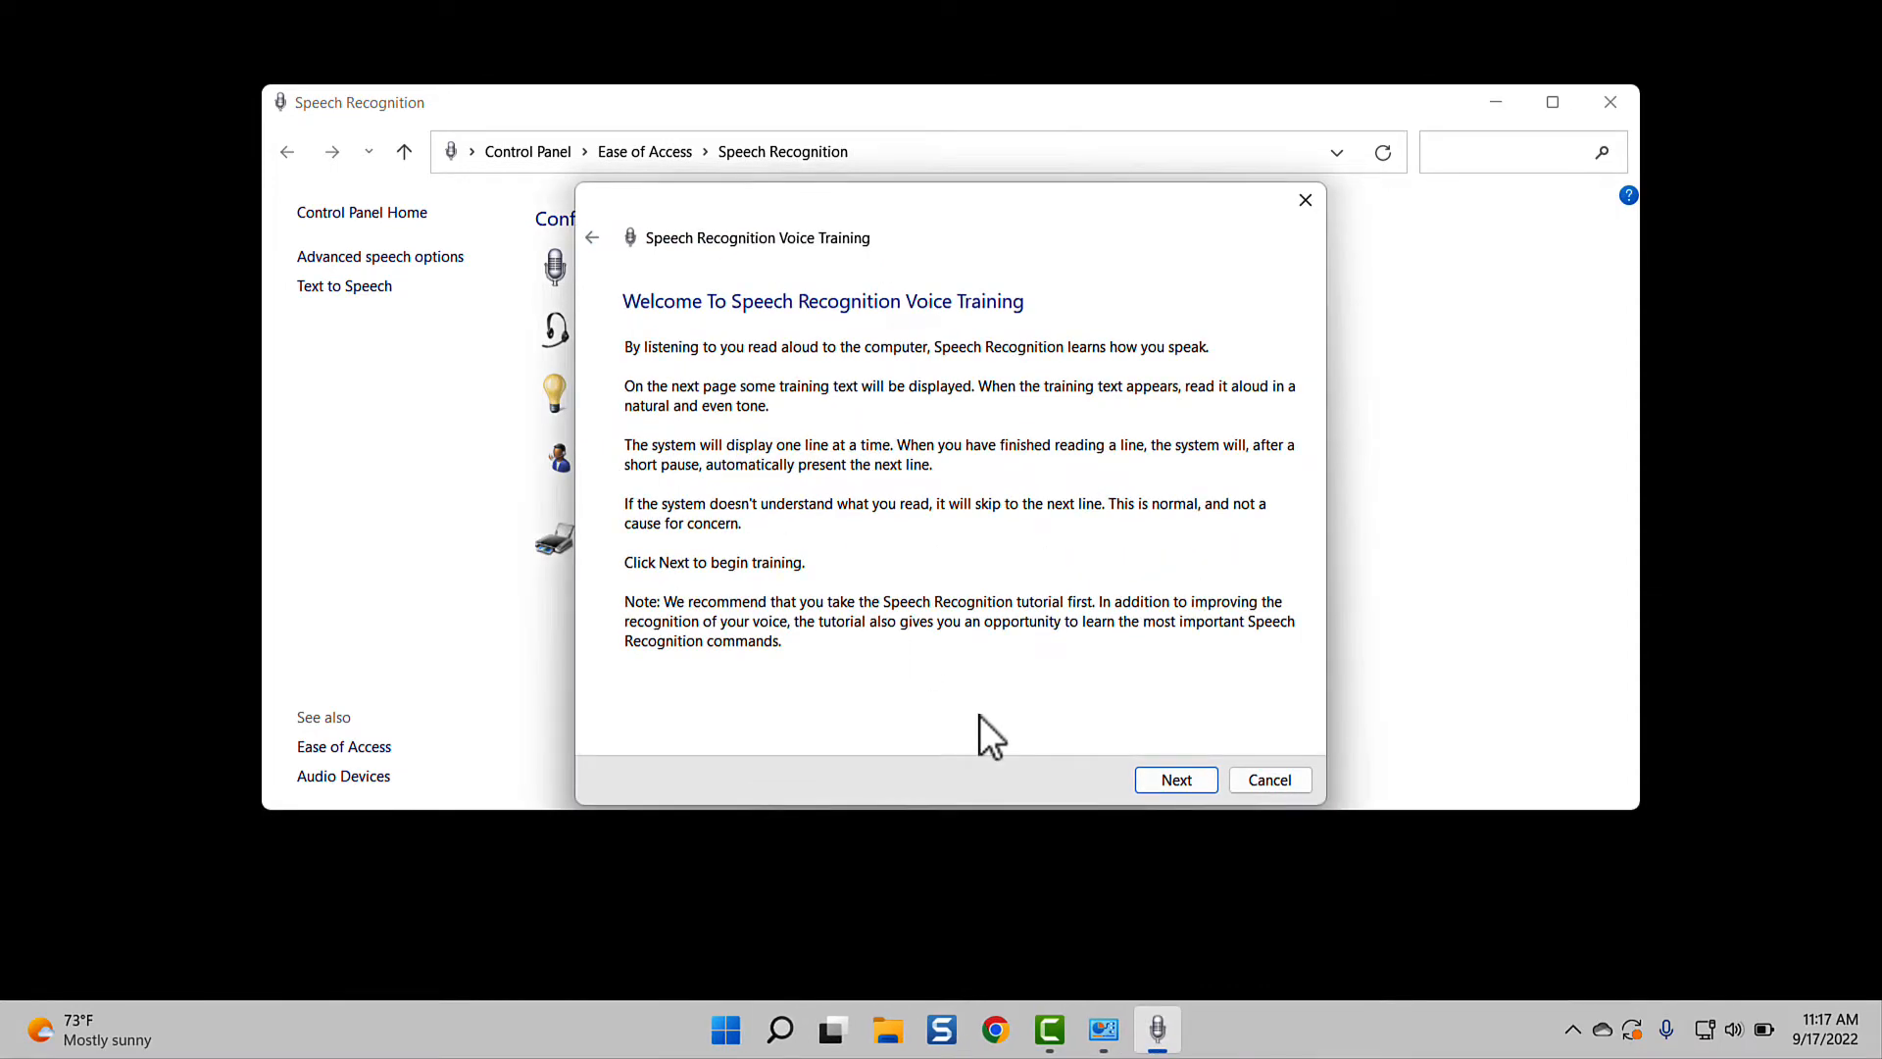
click(1175, 779)
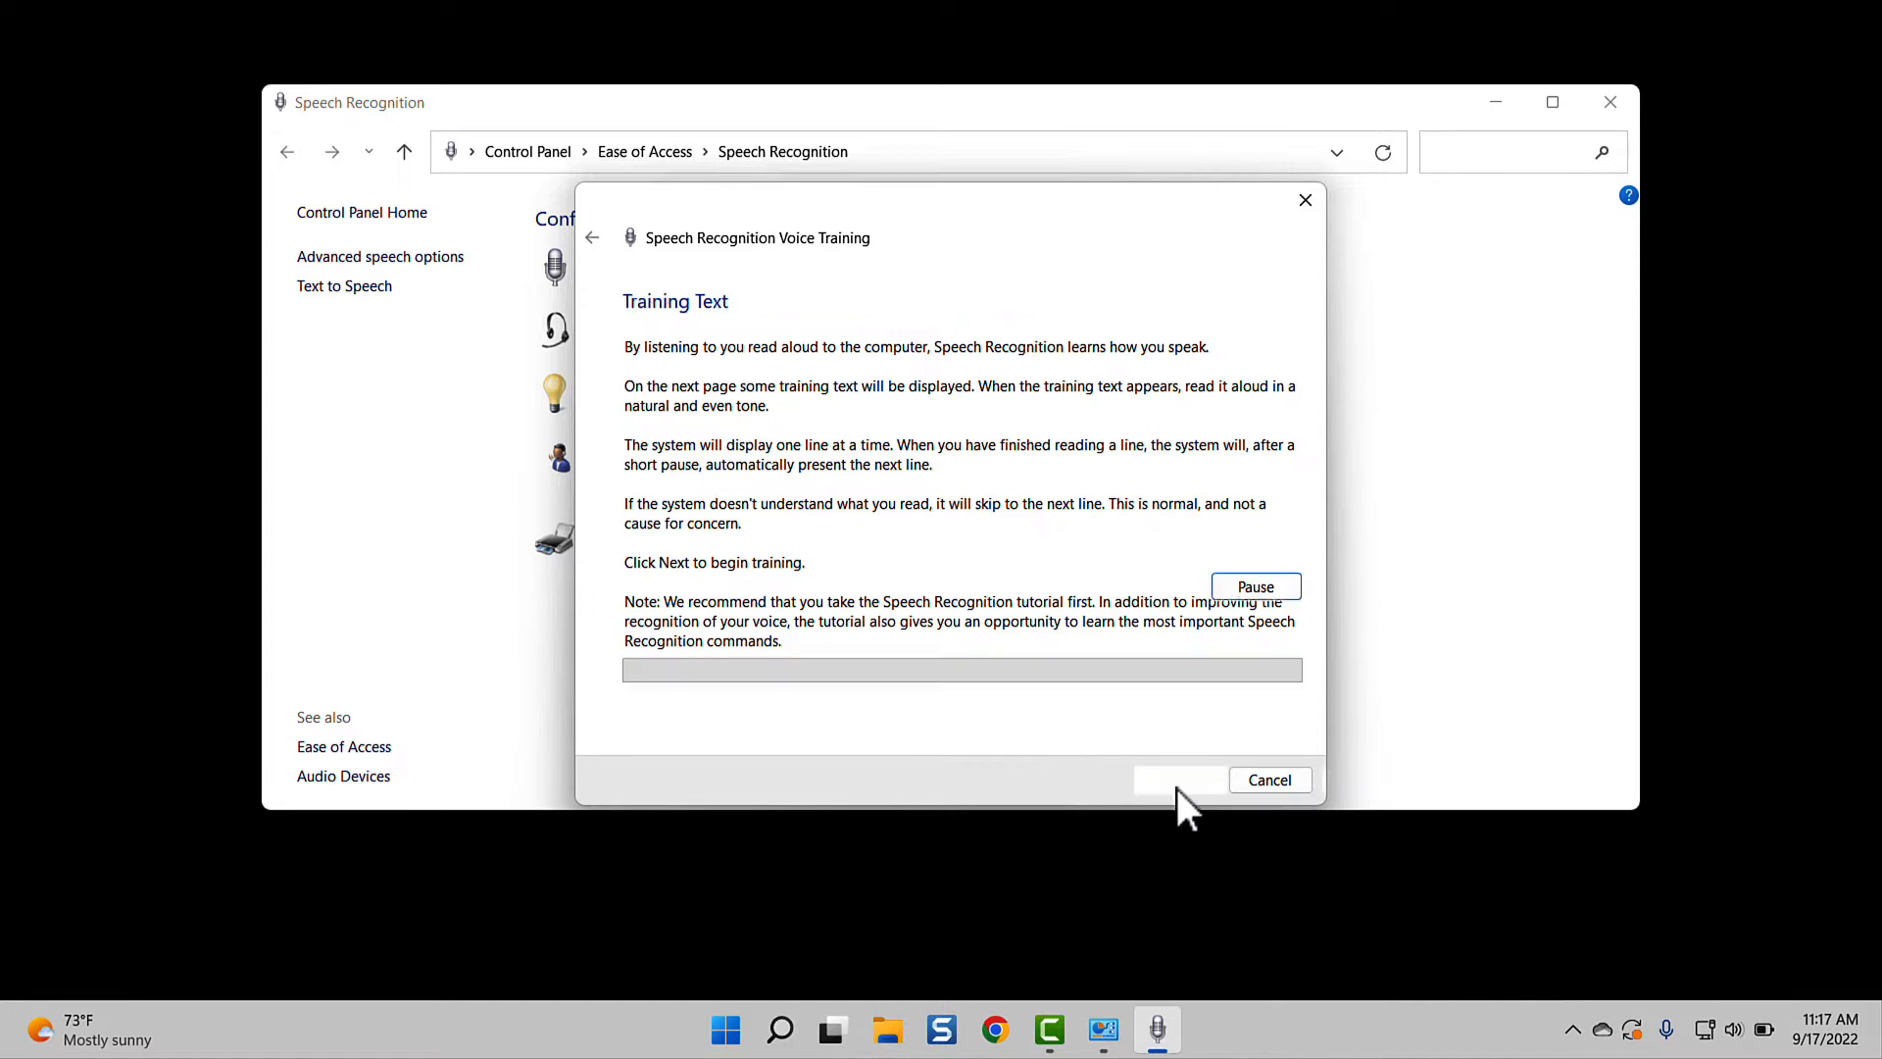
click(1178, 779)
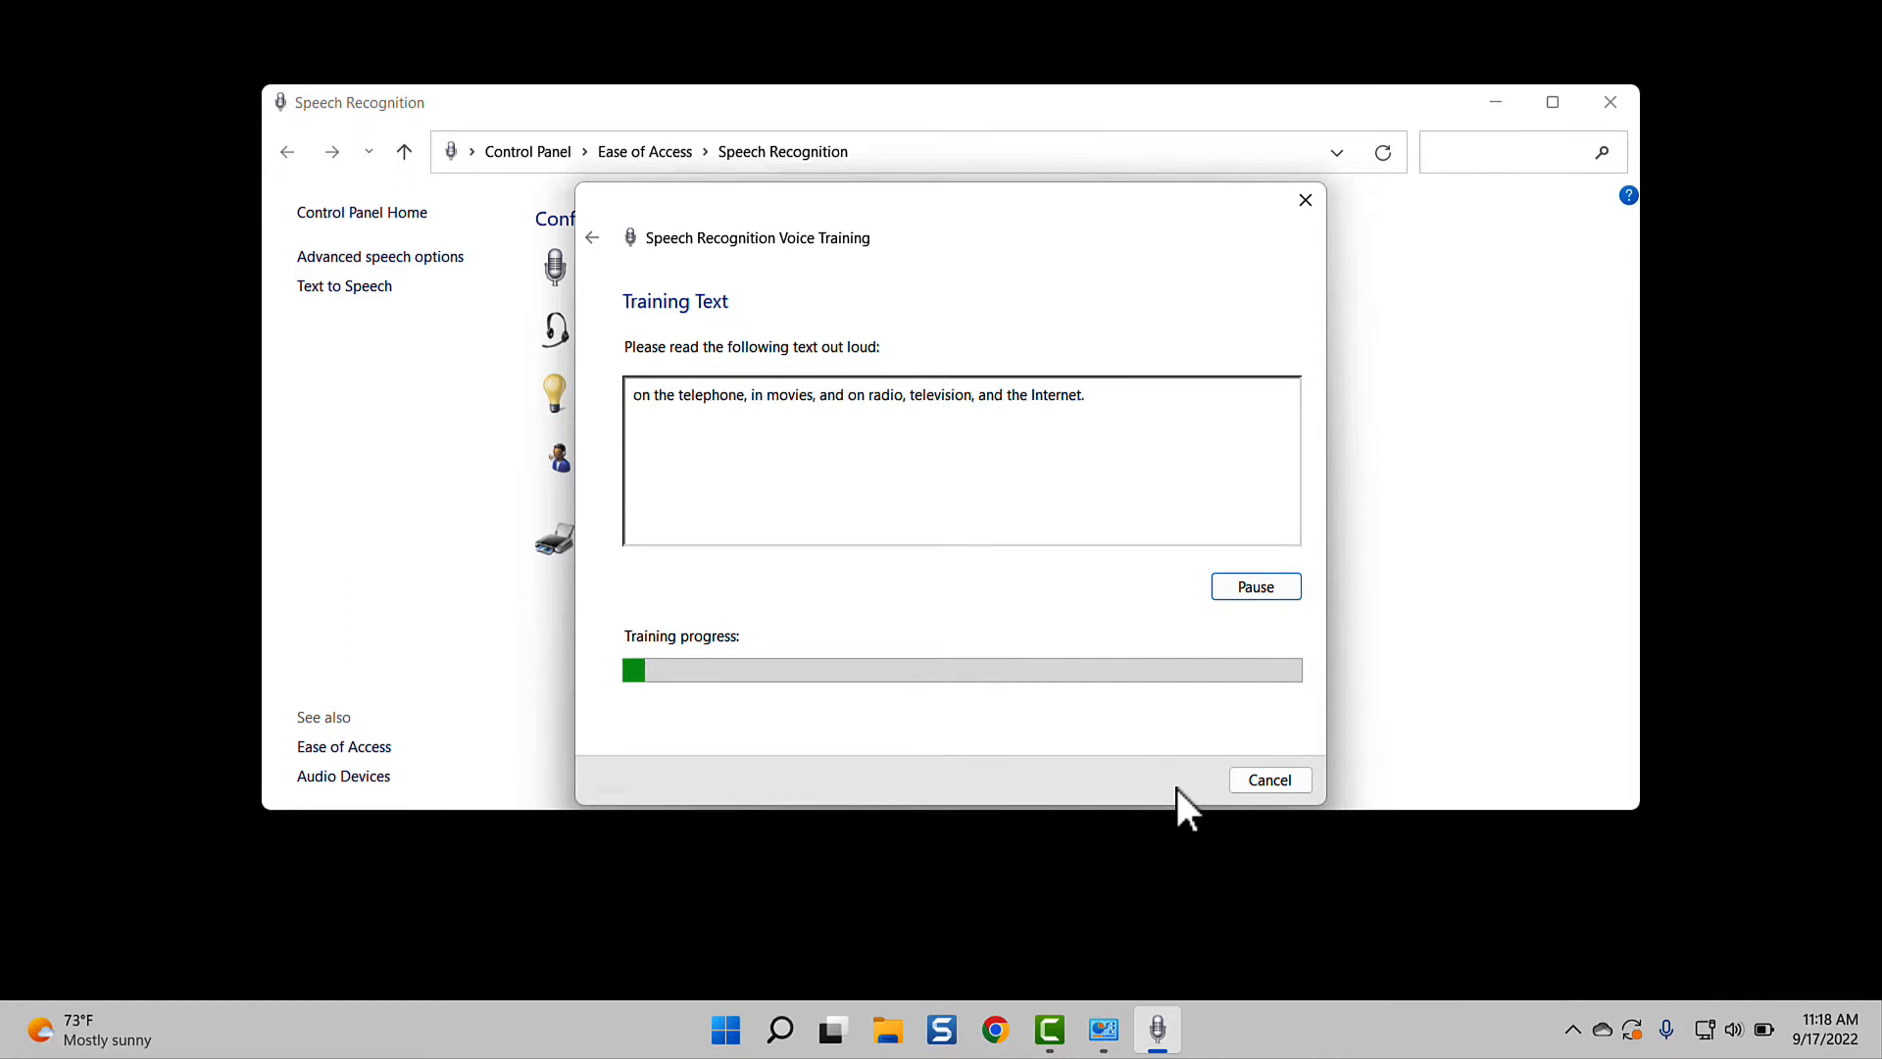
click(1268, 780)
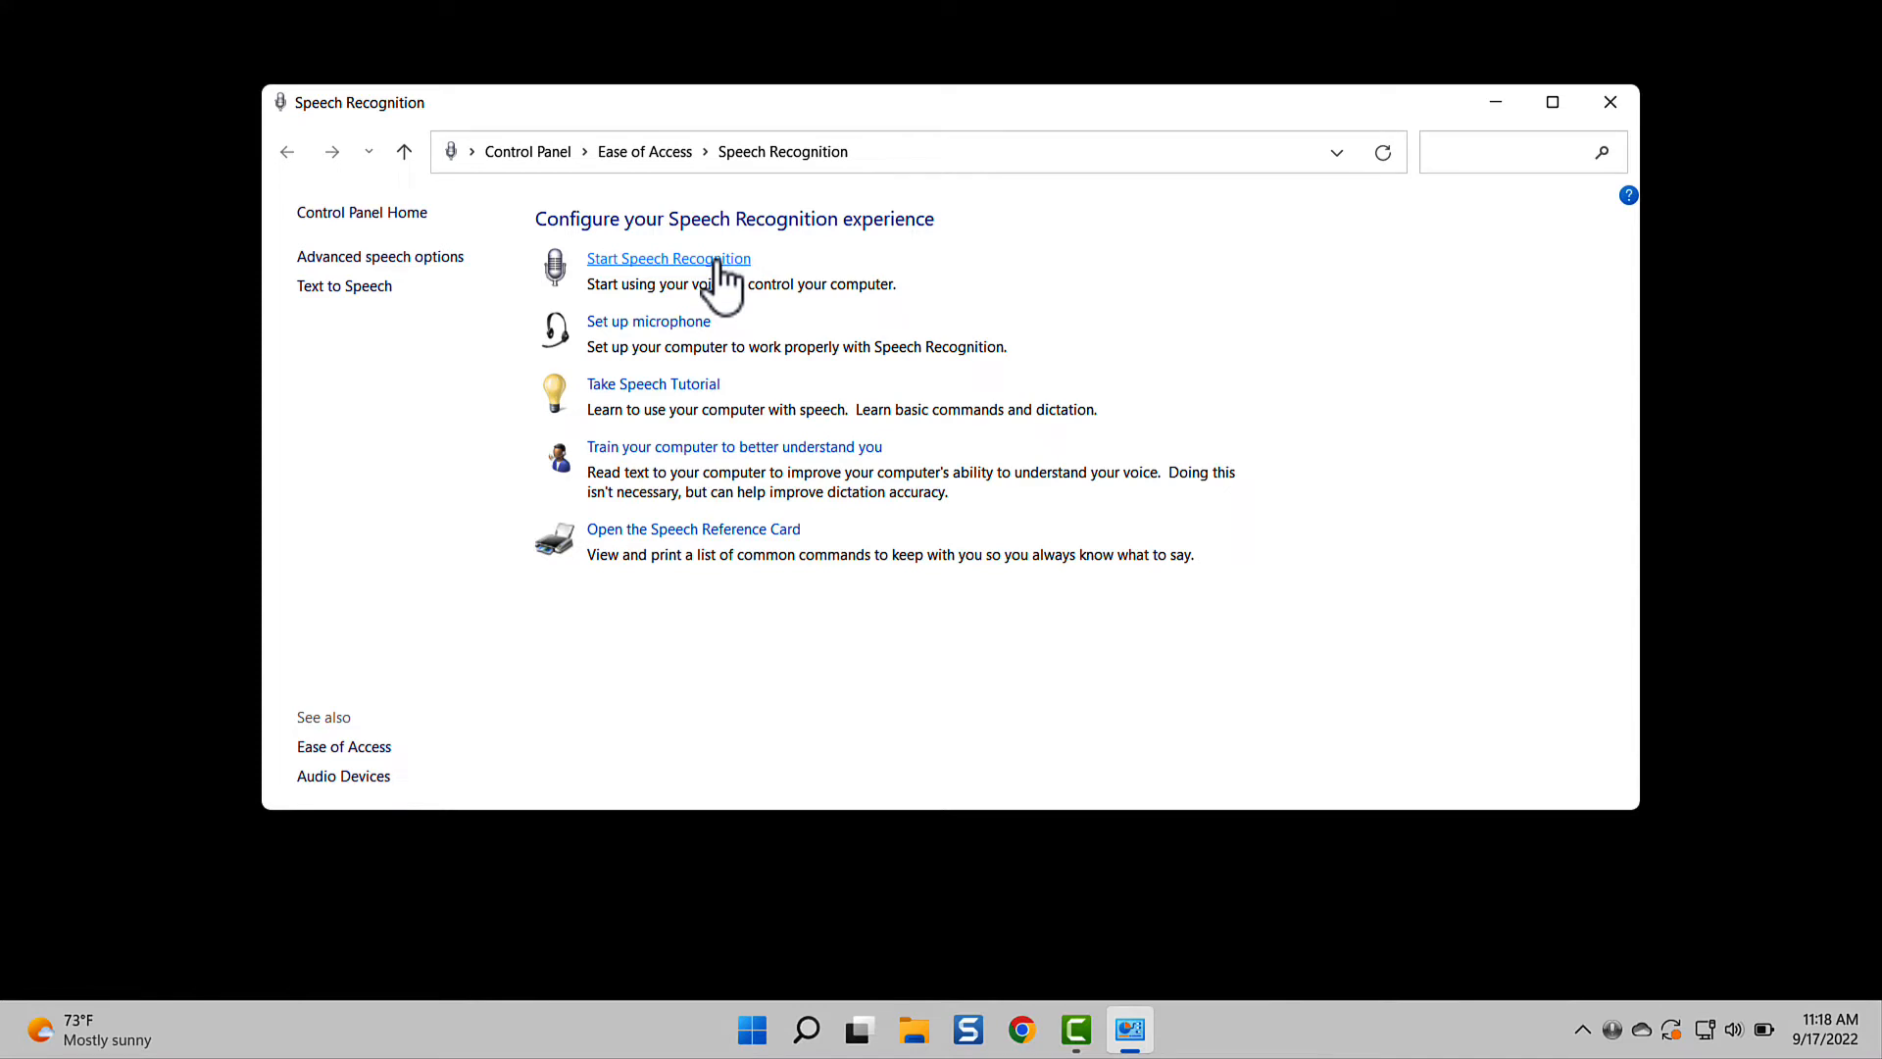
mouse_move(753, 237)
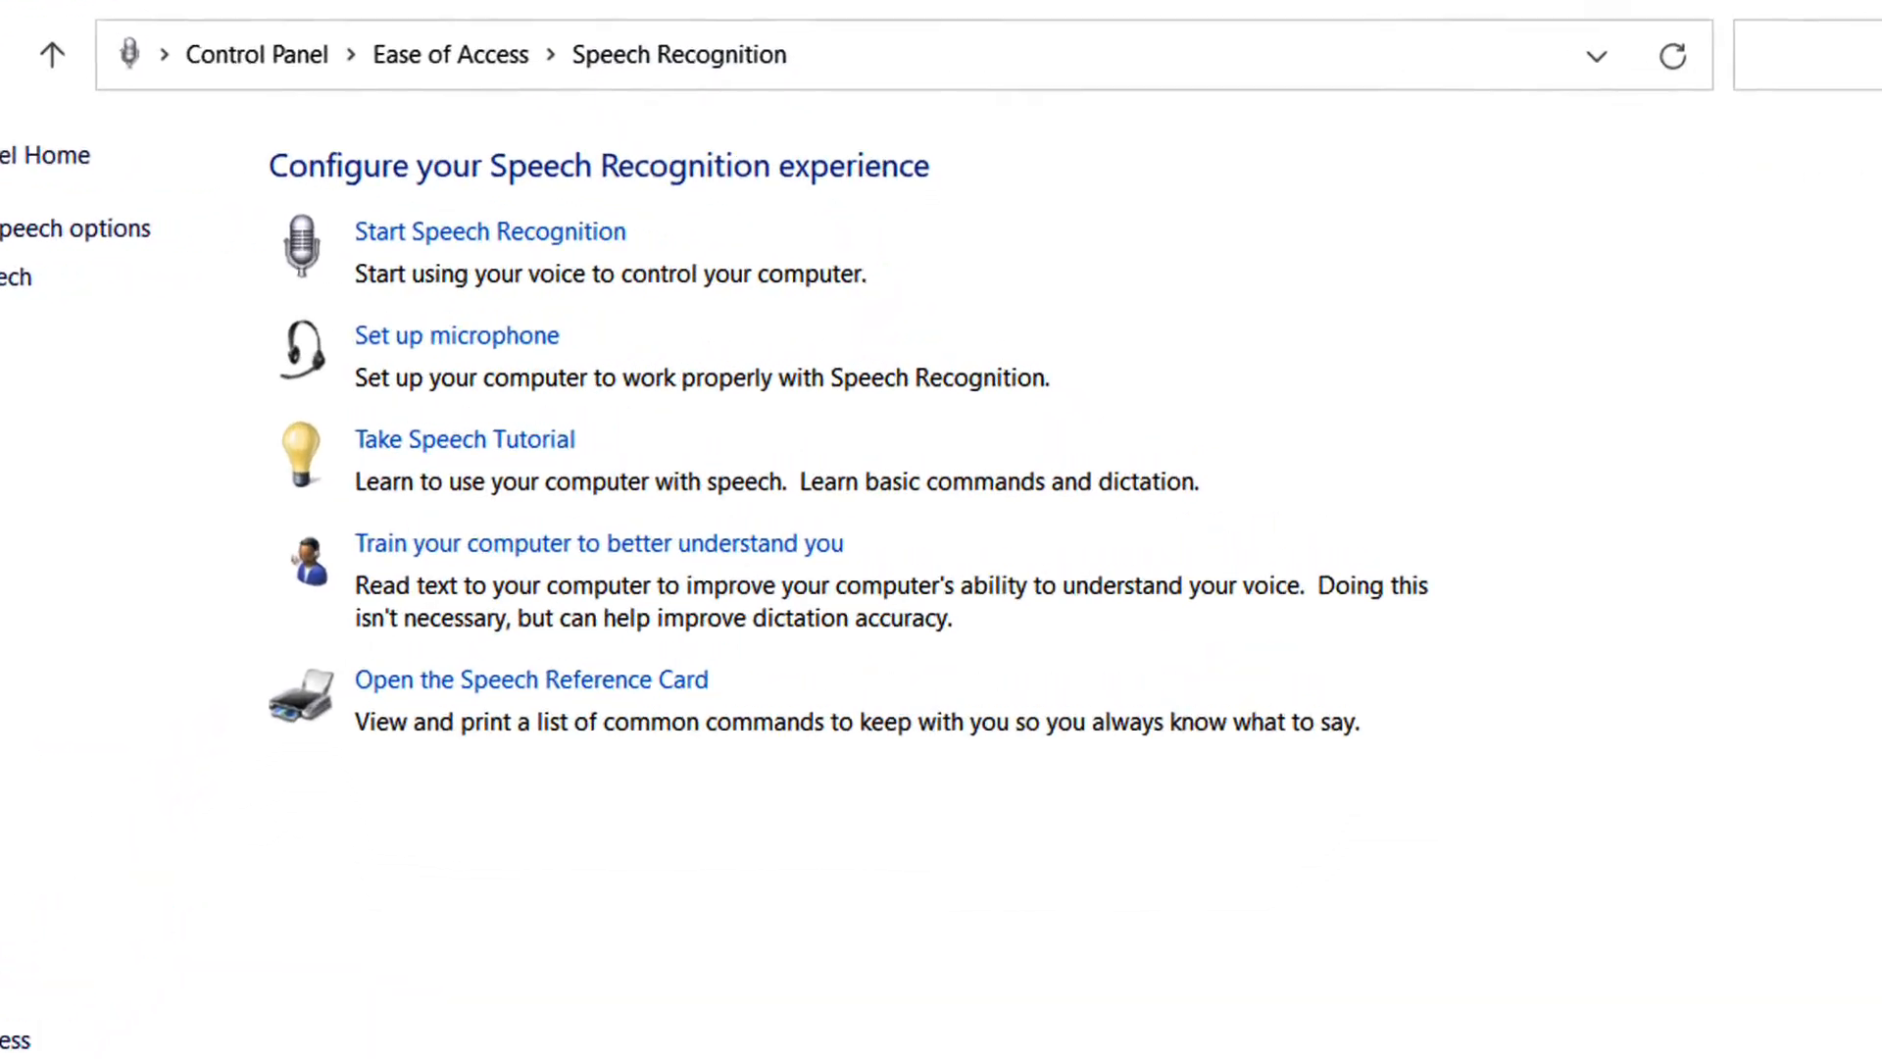
Start Windows Speech Recognition from the Speech Recognition page.
click(488, 231)
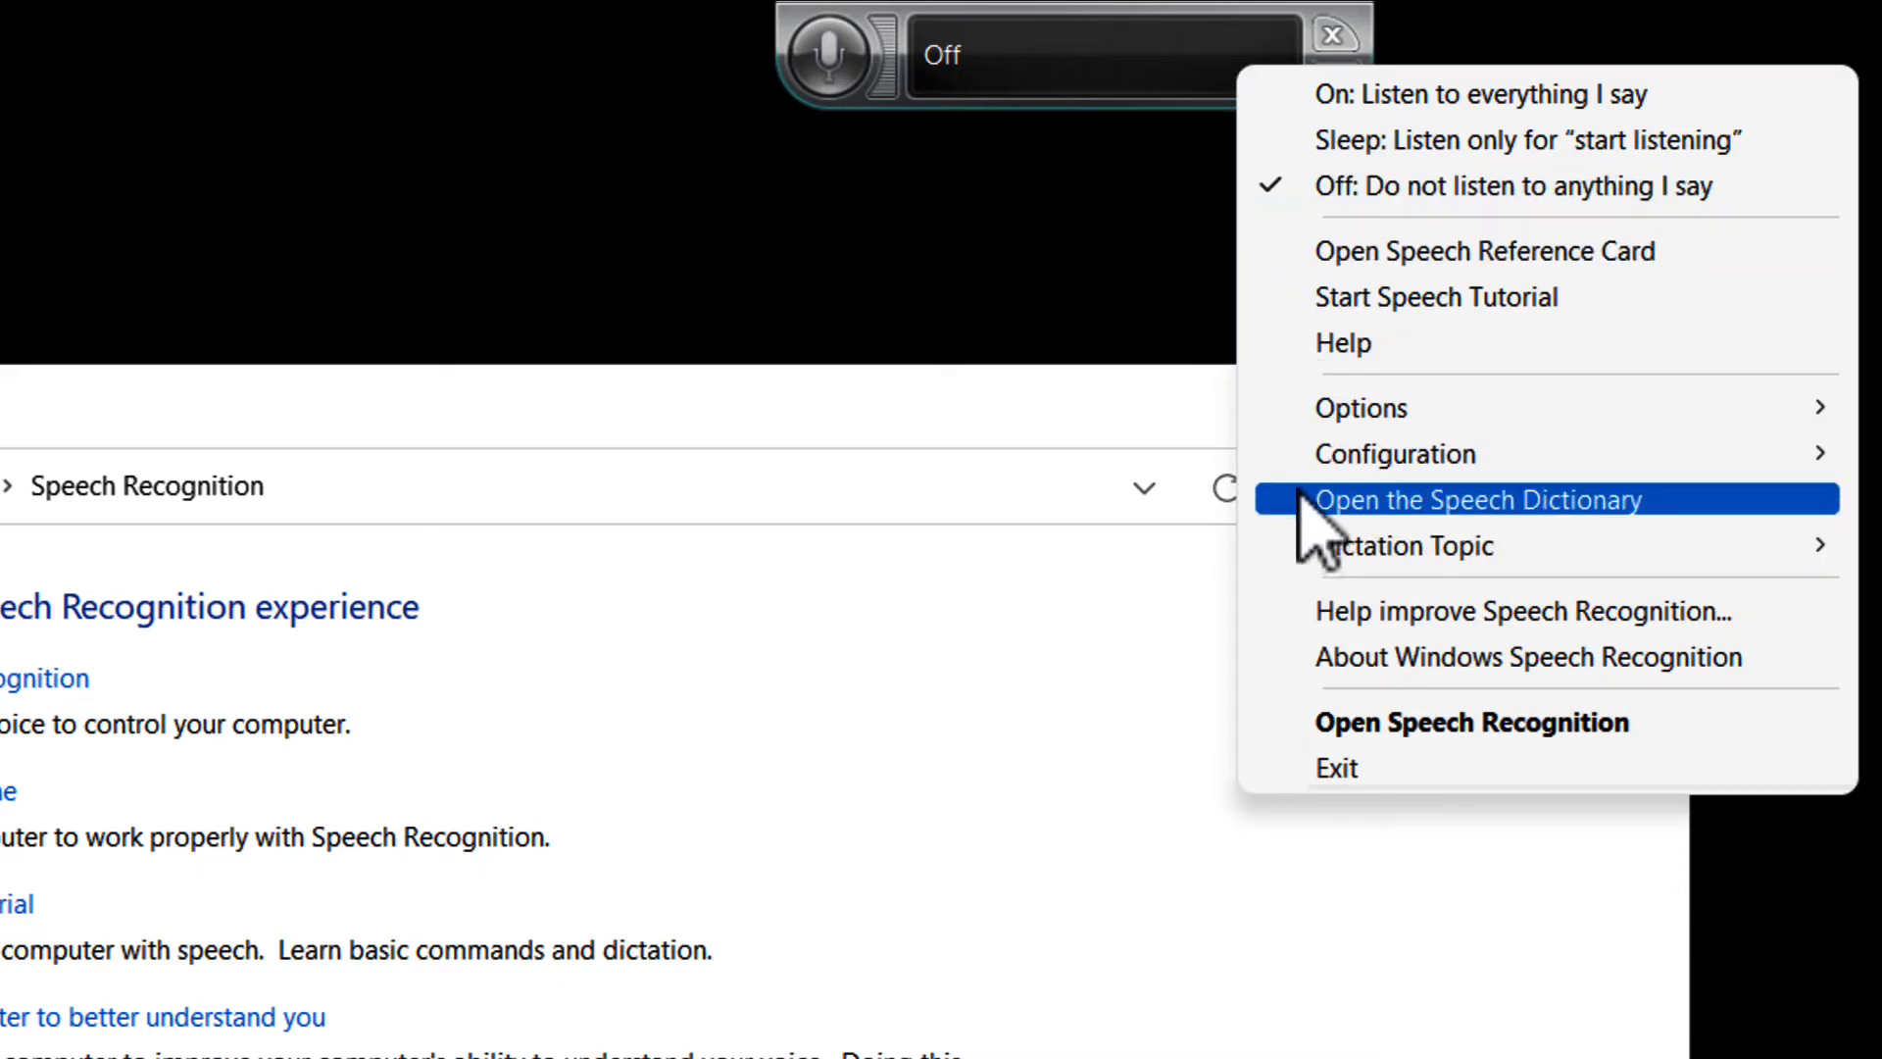
Open the Speech Dictionary and list existing words to edit.
click(1477, 499)
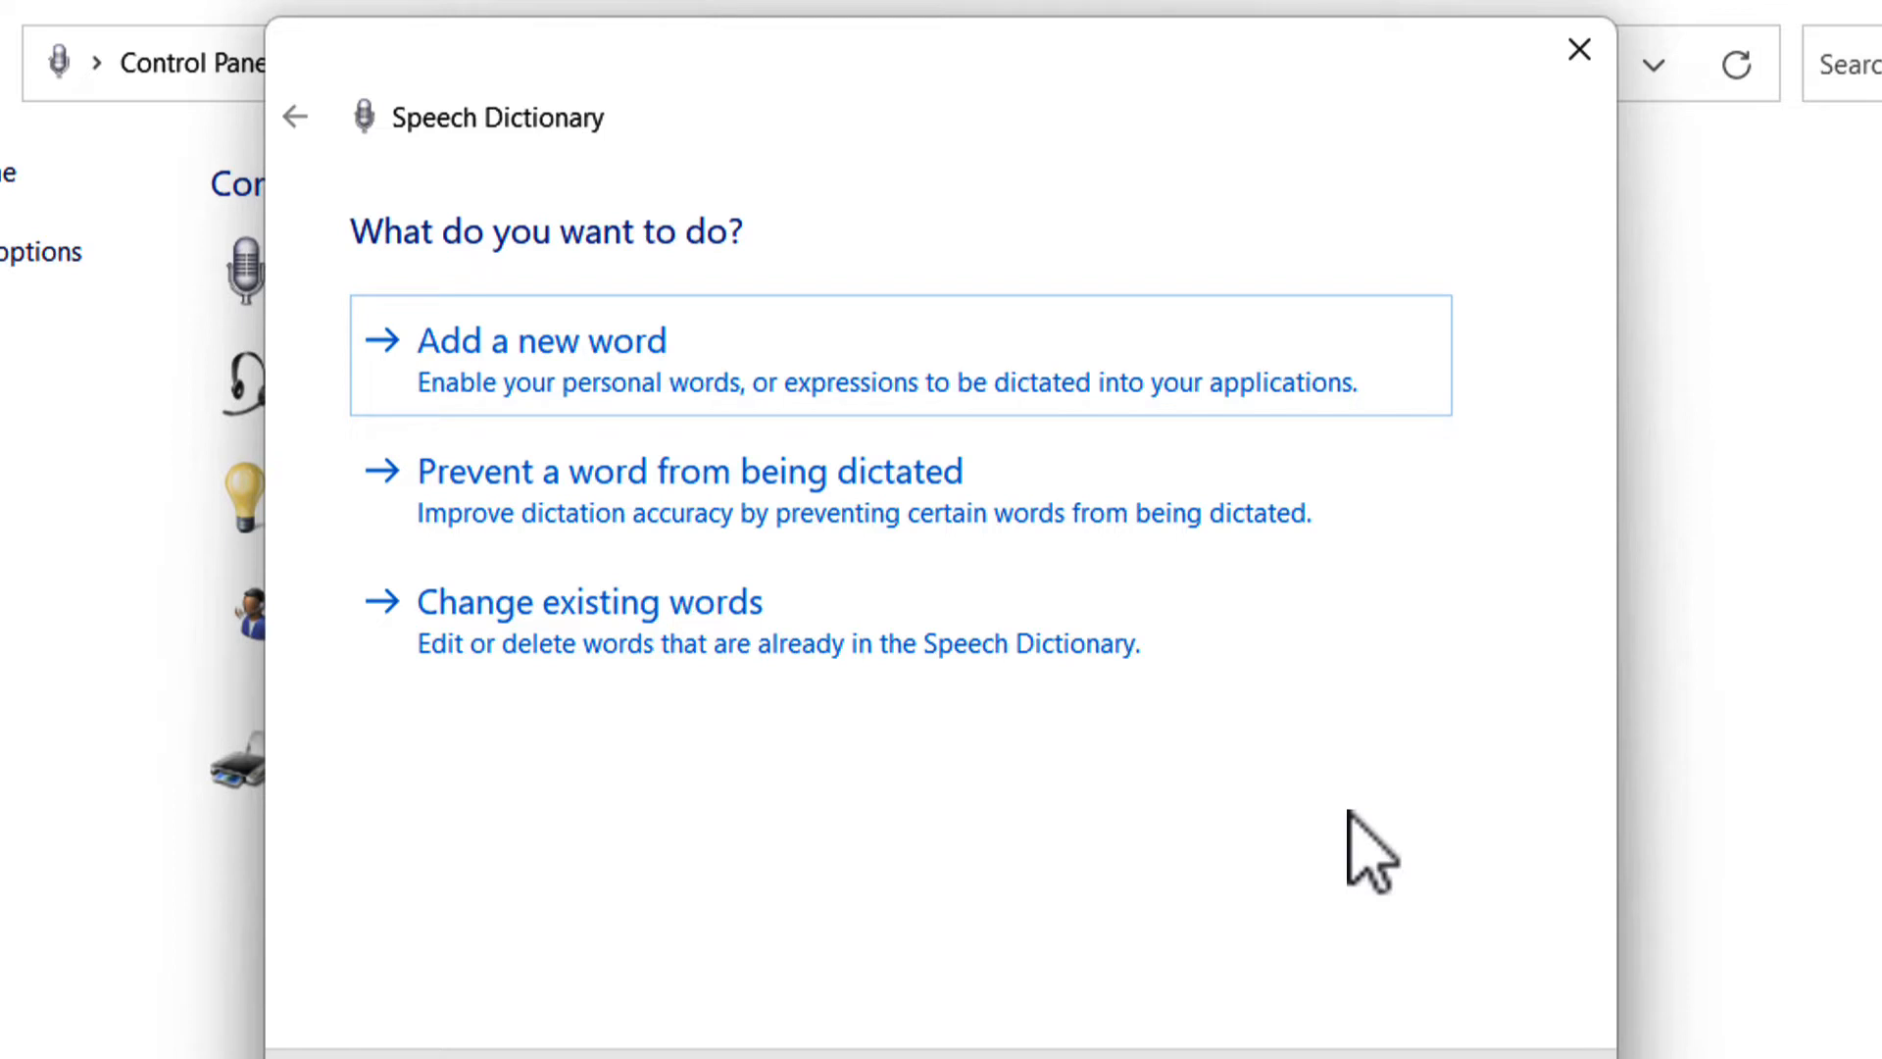
click(586, 601)
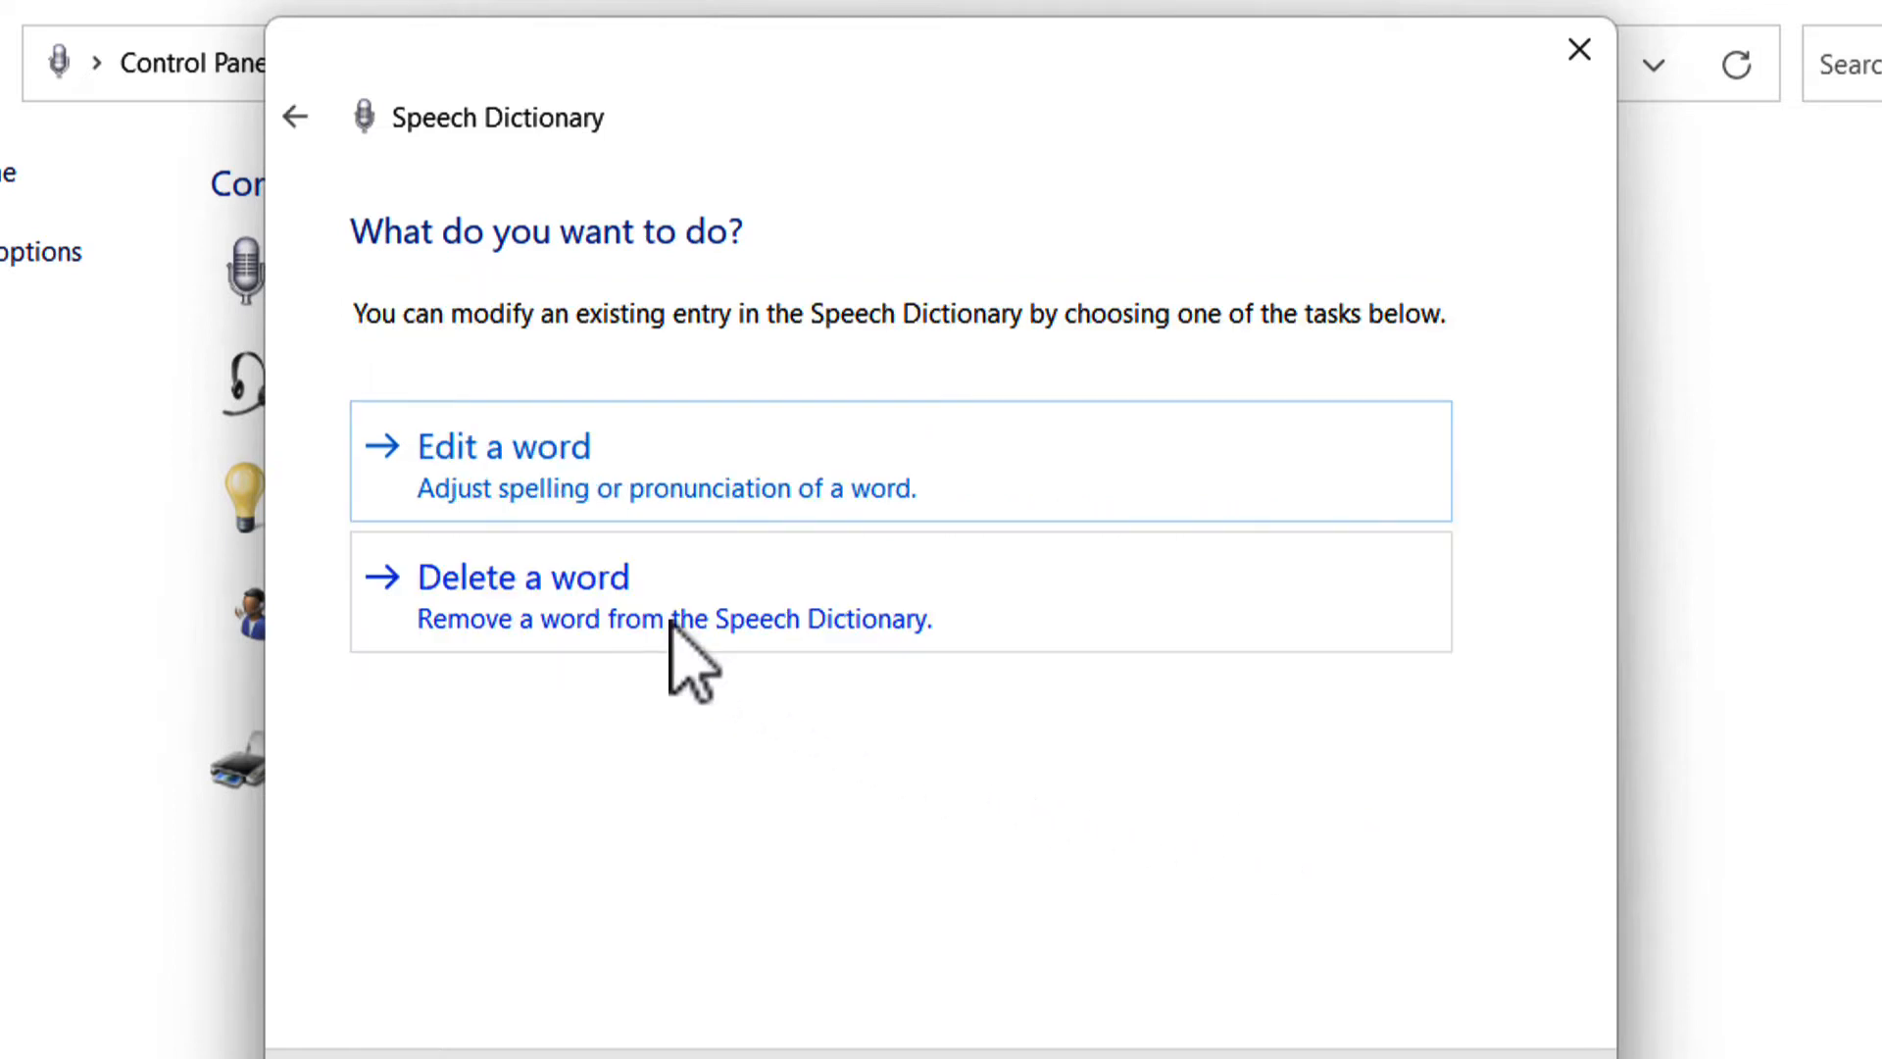
mouse_move(540, 492)
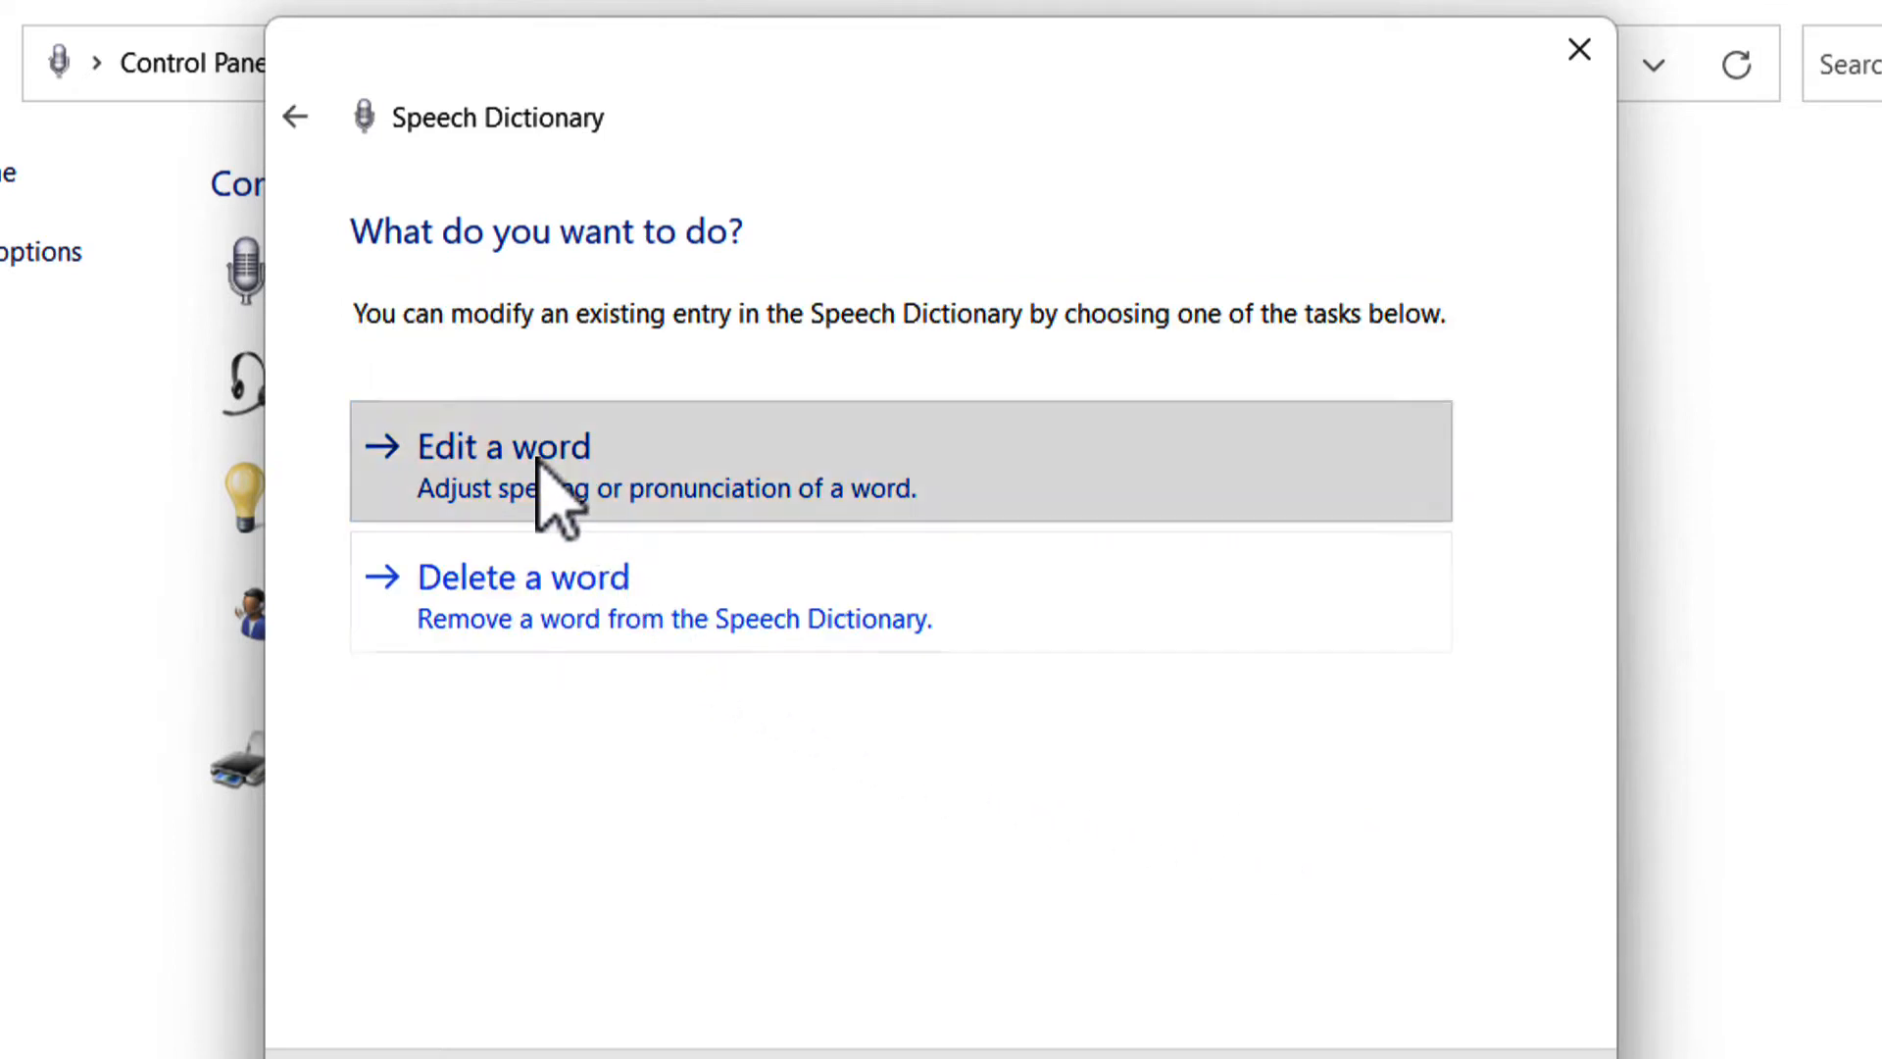
click(504, 445)
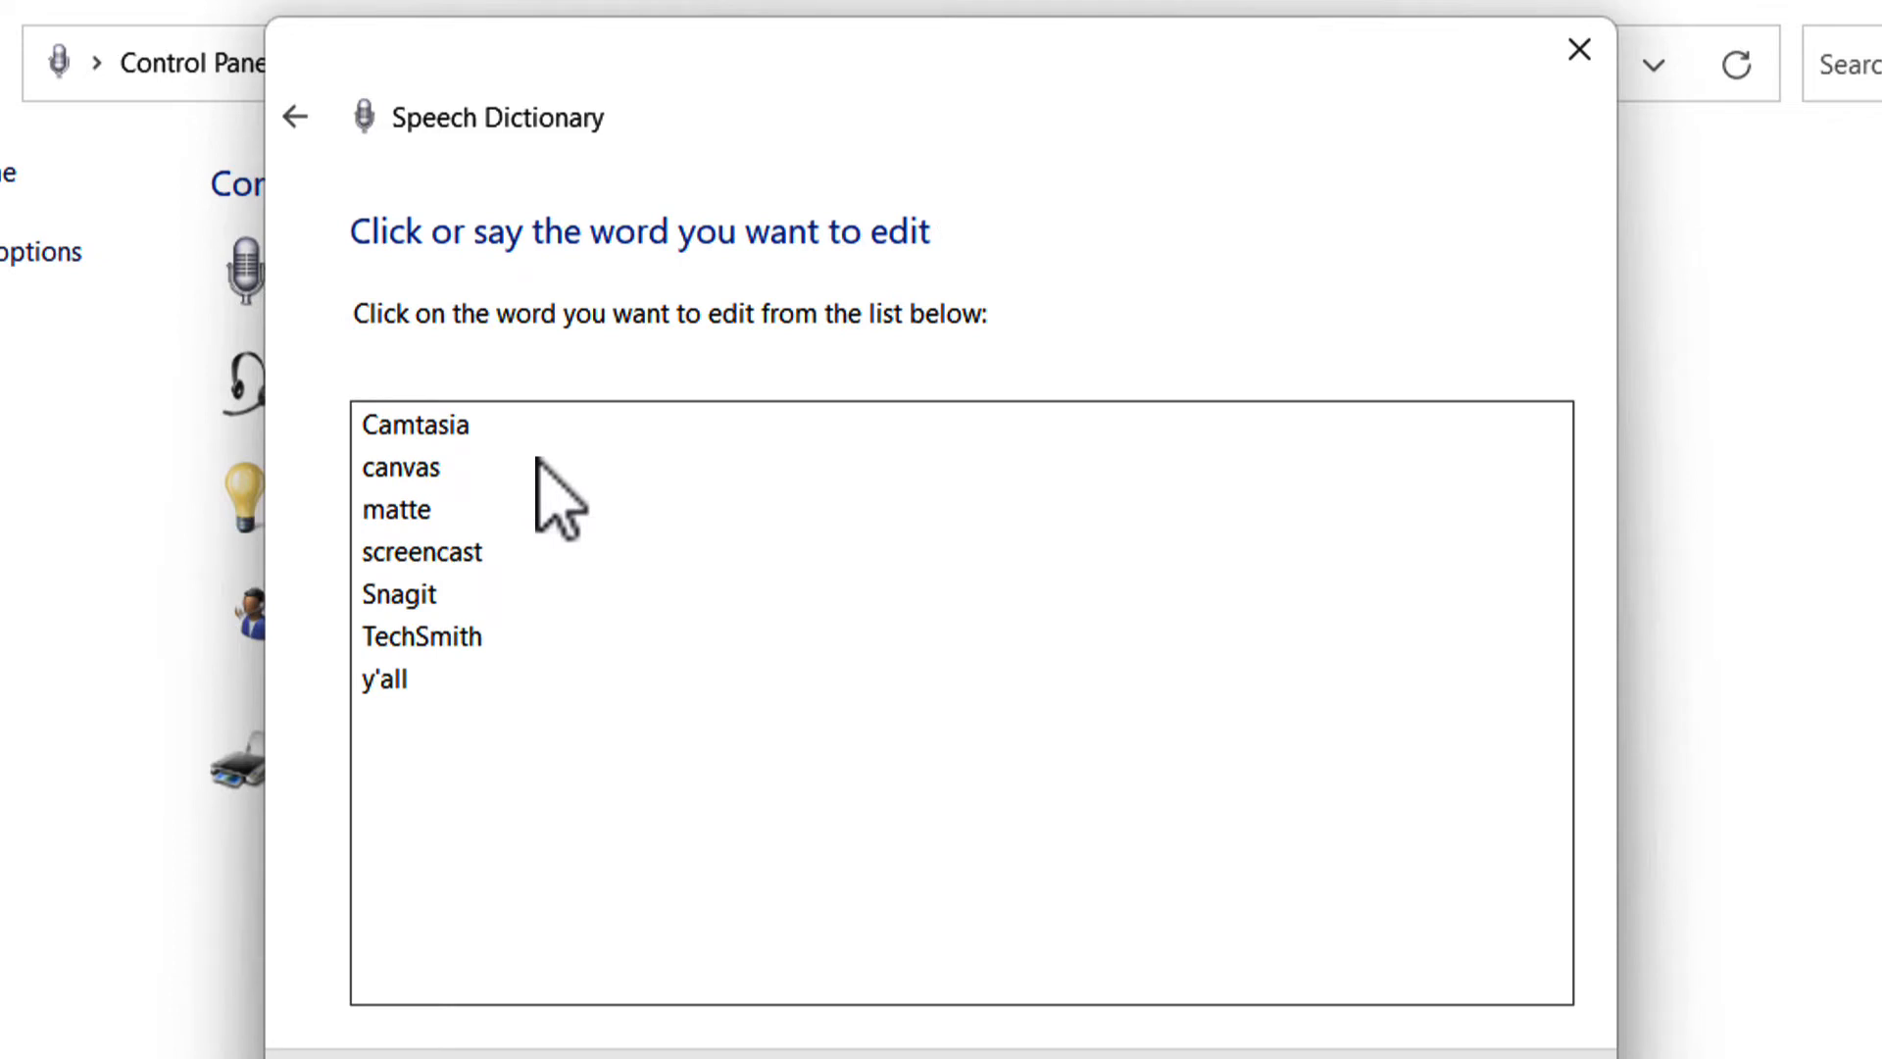
mouse_move(750, 557)
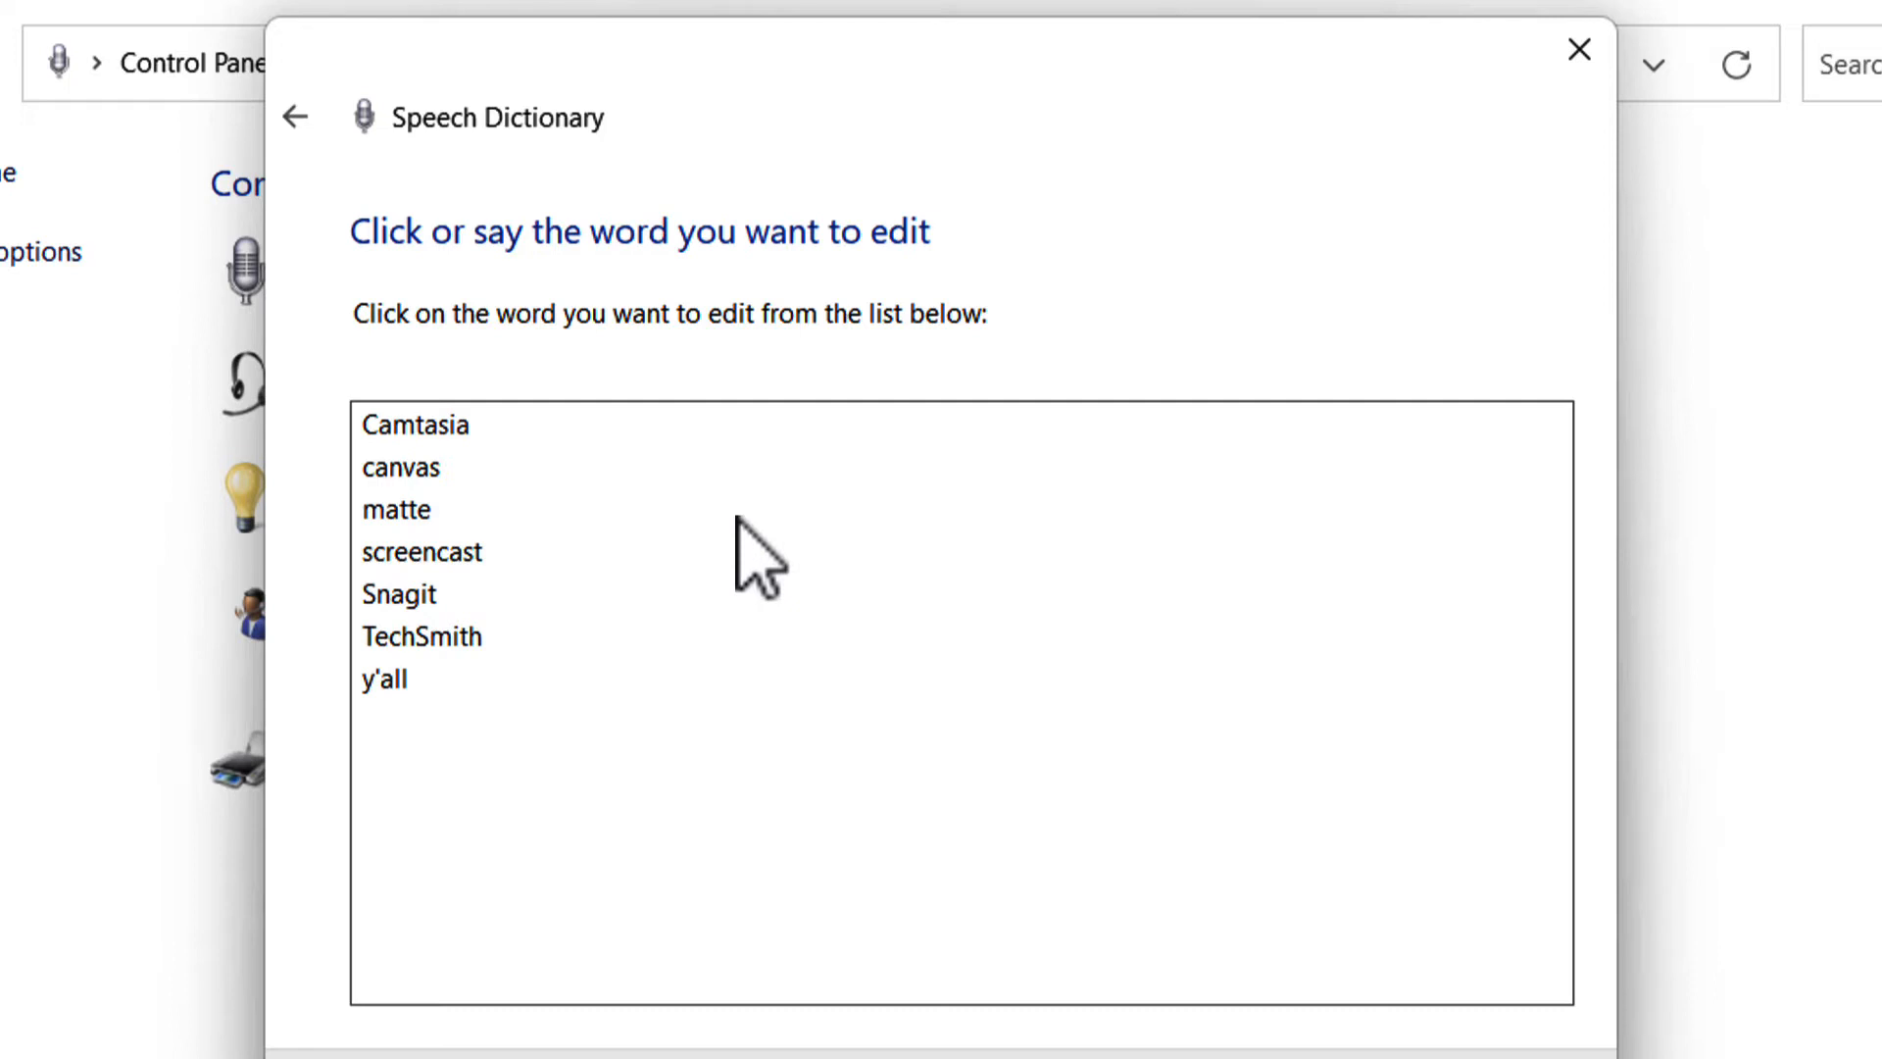
mouse_move(546, 384)
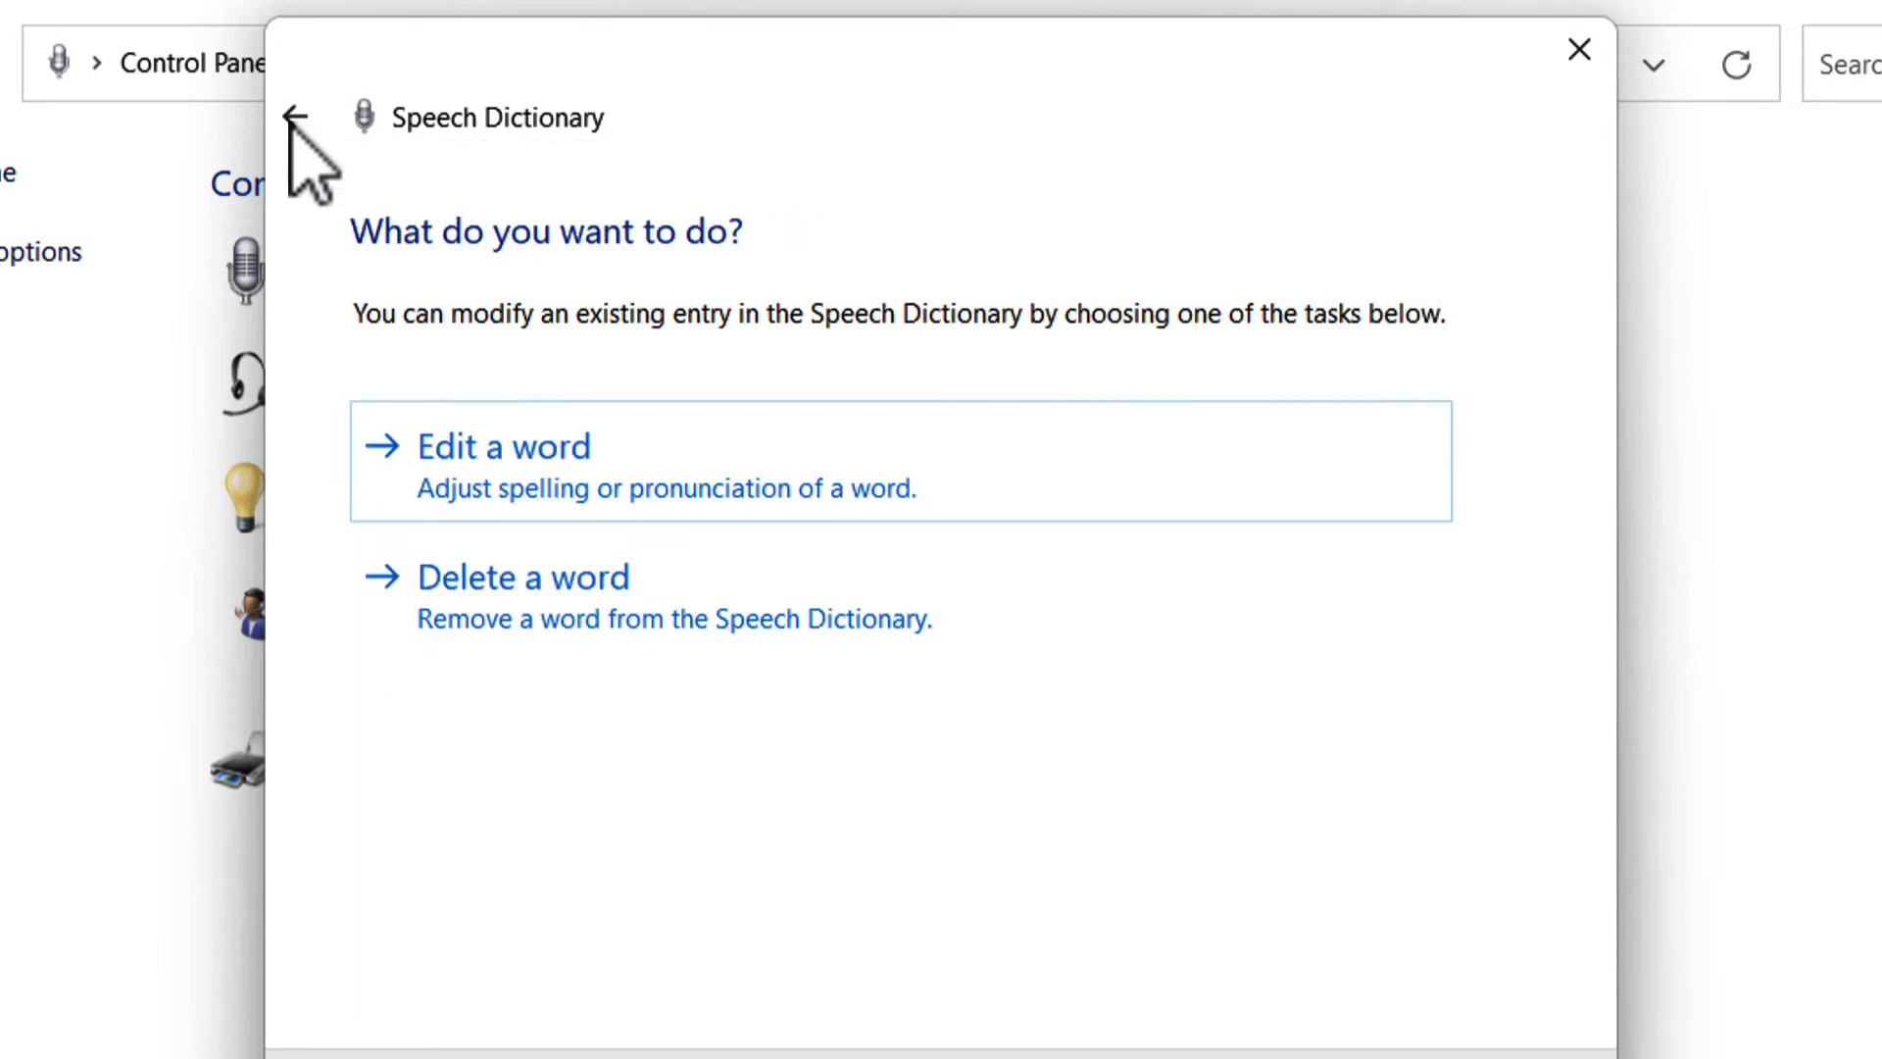
Add 'Audiate' to the speech dictionary, marked as always capitalized.
click(501, 445)
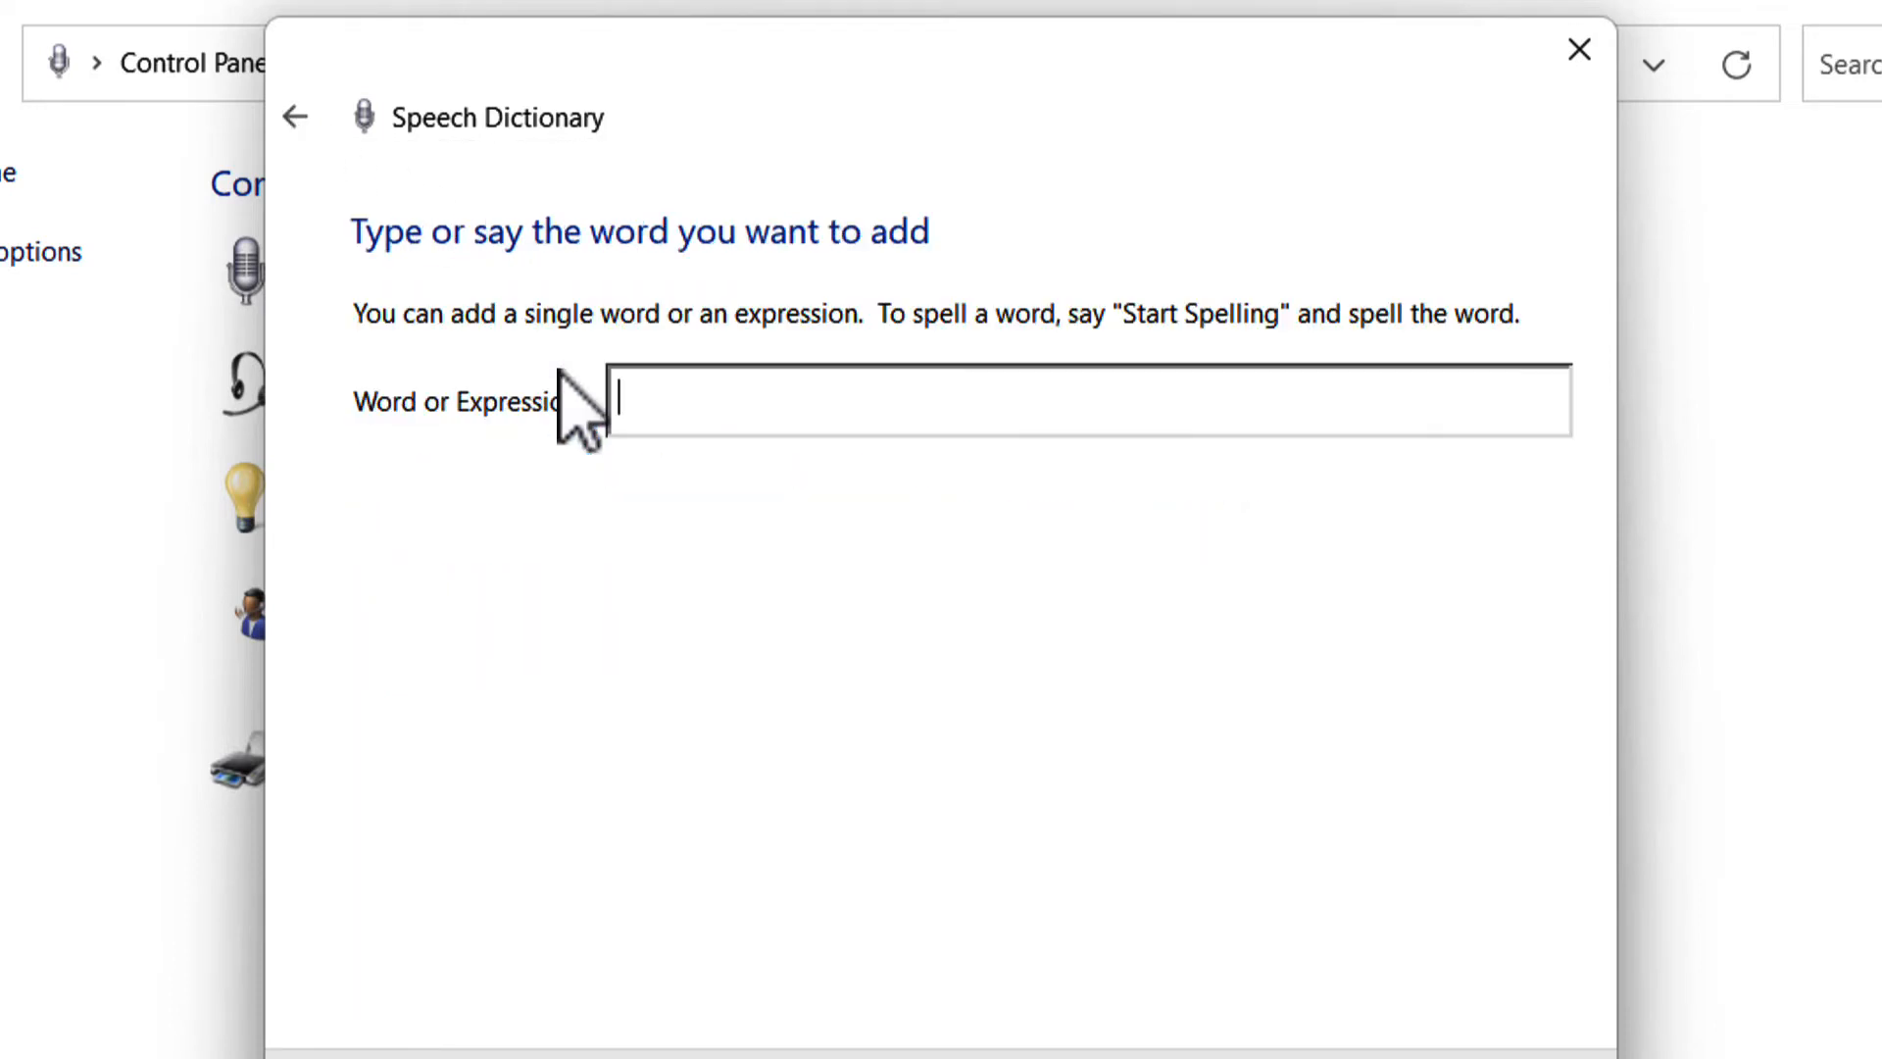
text(Audiate)
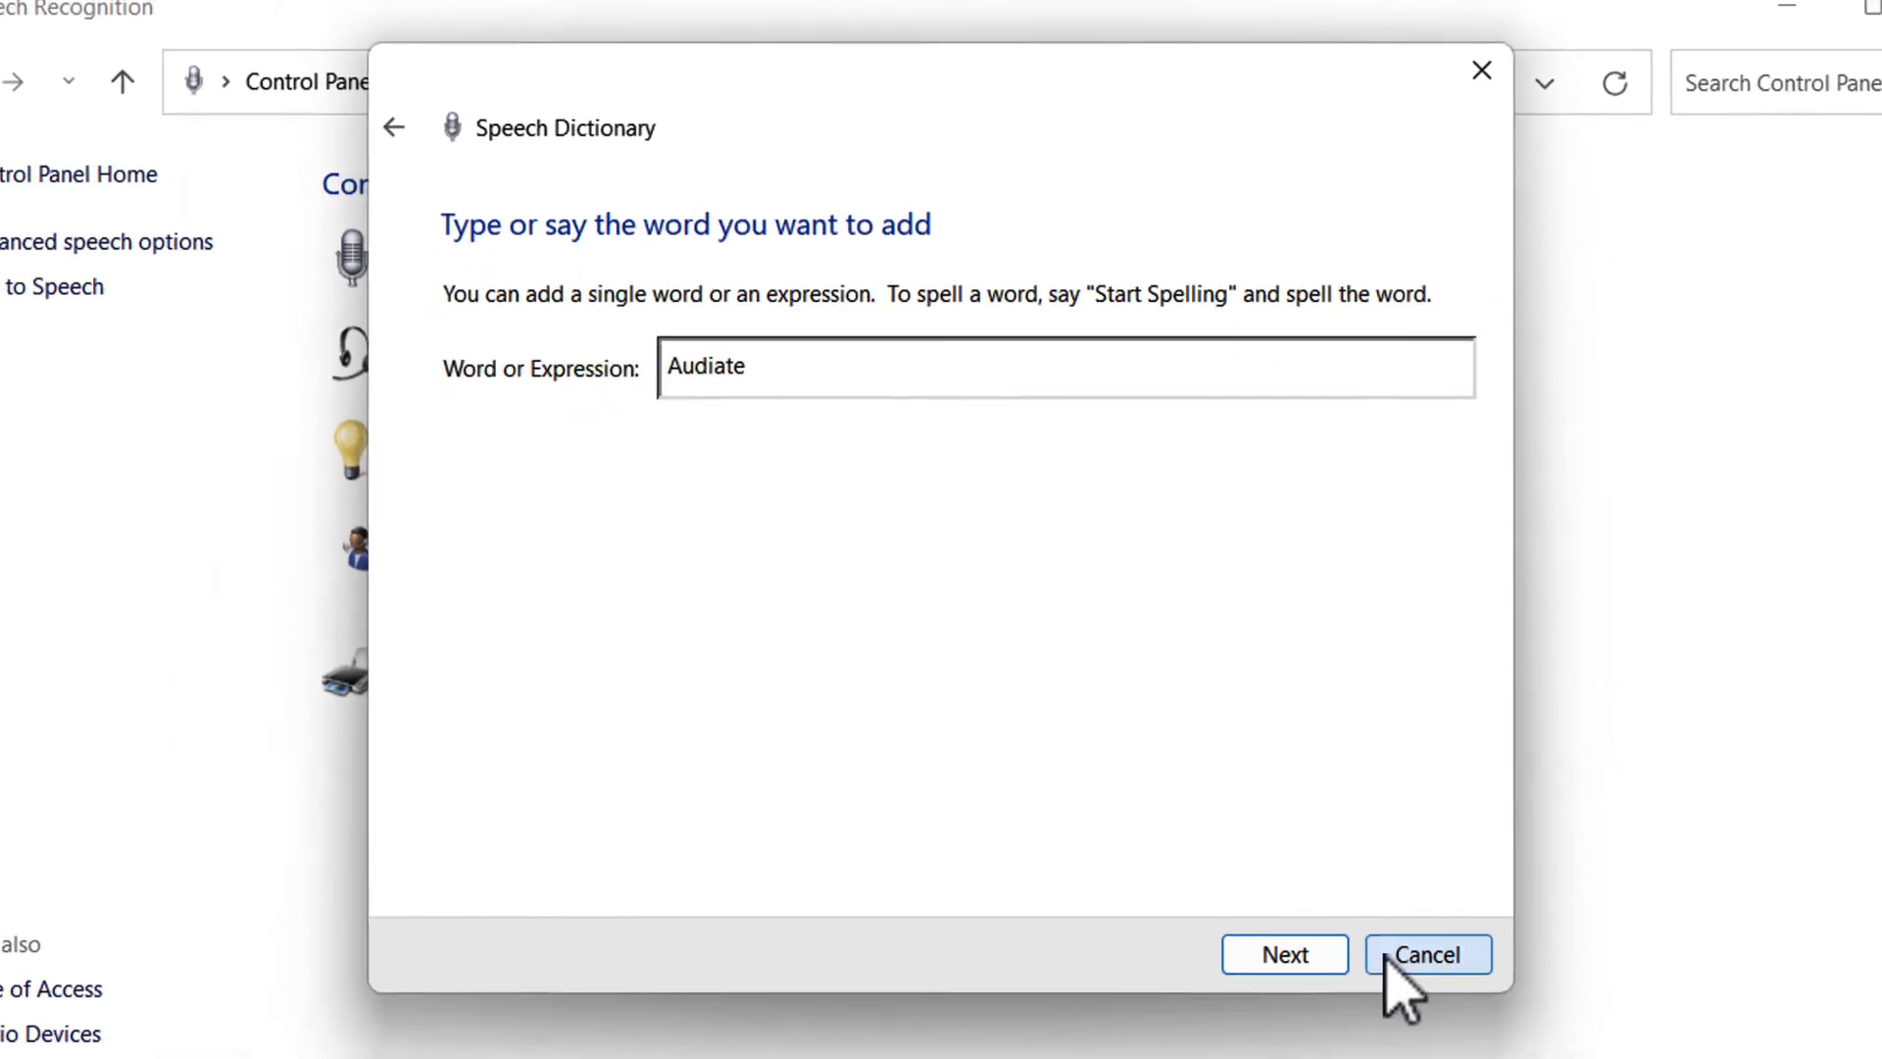
click(1285, 954)
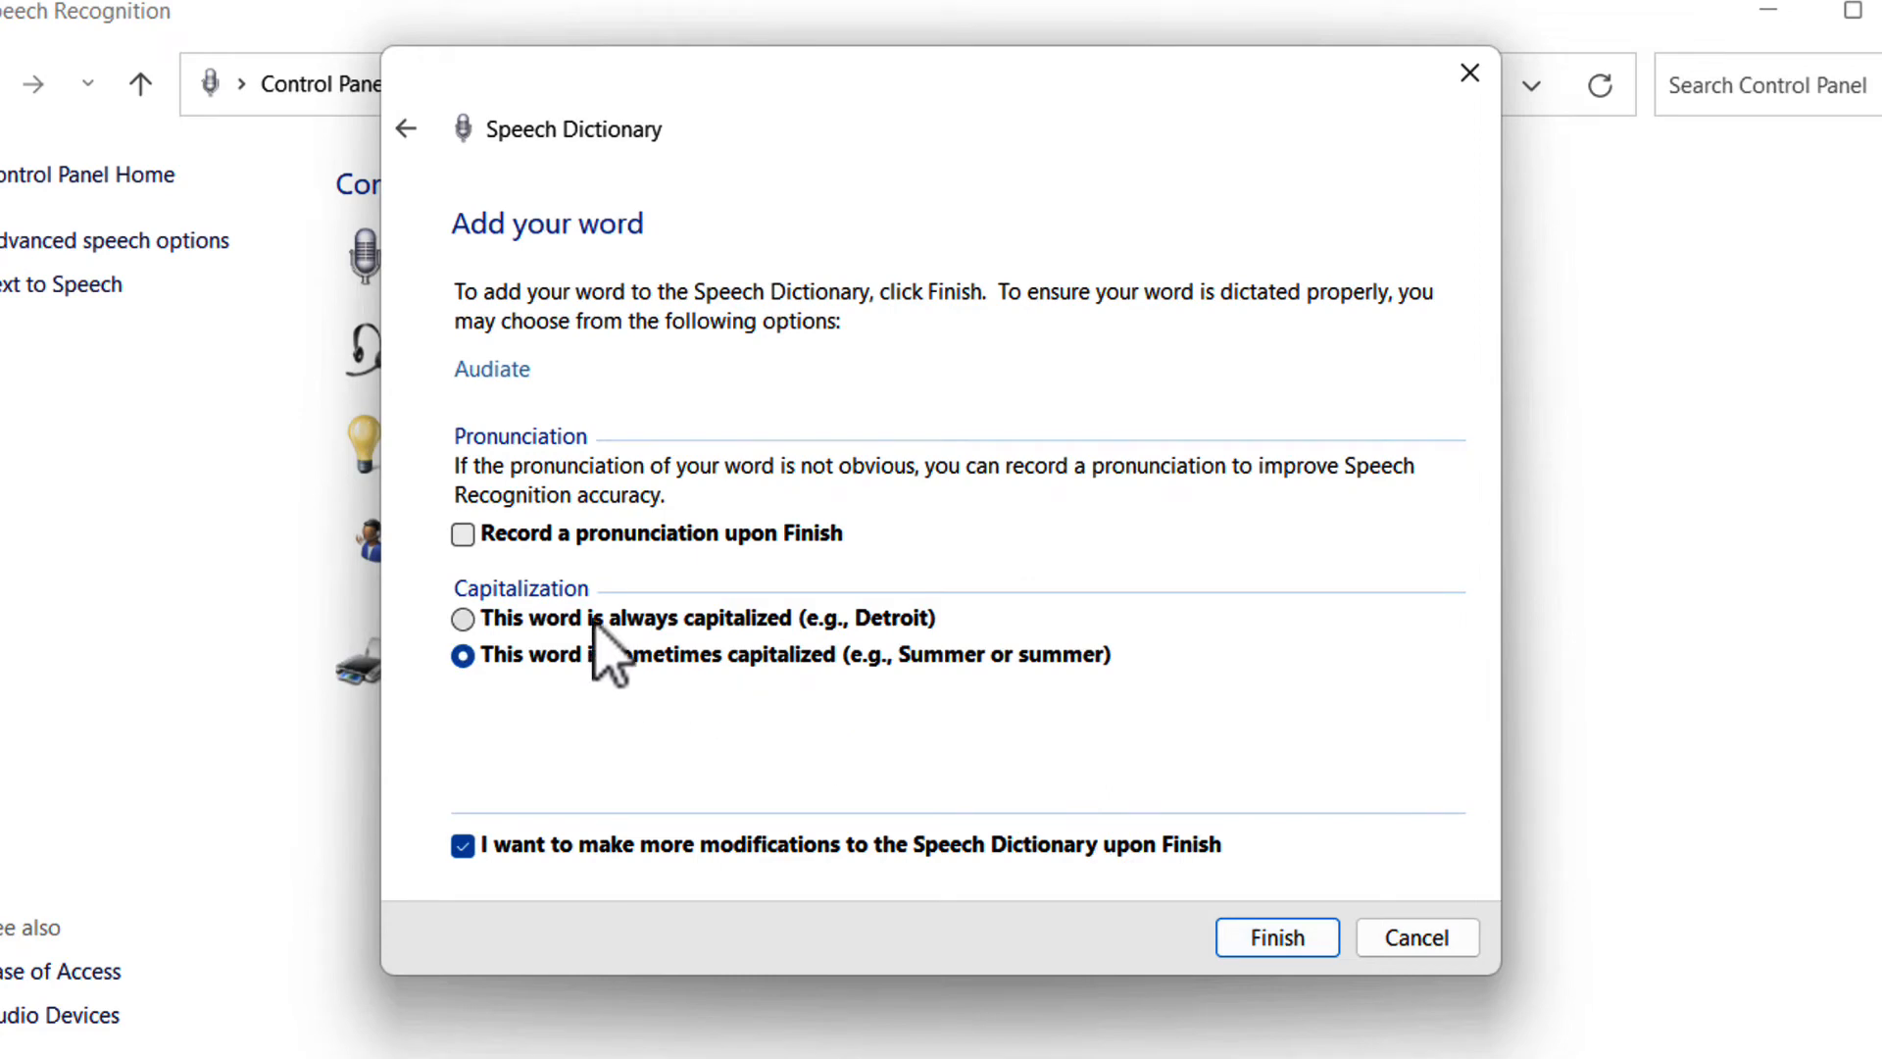
click(464, 619)
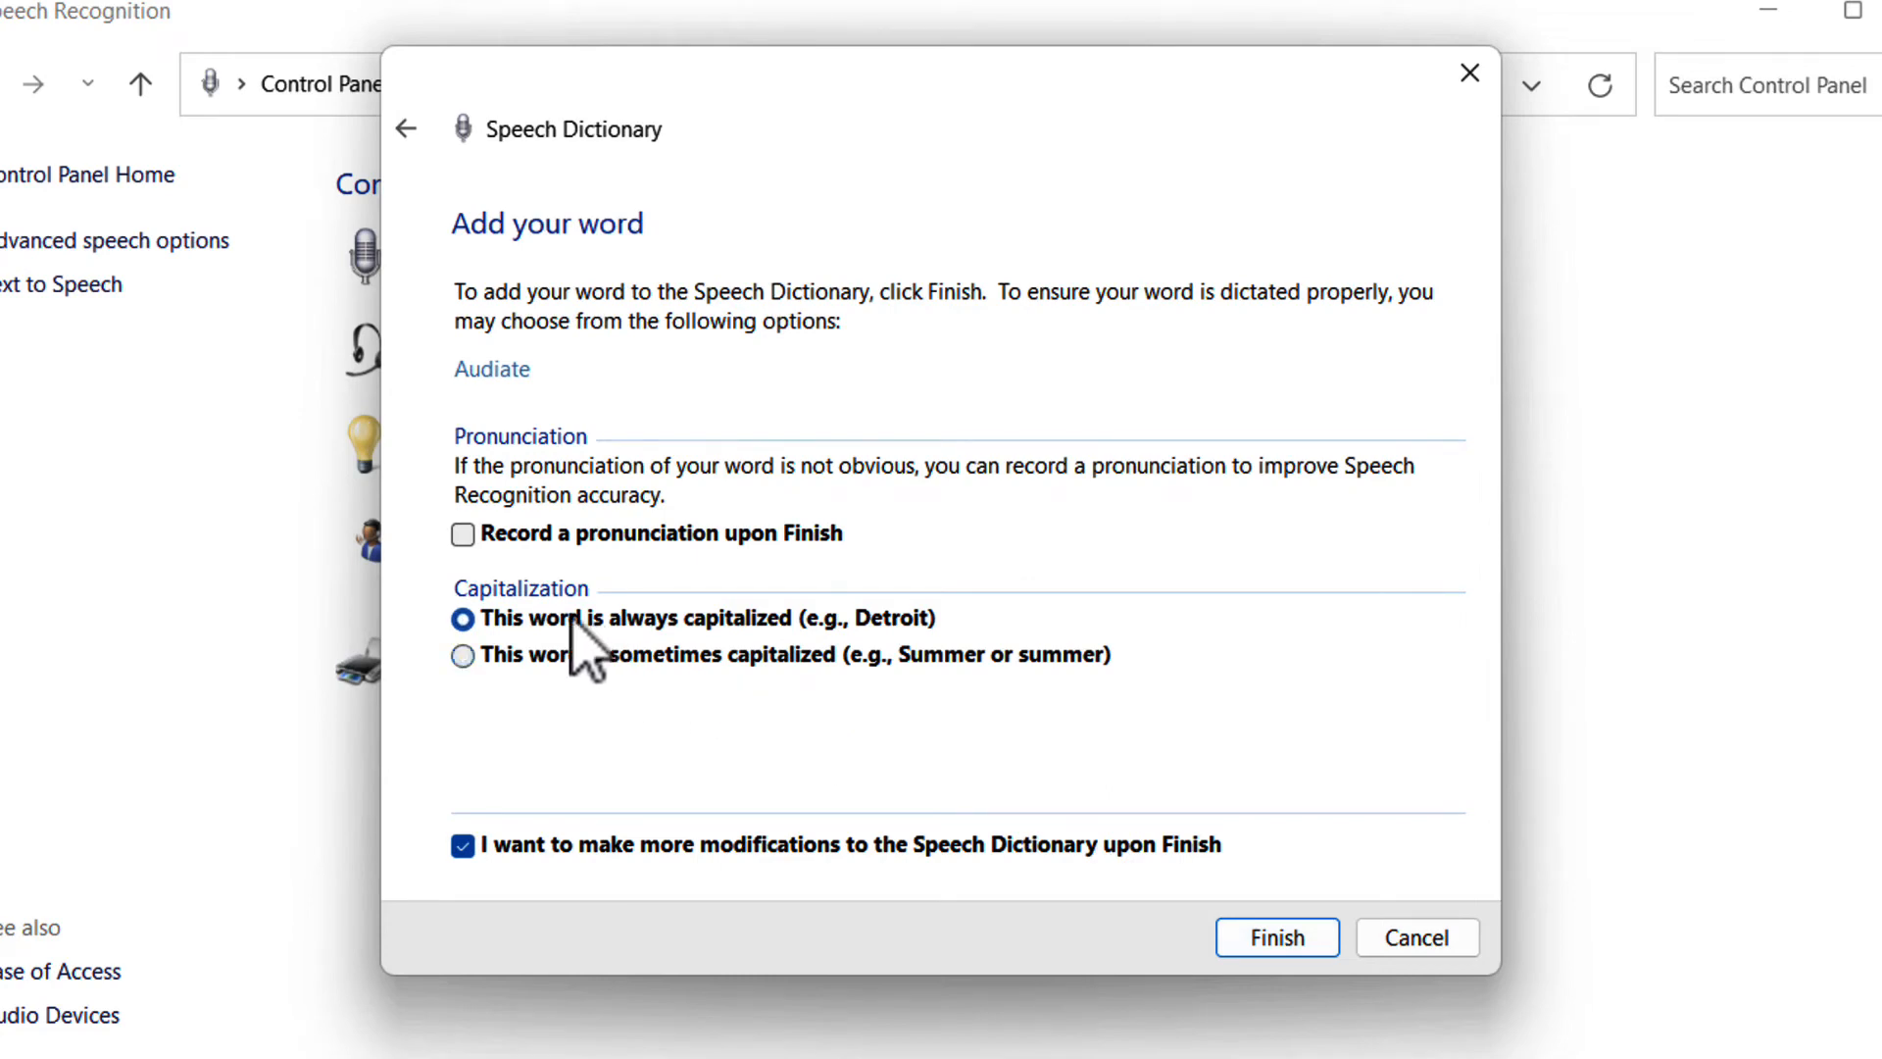
click(462, 534)
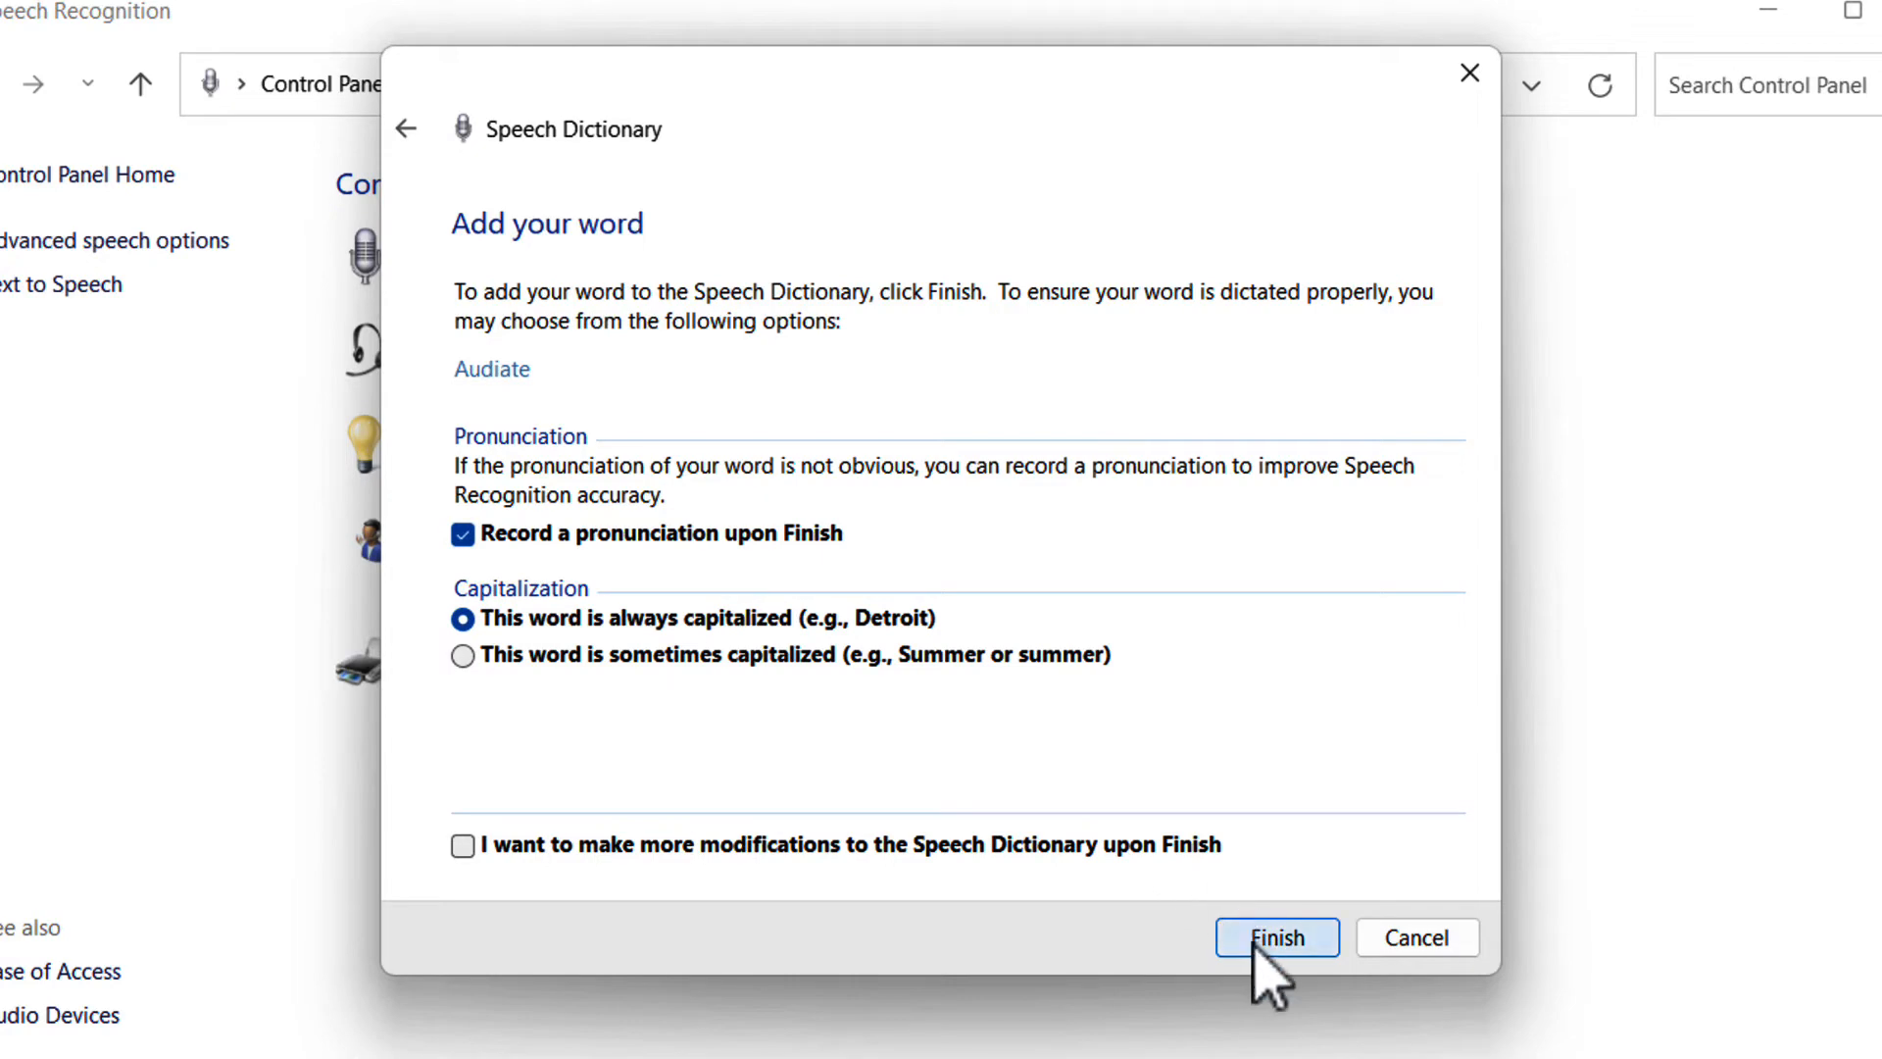
click(1276, 937)
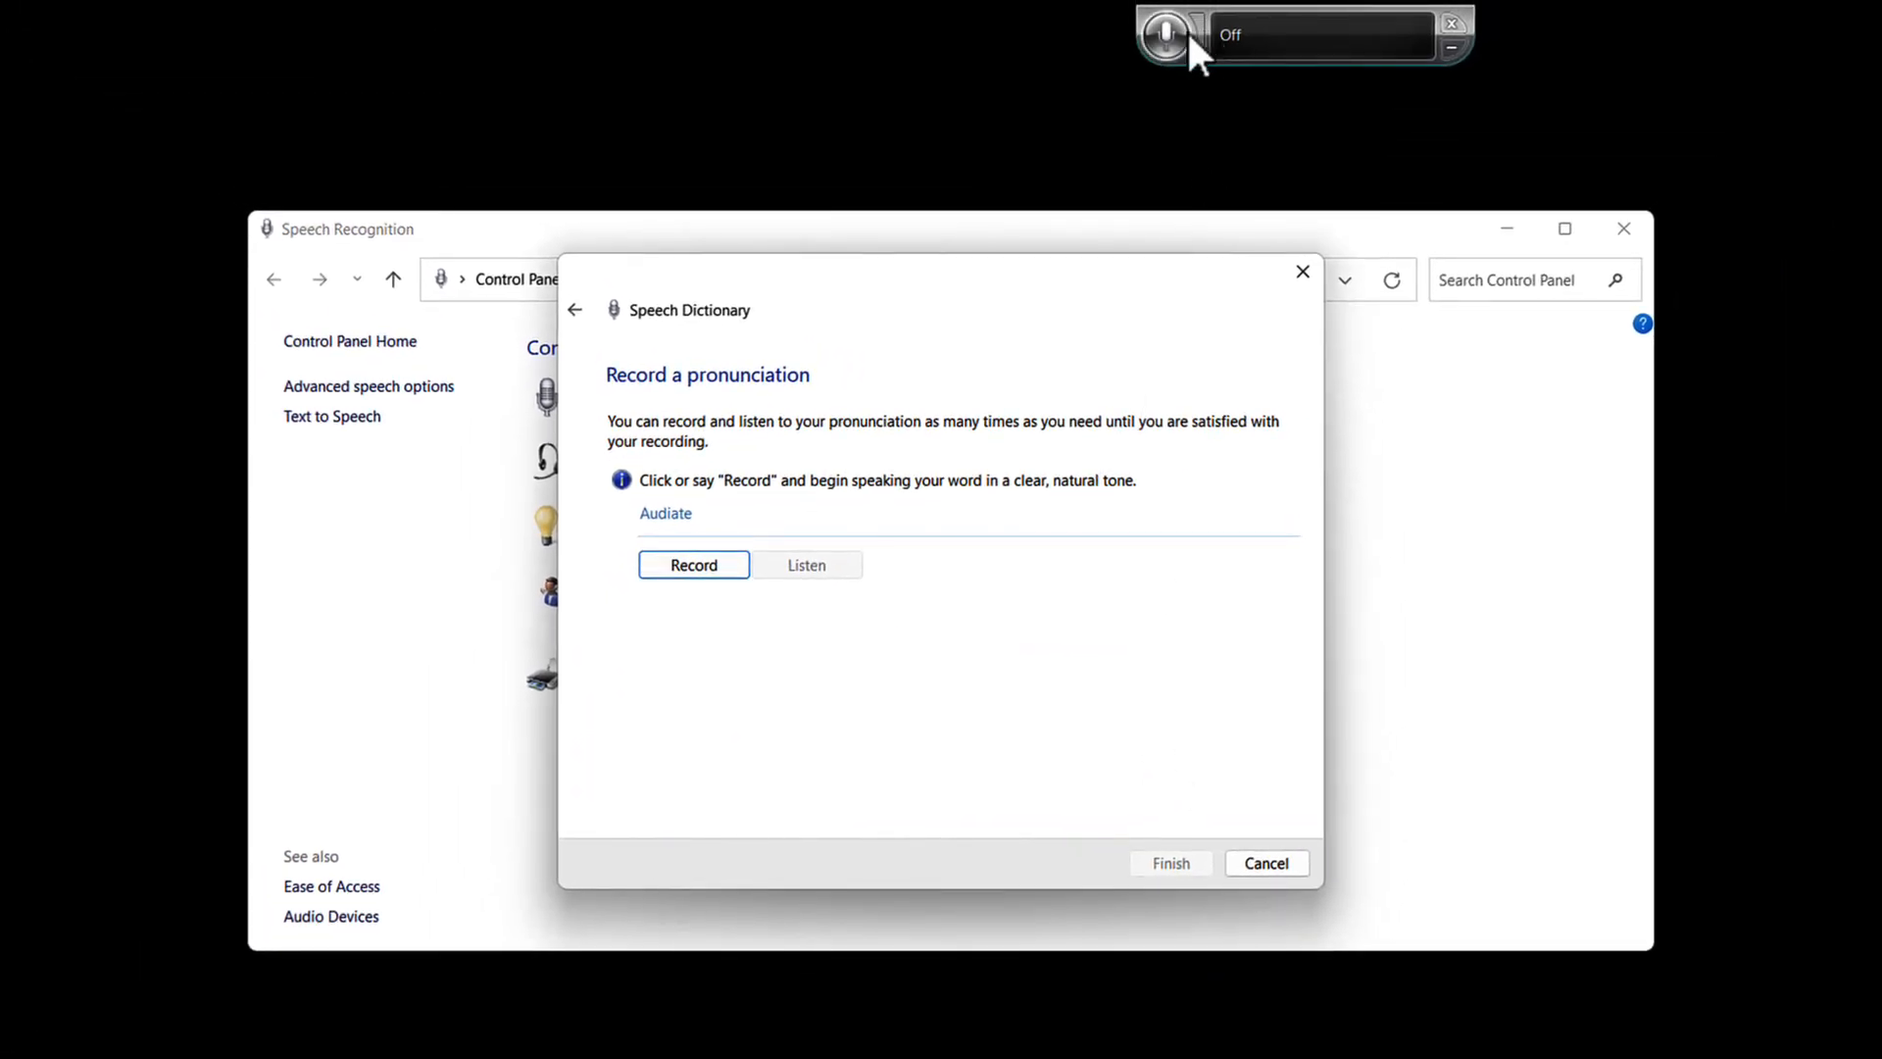
Record the pronunciation of Audiate, finish, and close the Speech Dictionary.
click(693, 565)
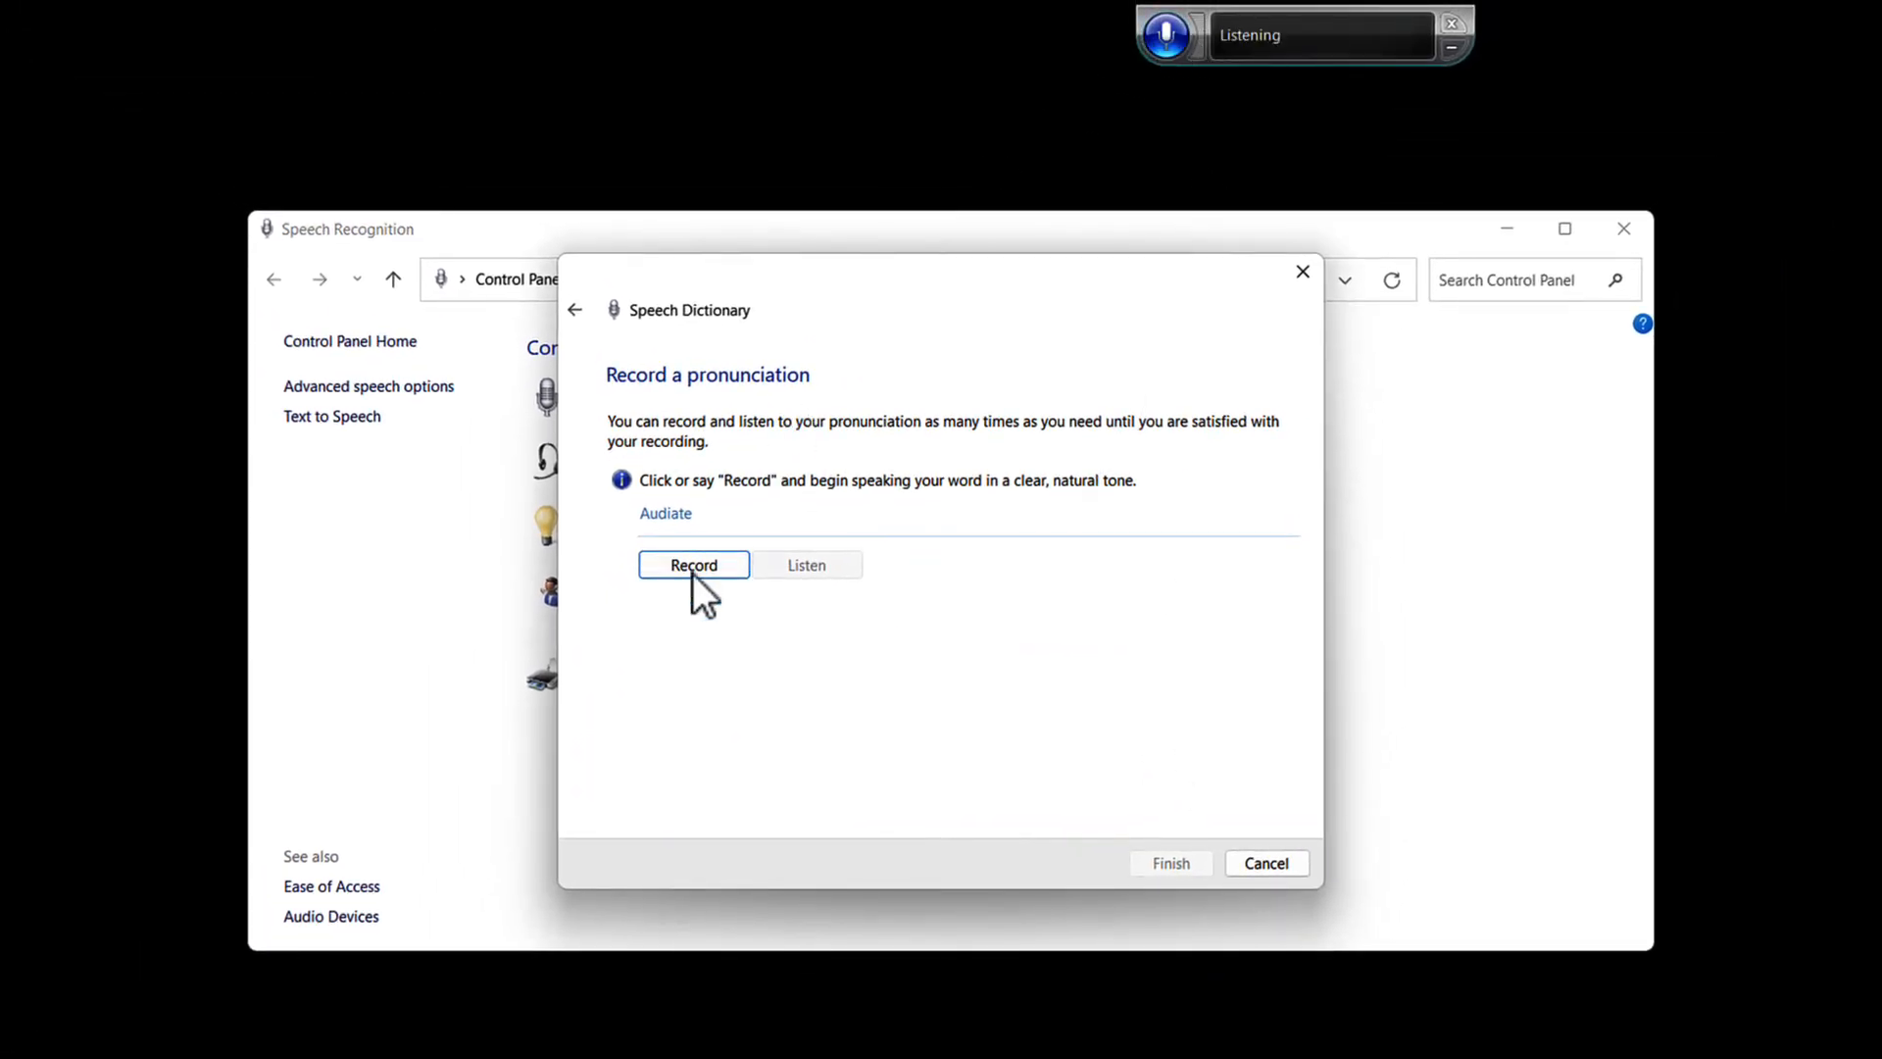
click(693, 564)
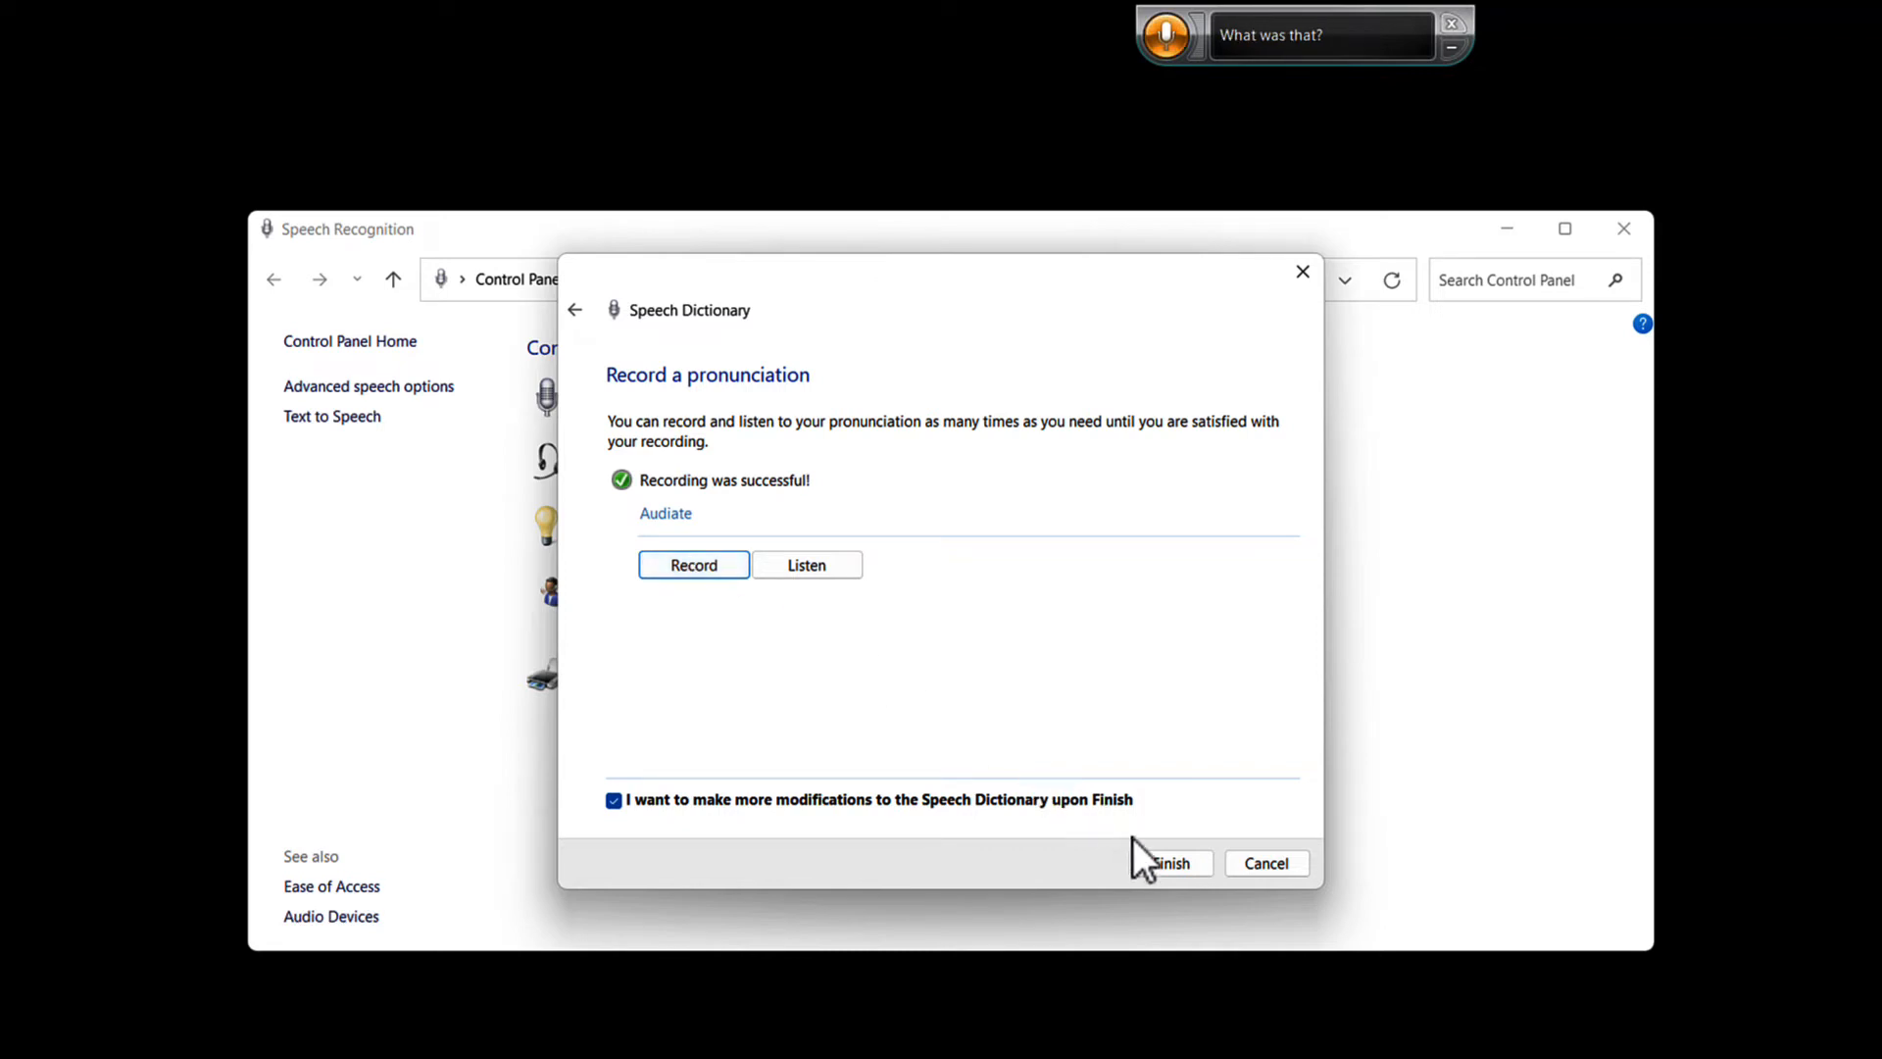
click(1169, 862)
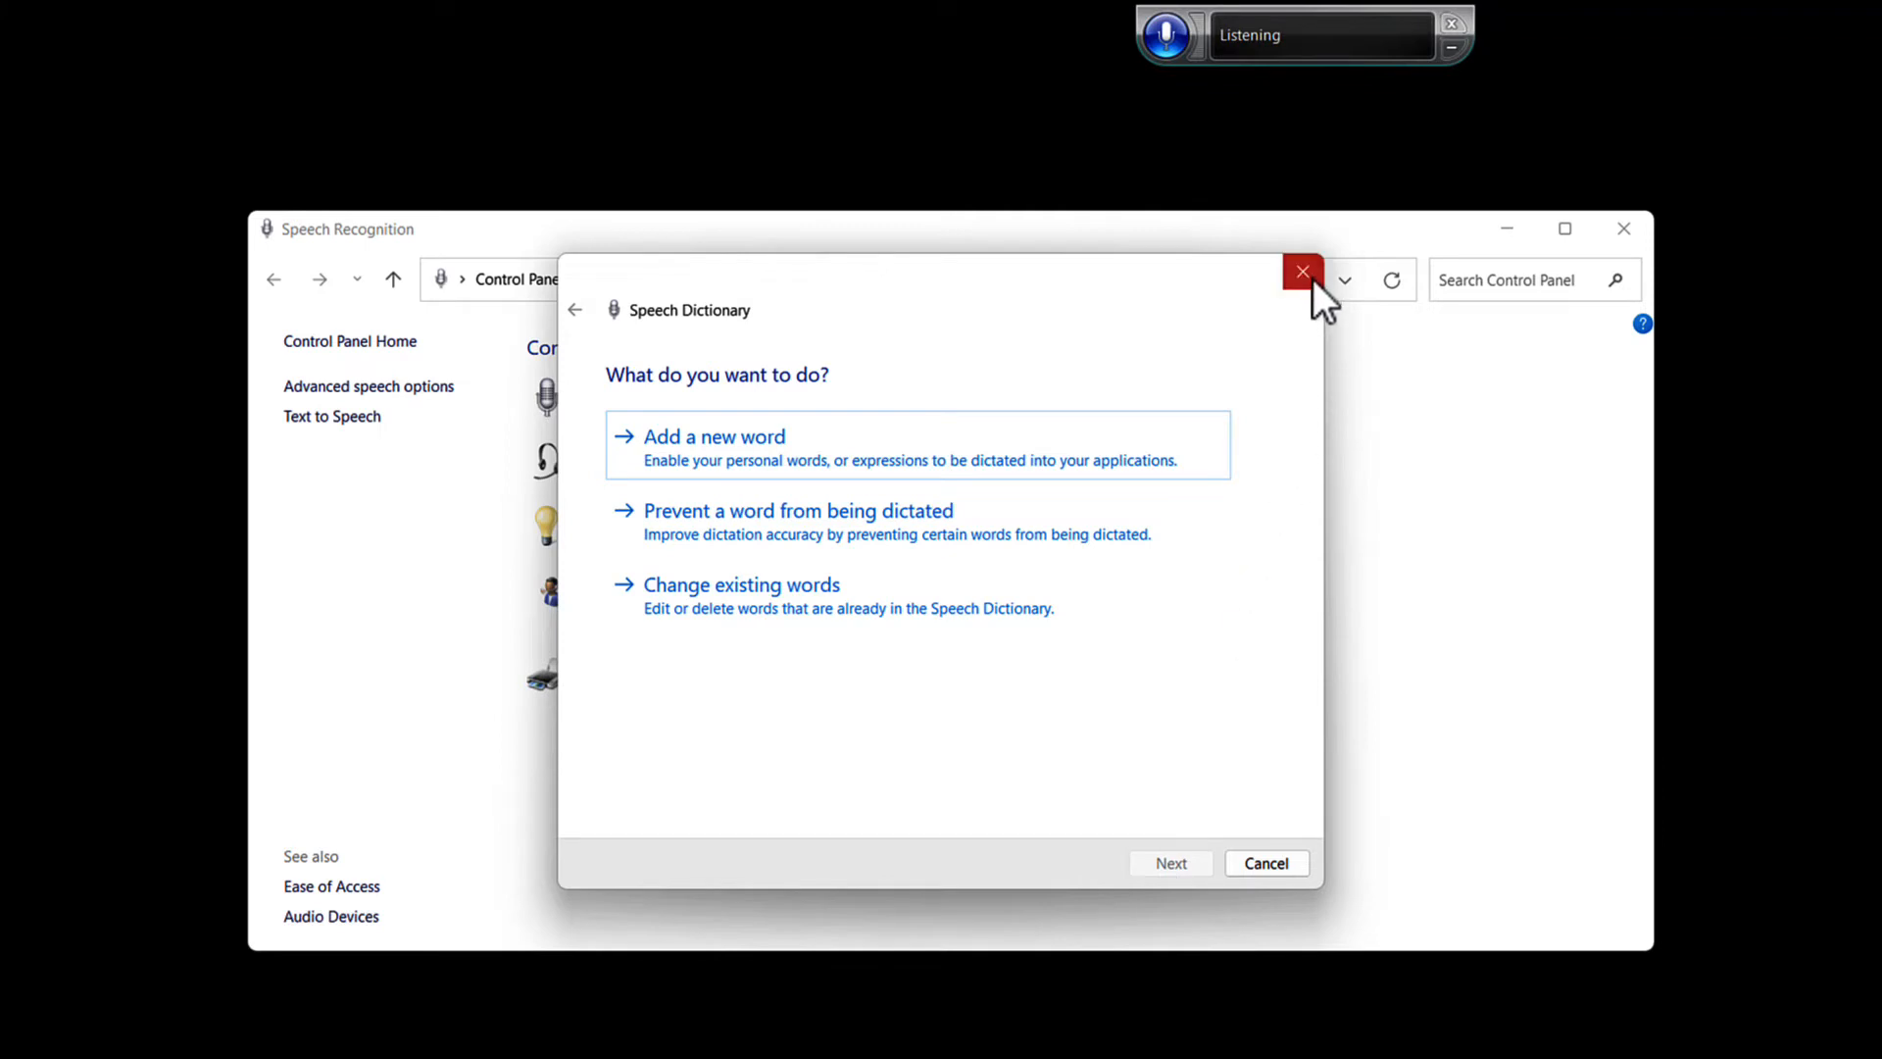
click(1301, 272)
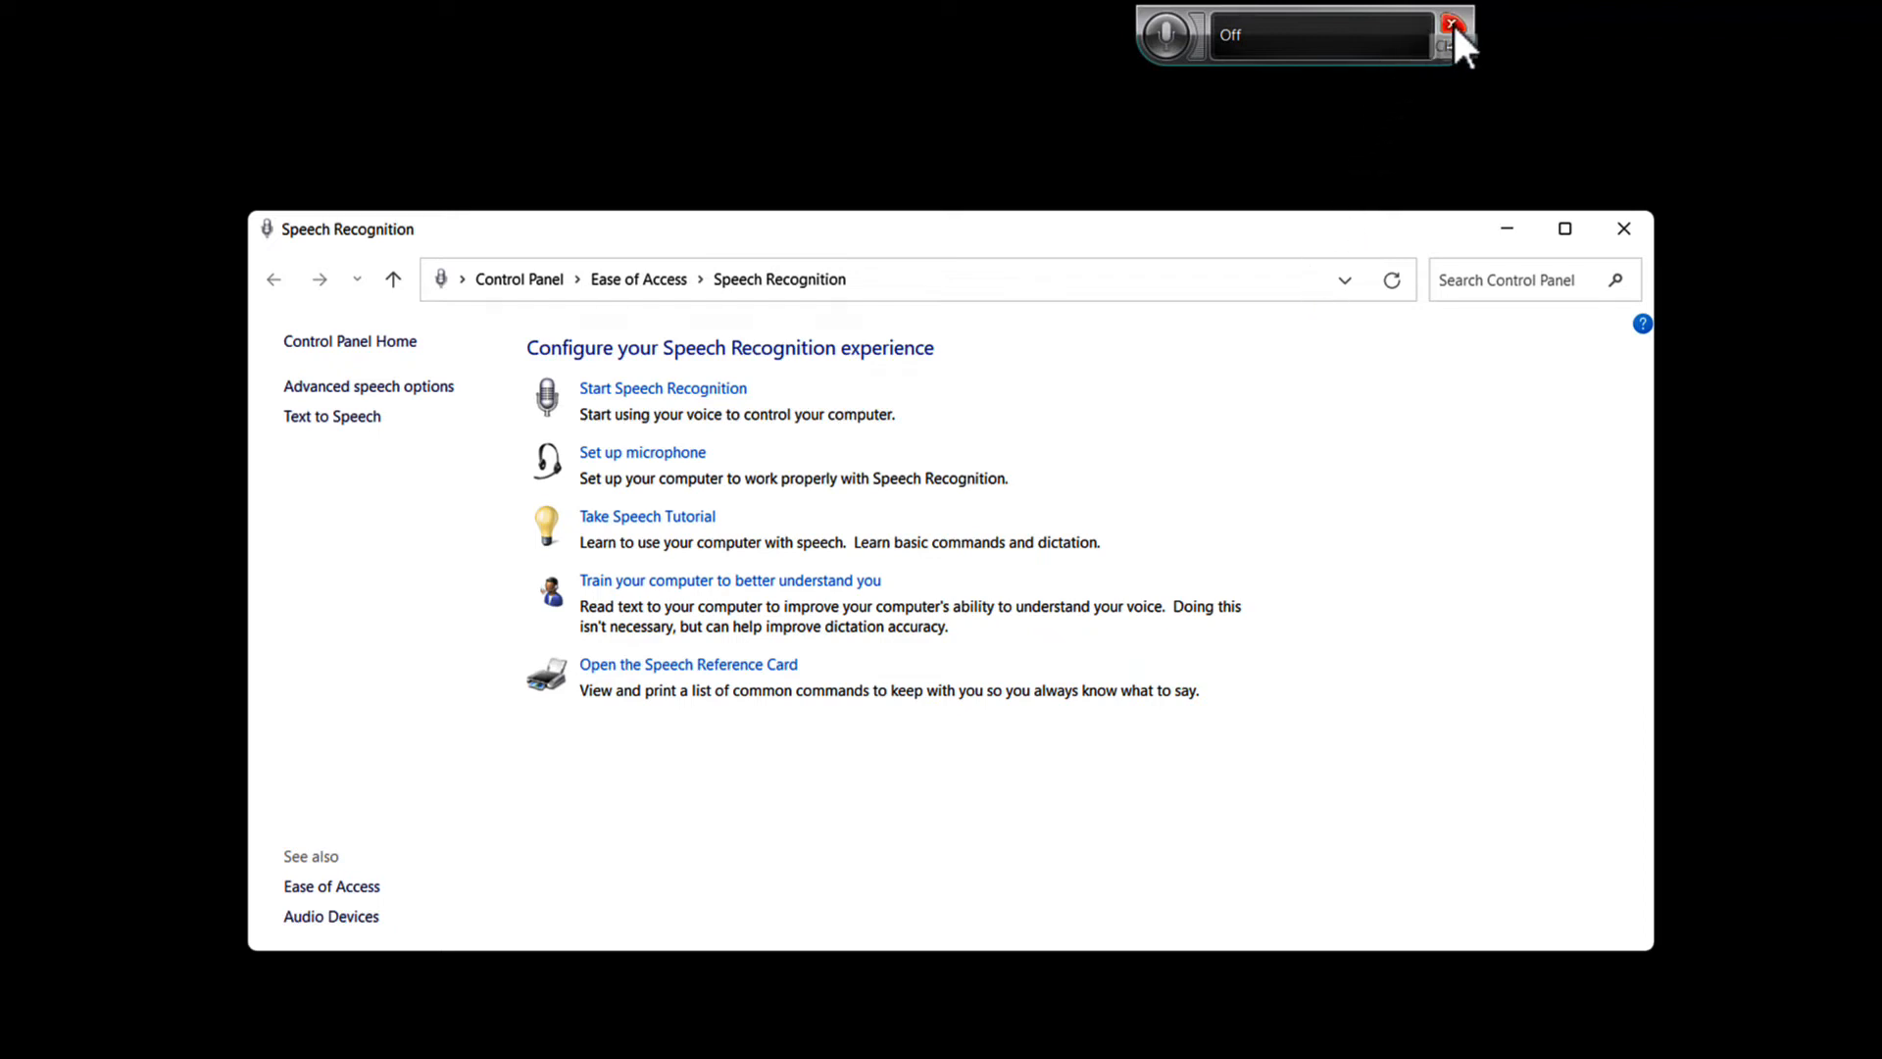
click(1453, 29)
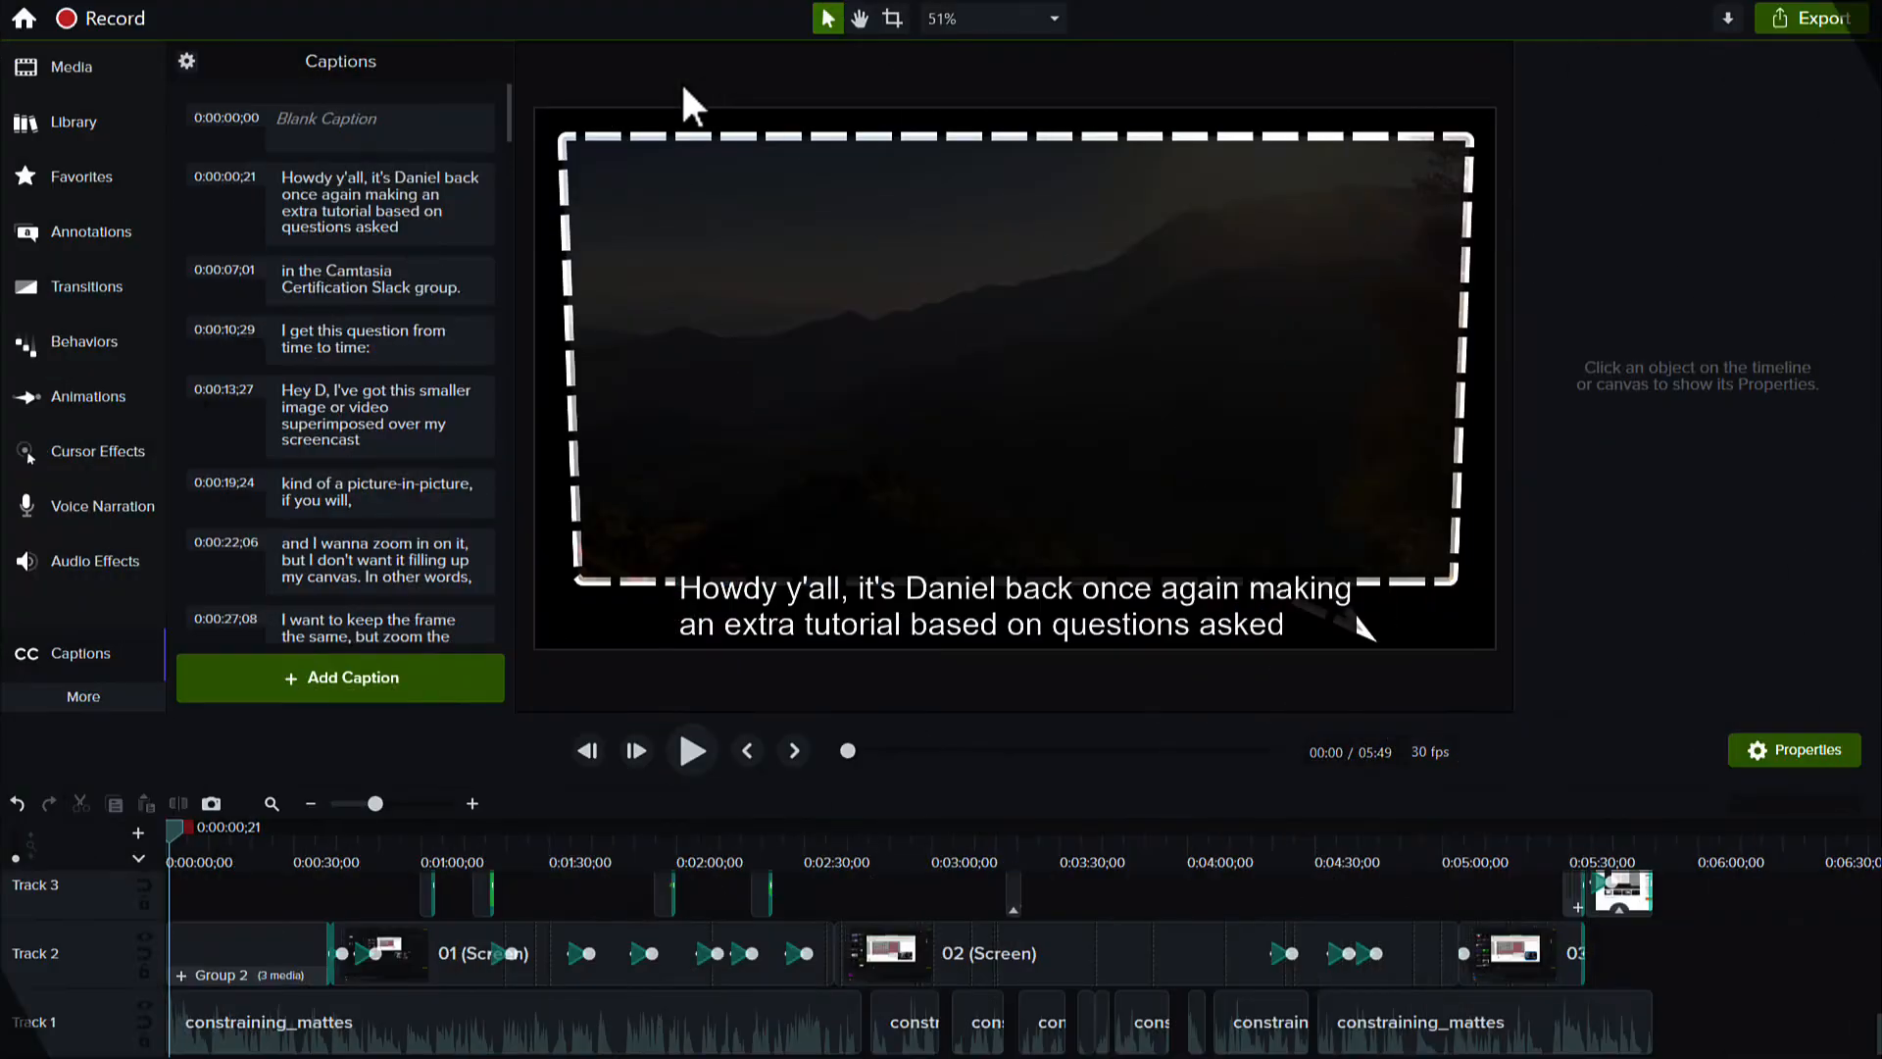
mouse_move(1577, 192)
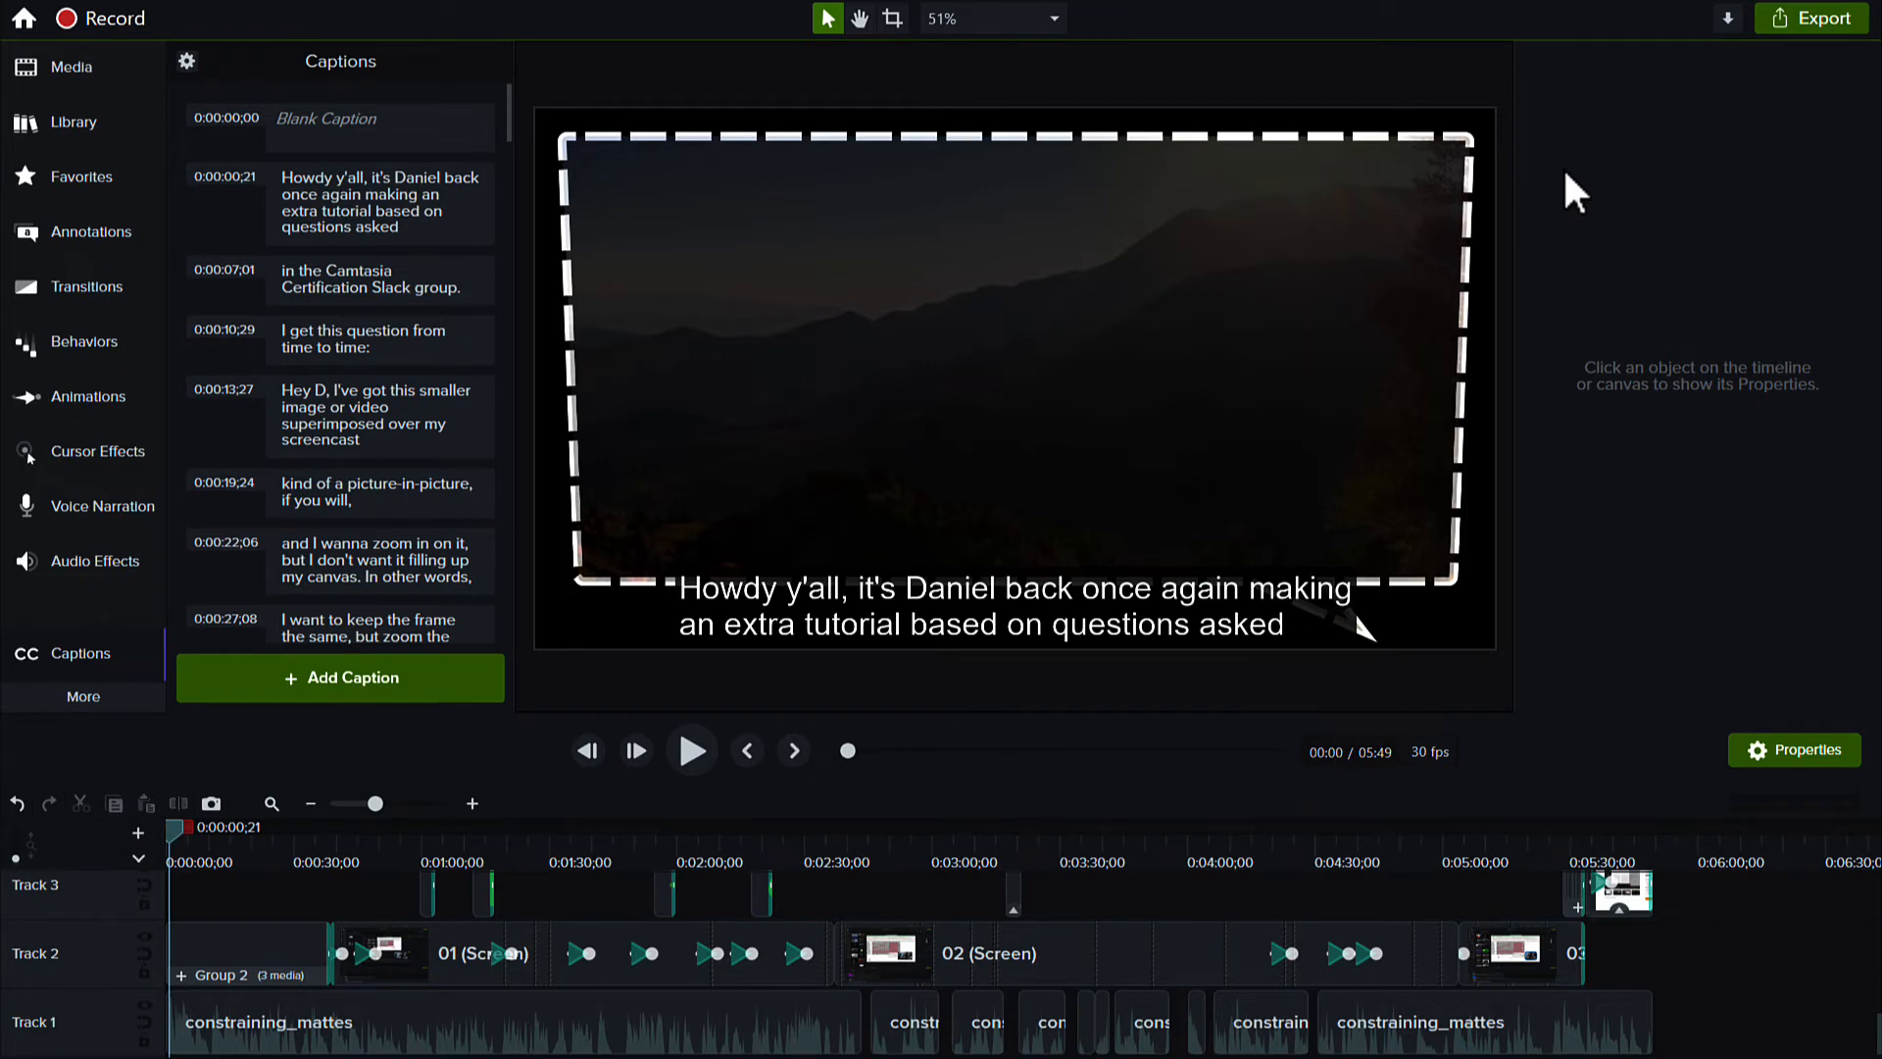
click(1820, 17)
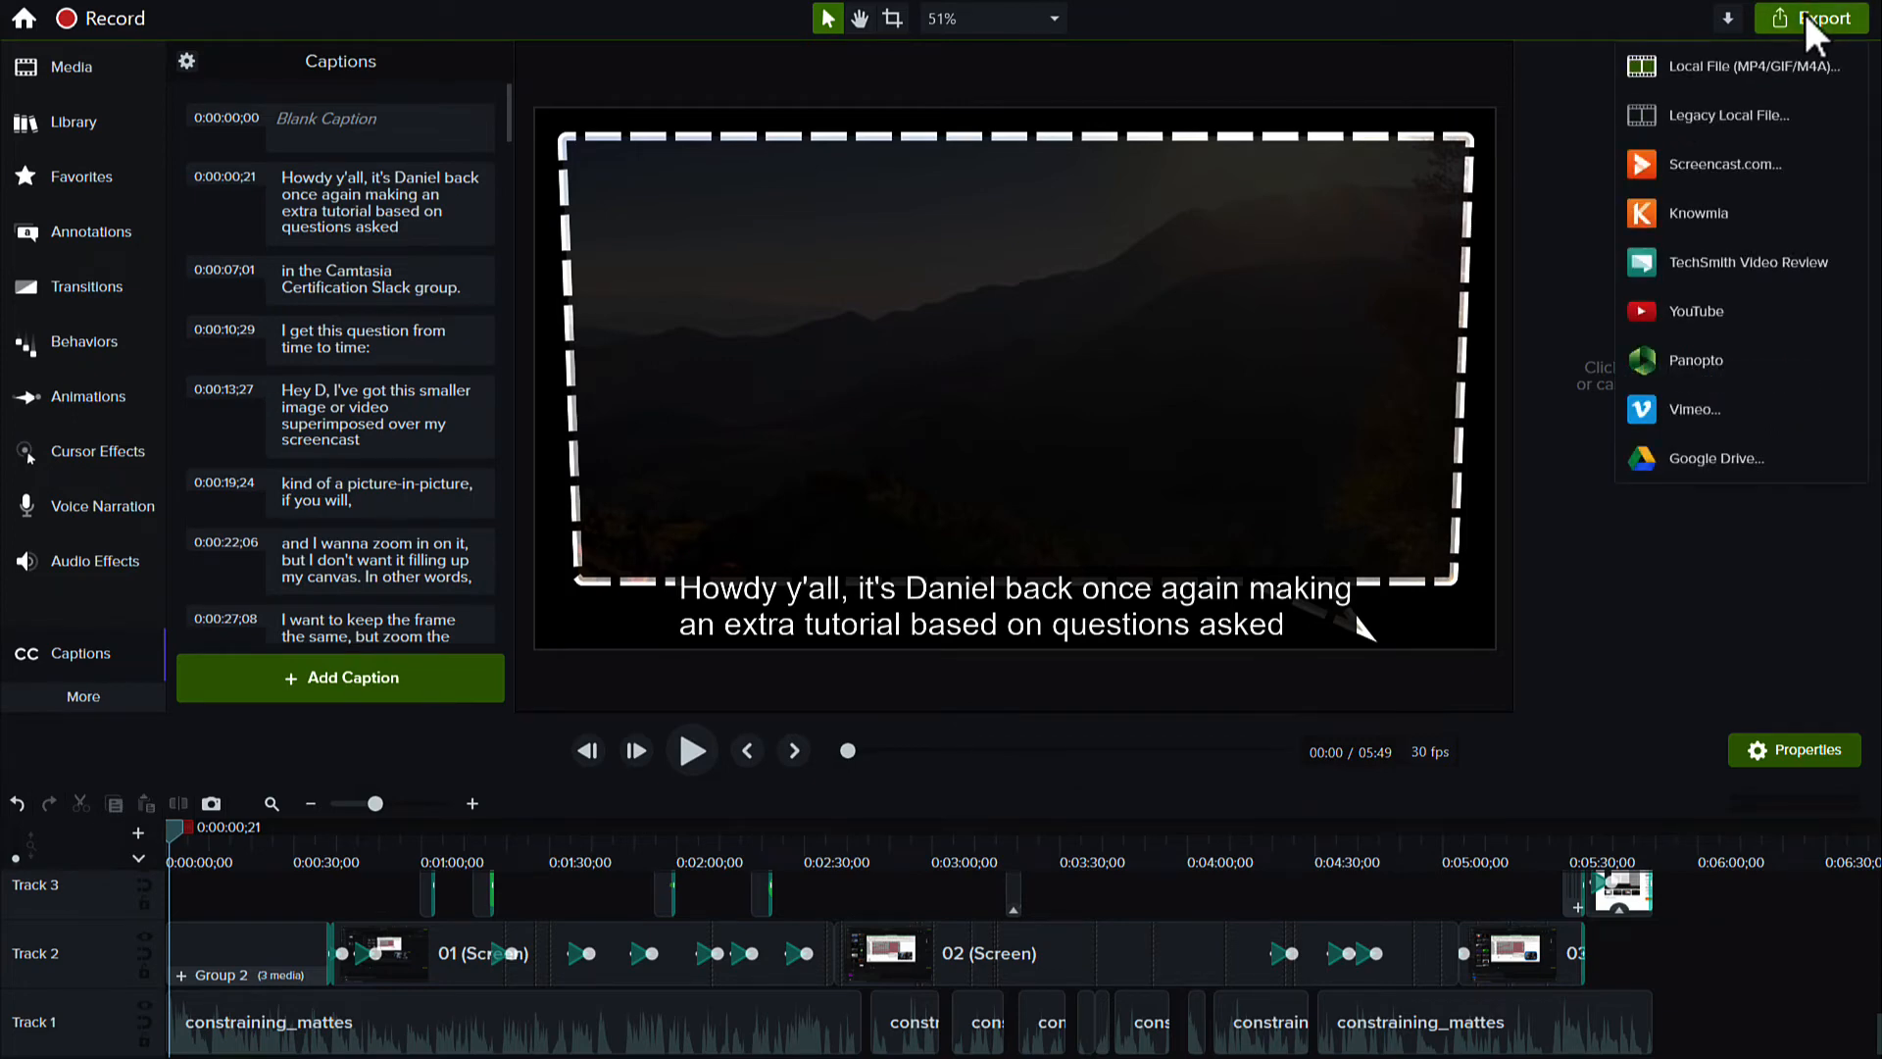
click(1695, 311)
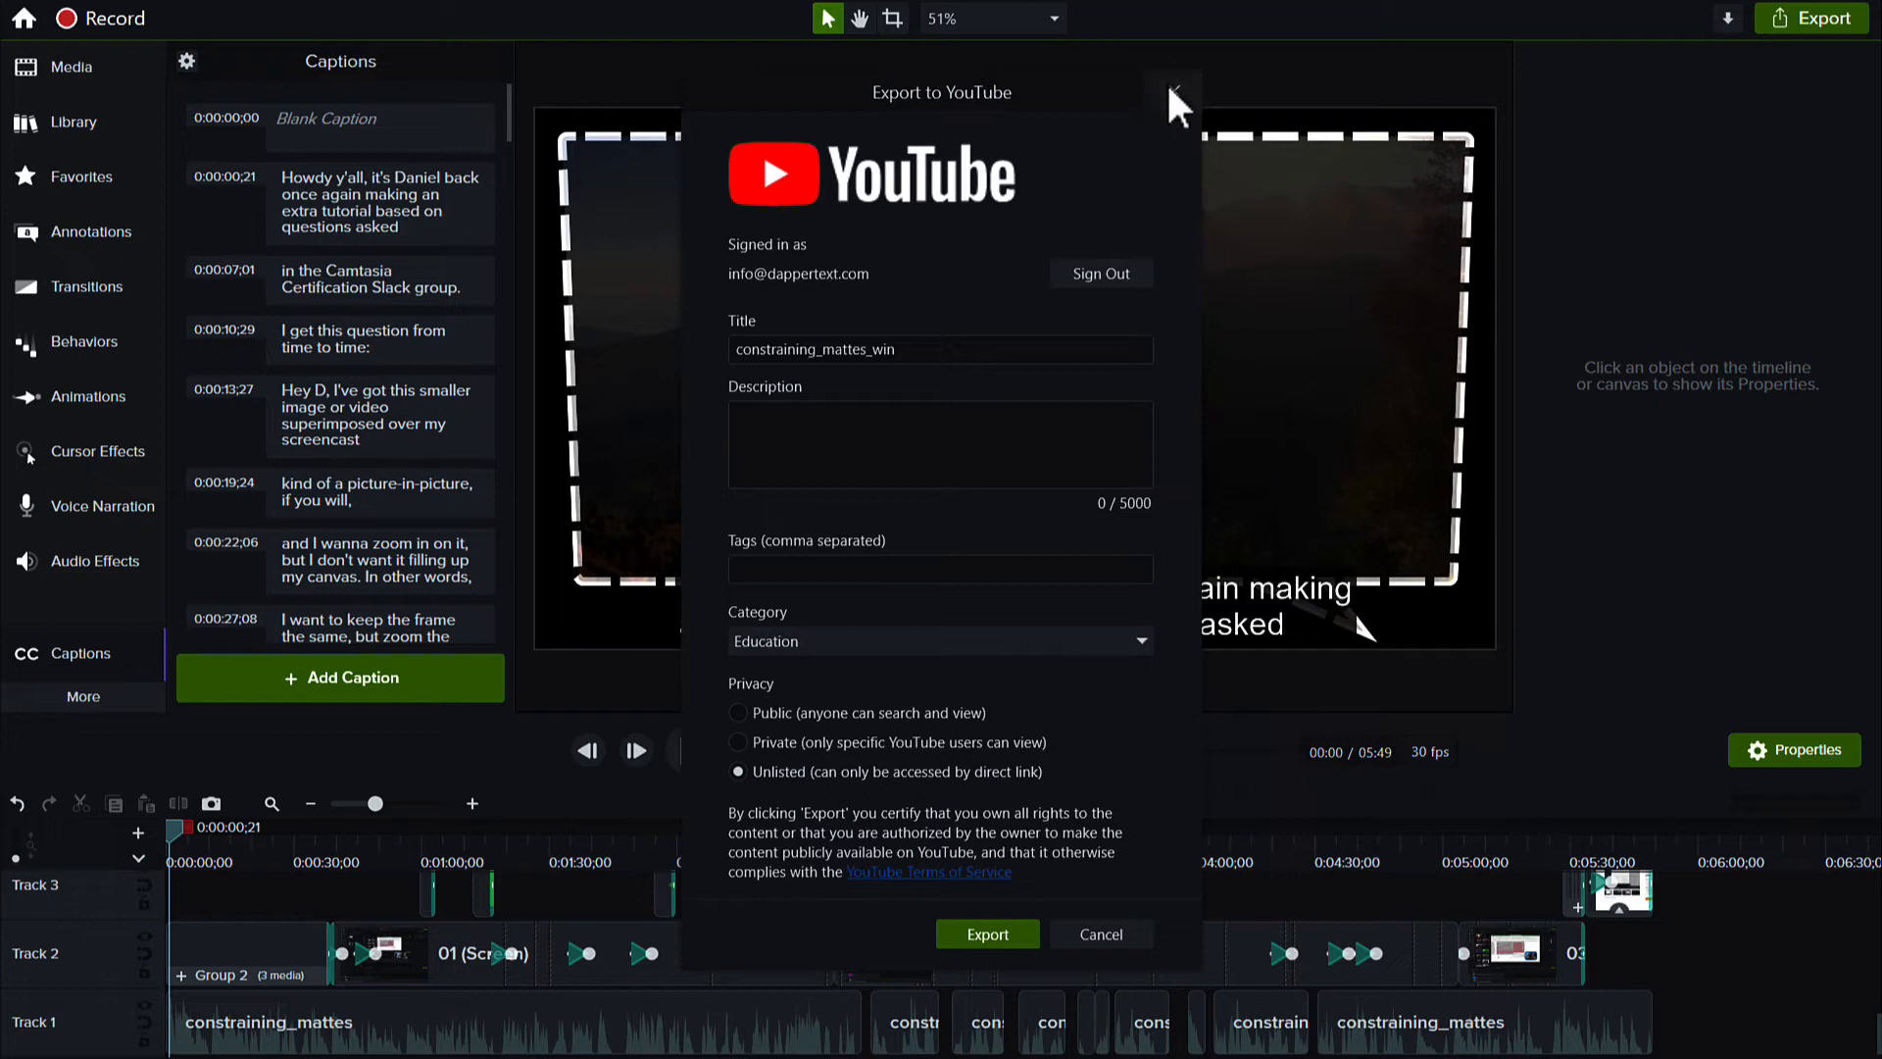
click(1175, 92)
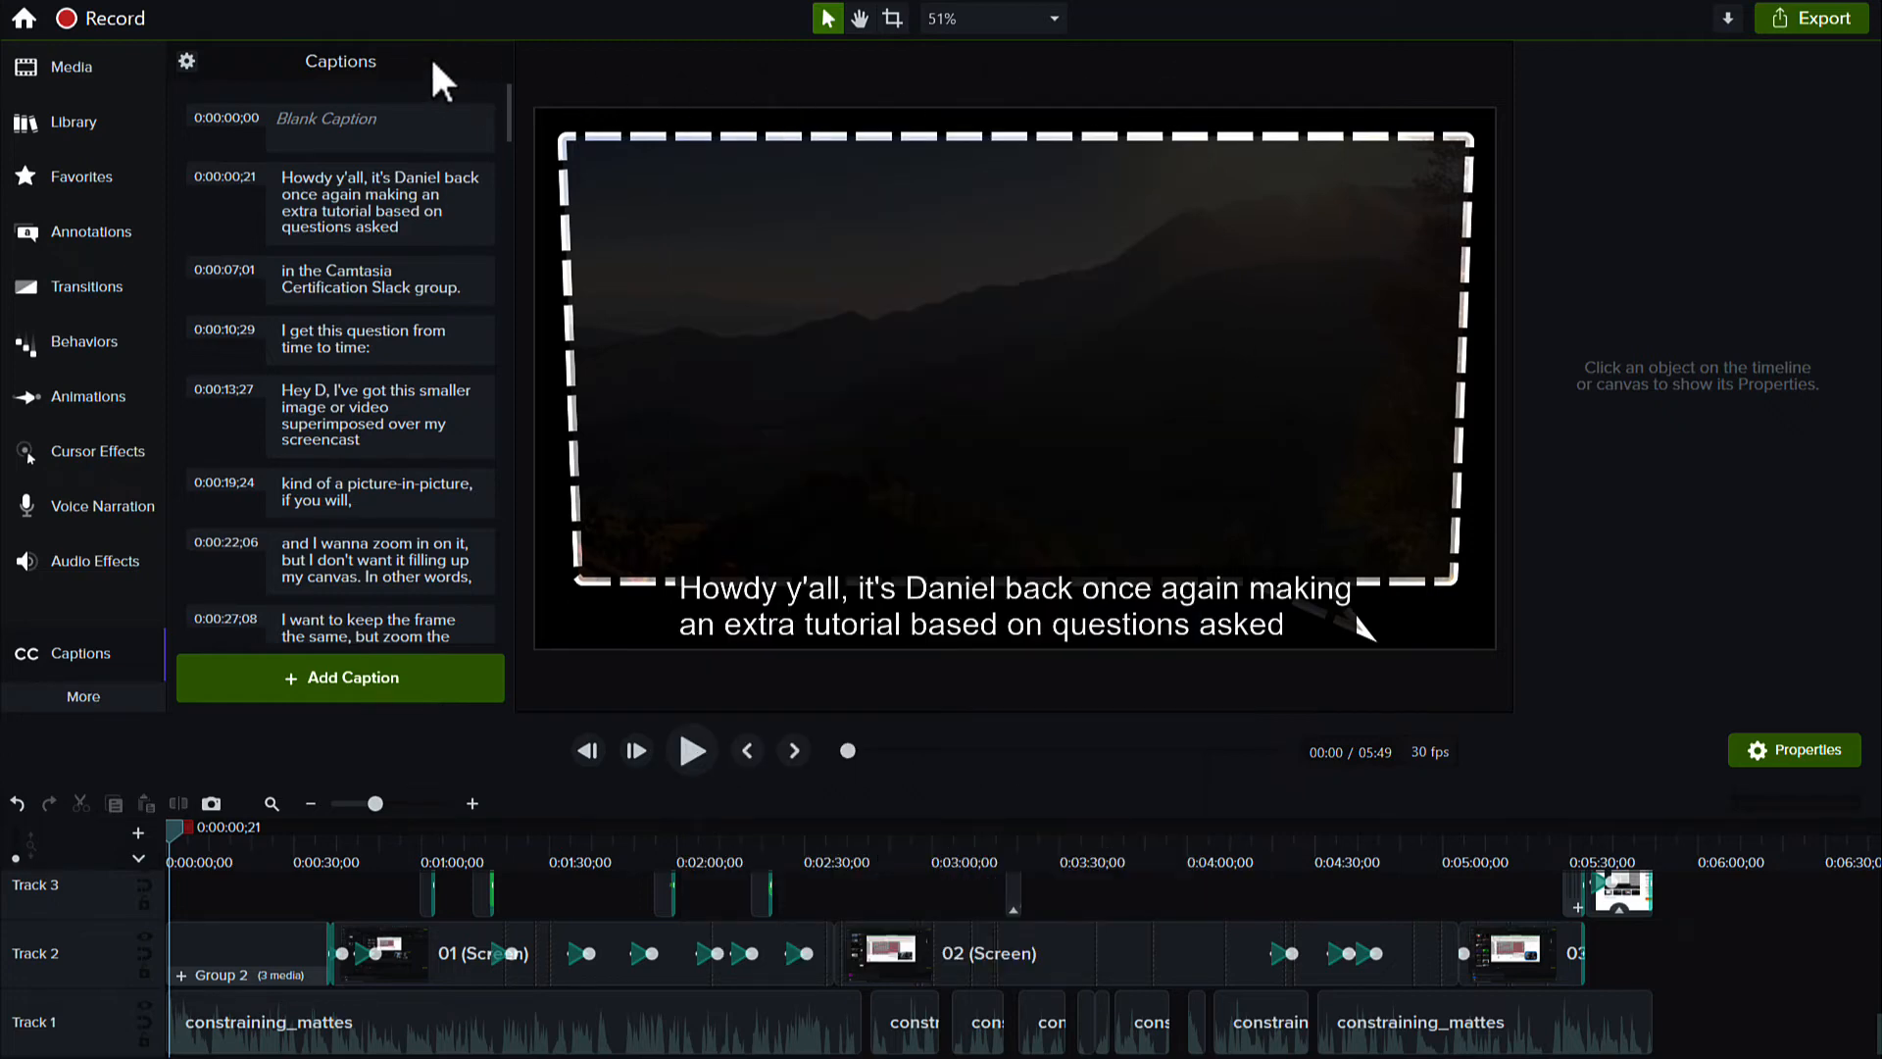
mouse_move(285, 87)
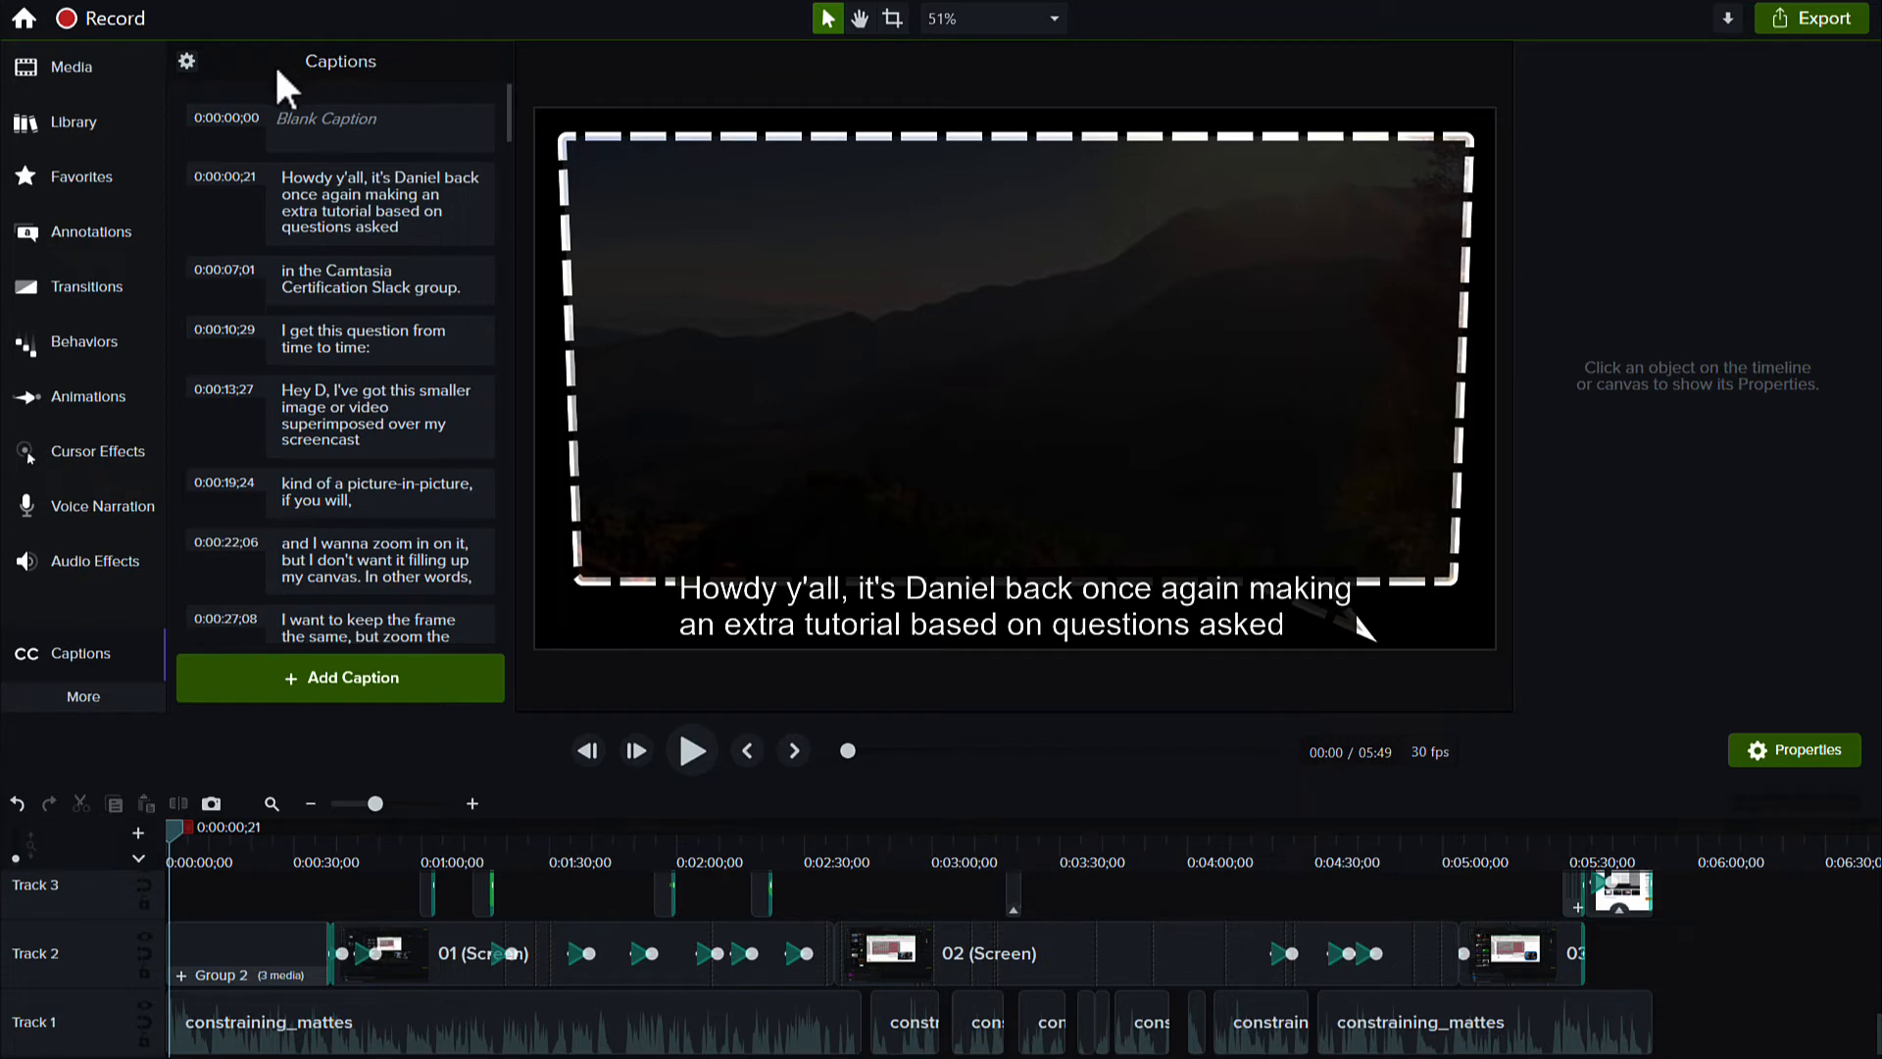
Browse the caption gear options and switch to the transcribed Camtasia Tip project.
click(186, 61)
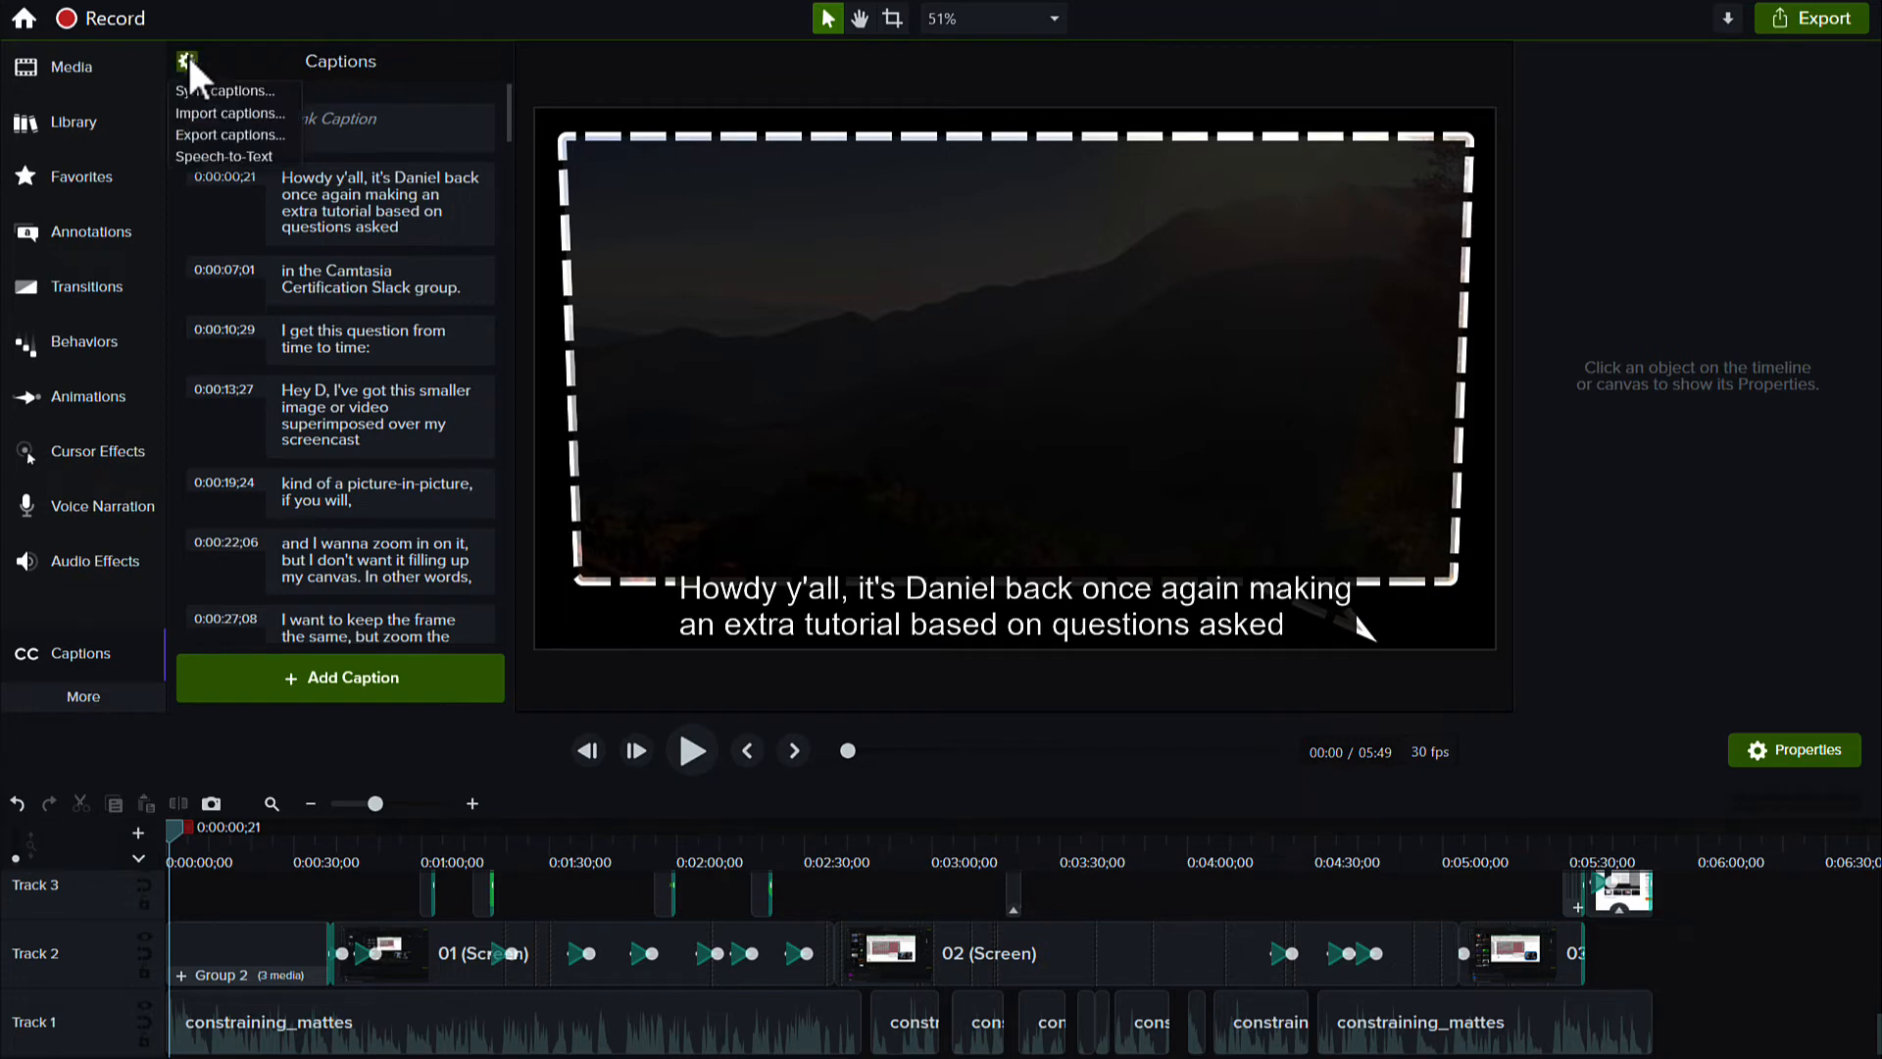
click(230, 134)
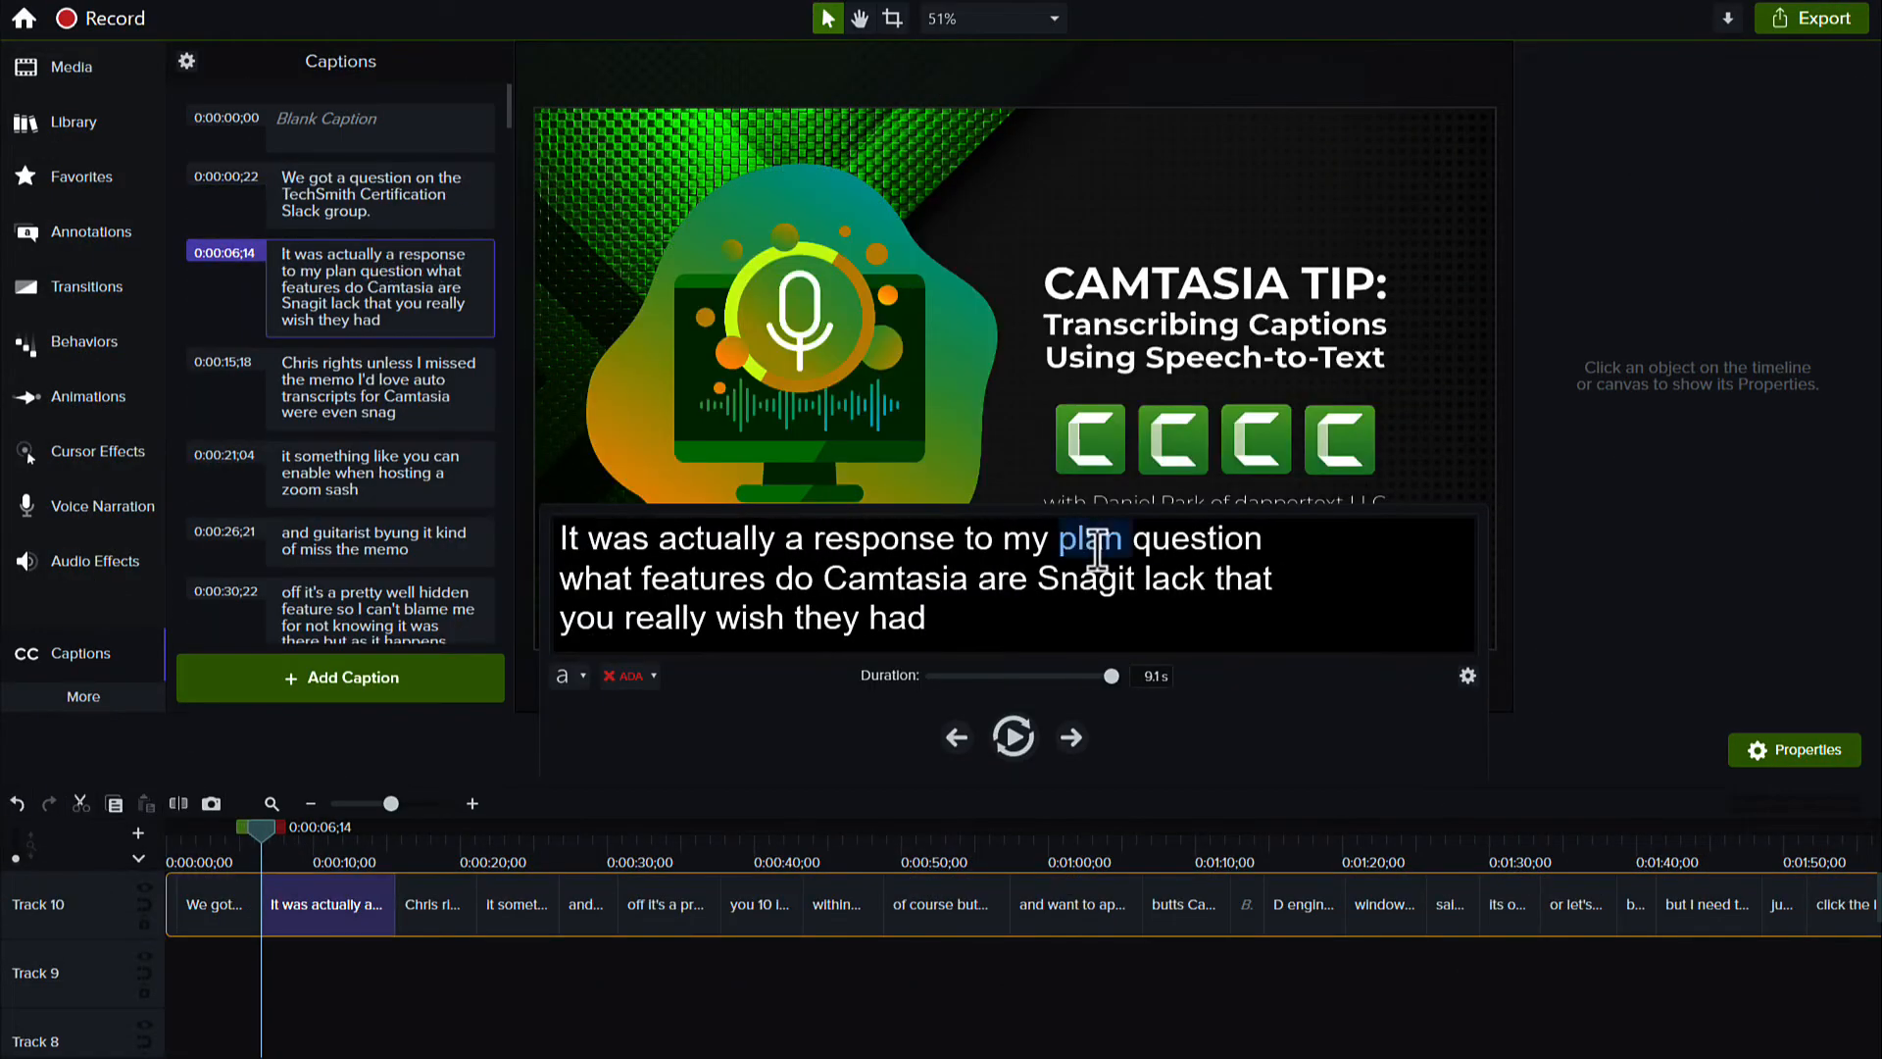
click(341, 600)
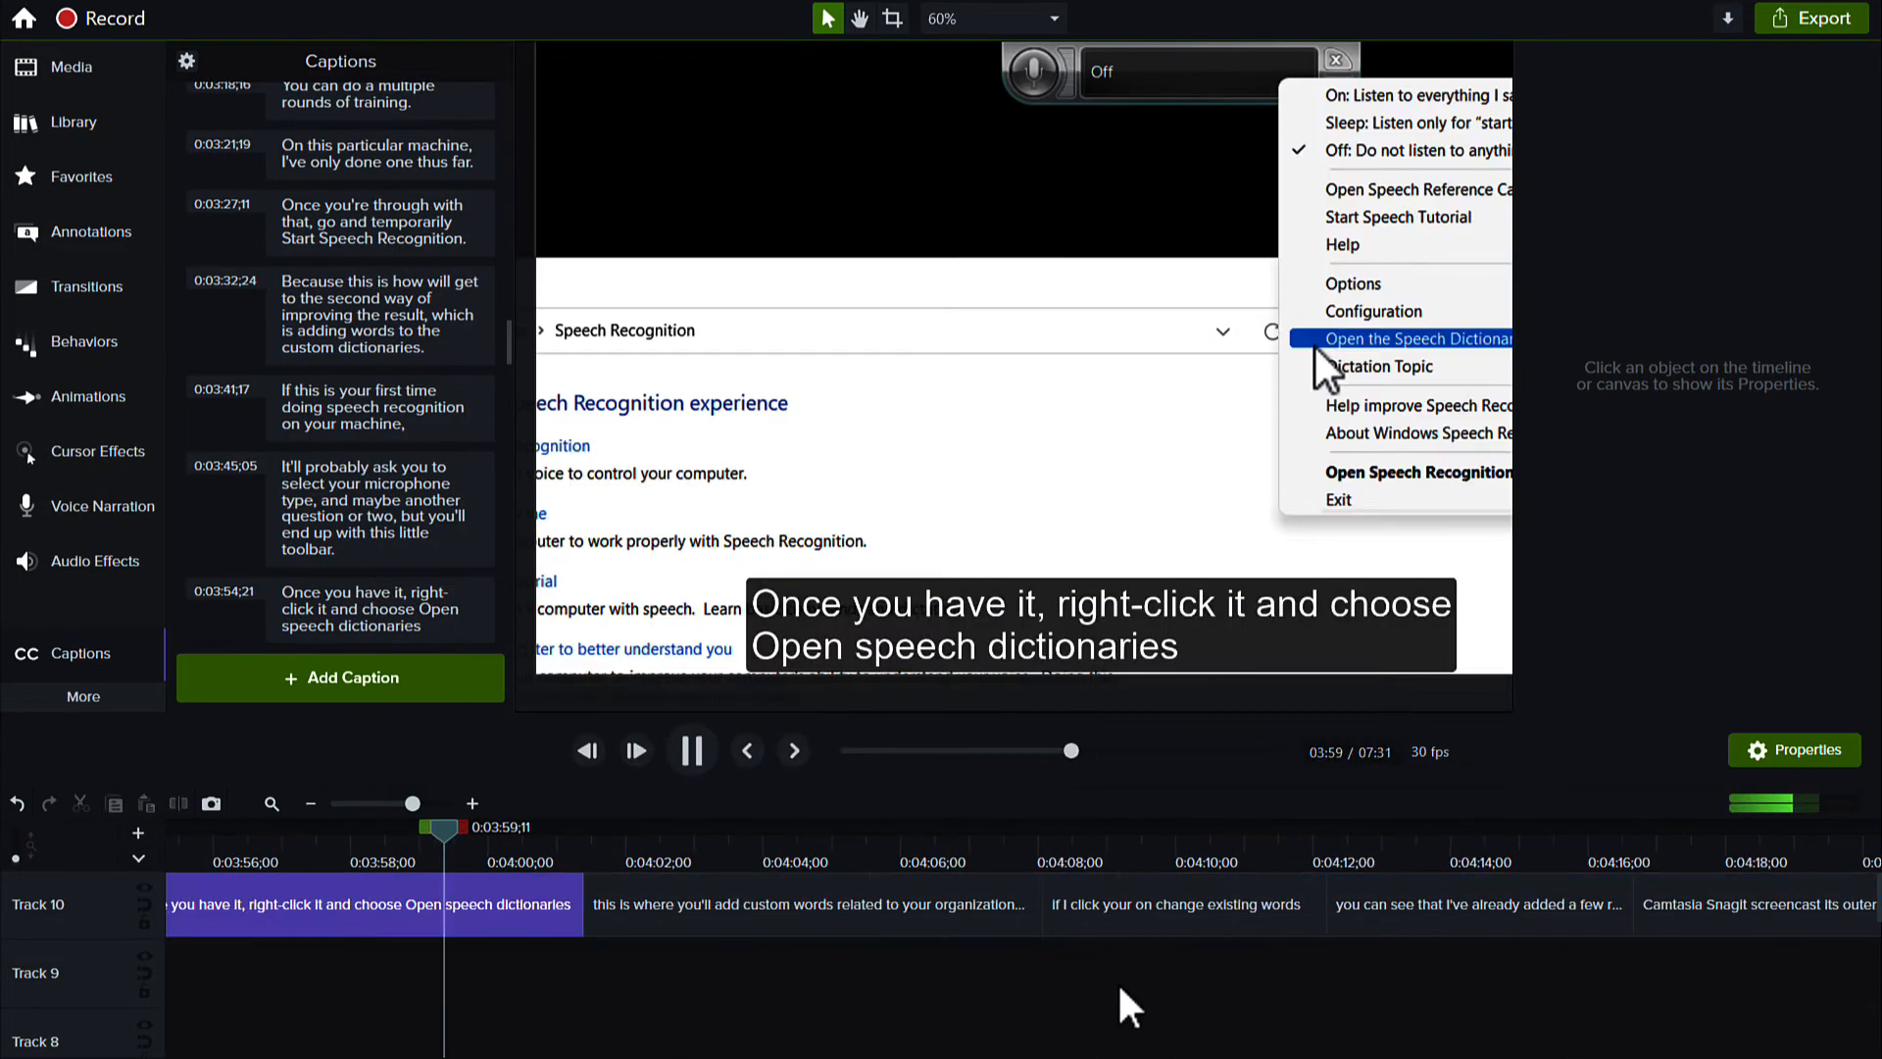
click(1408, 338)
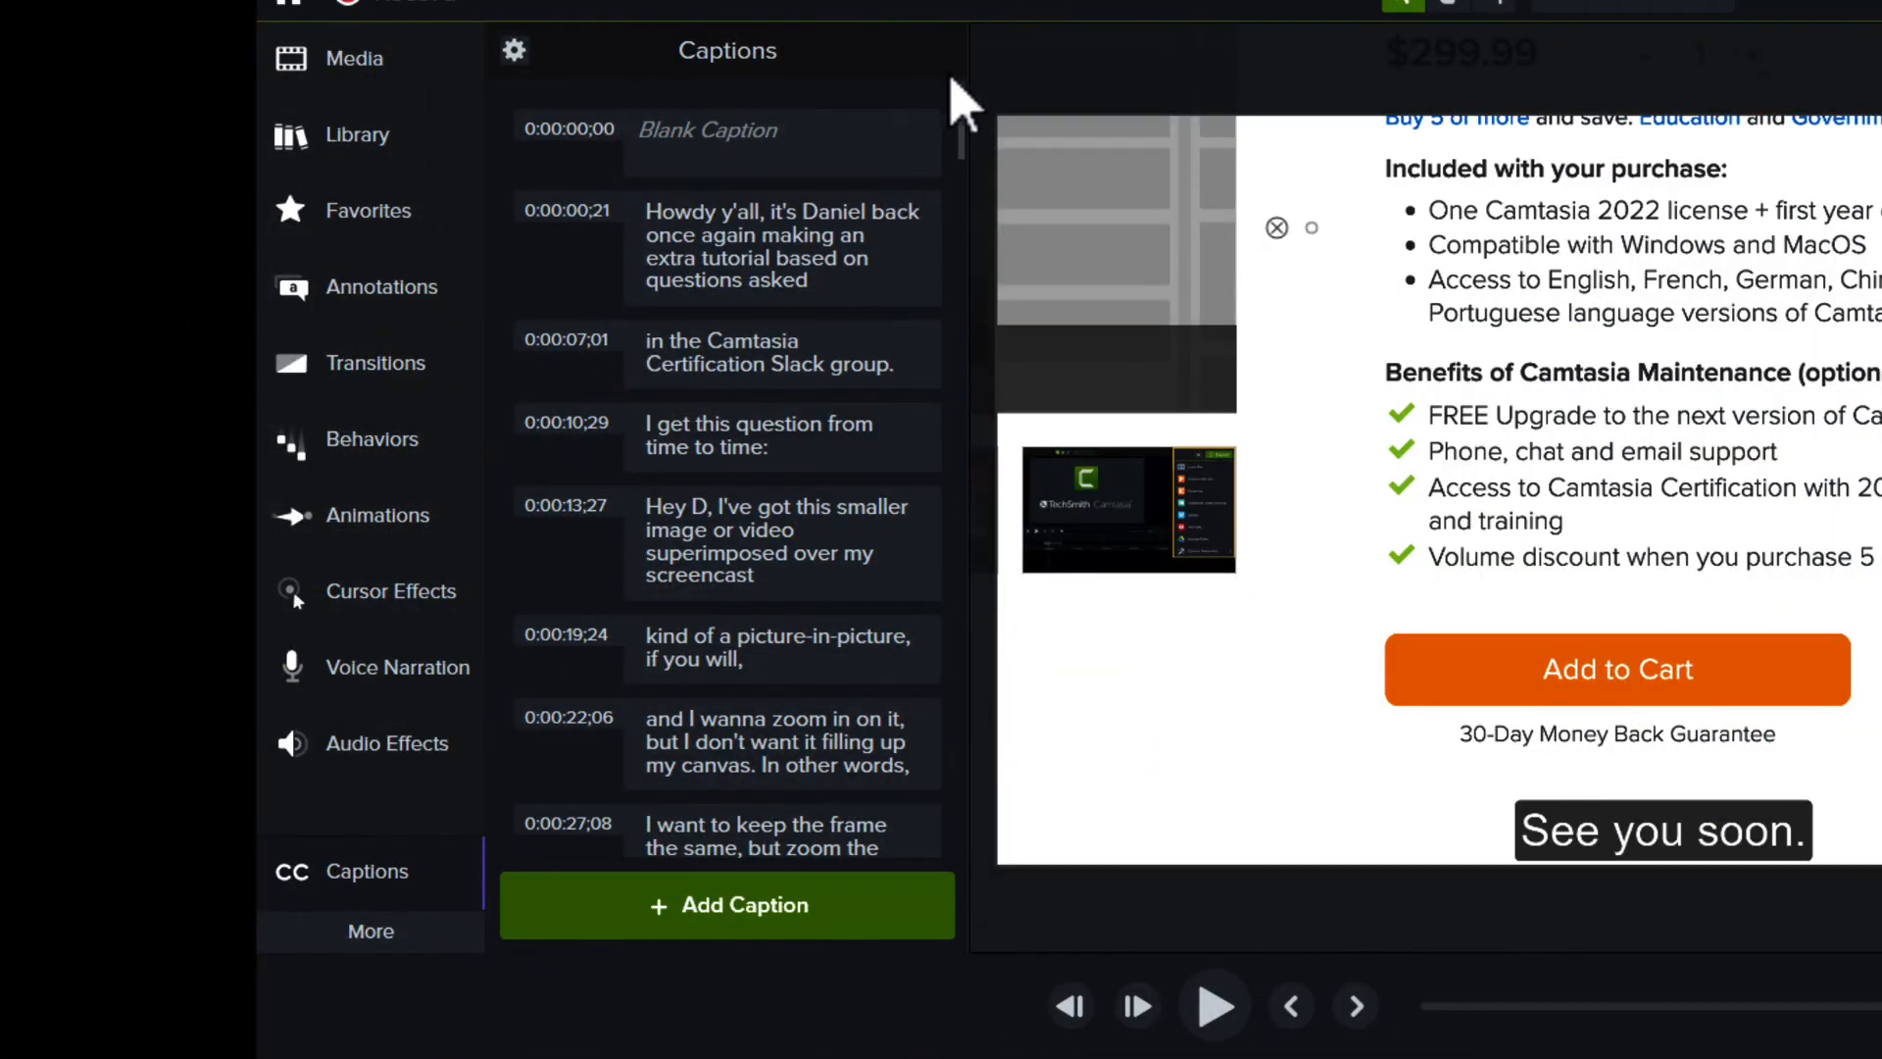
Sync captions from the beginning, then stop to merge everything into one caption.
scroll(down, 3)
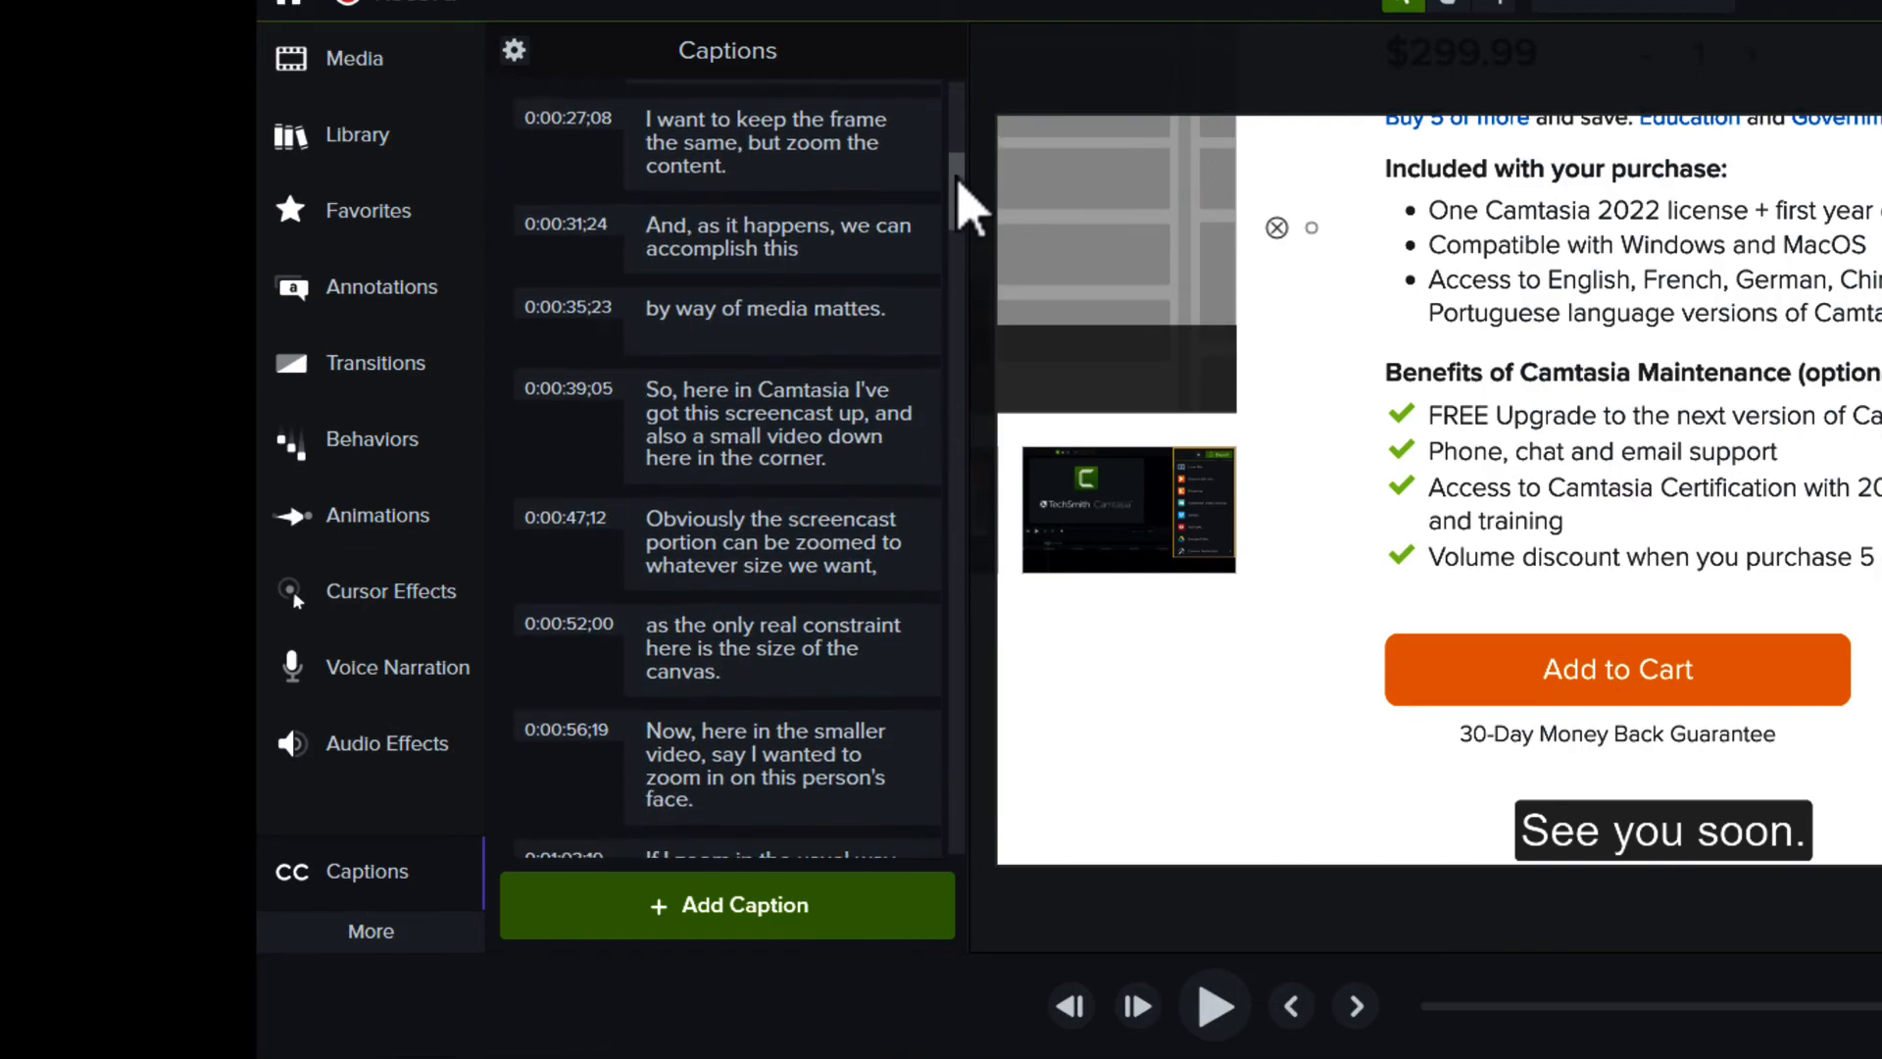
scroll(down, 3)
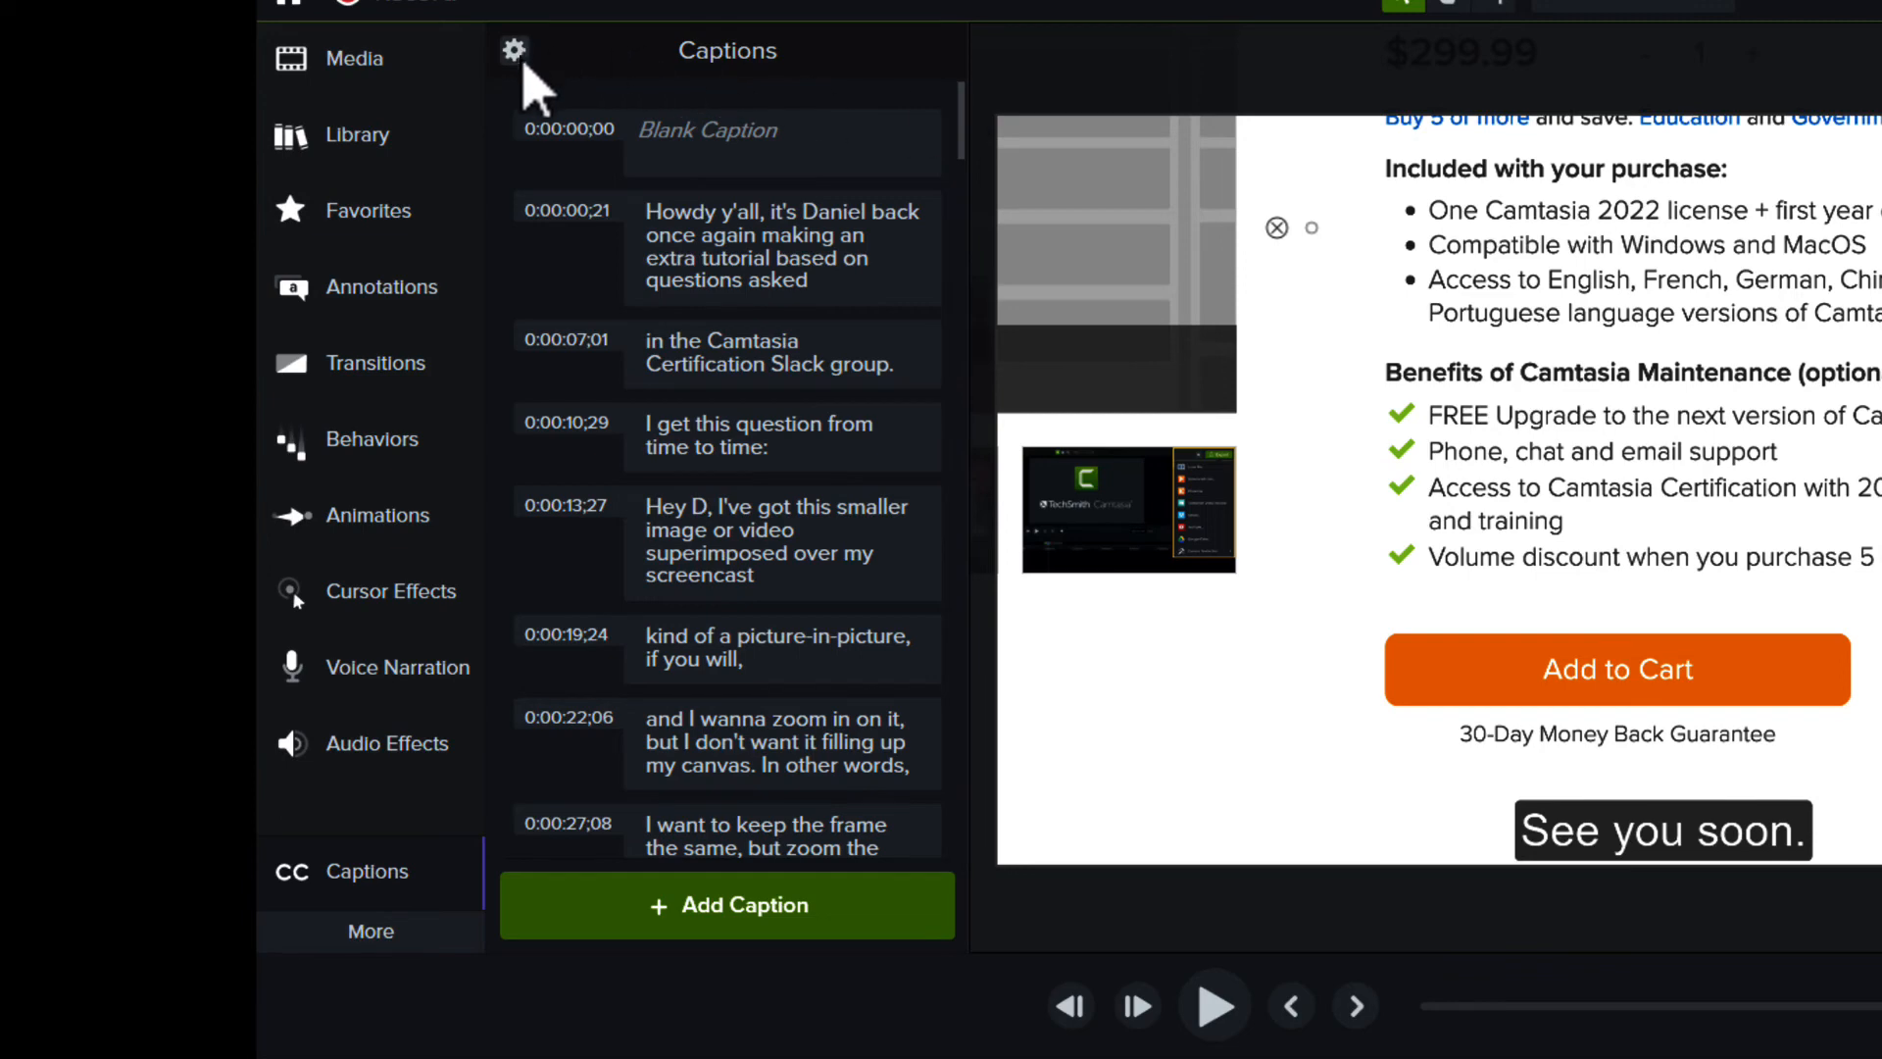
click(514, 50)
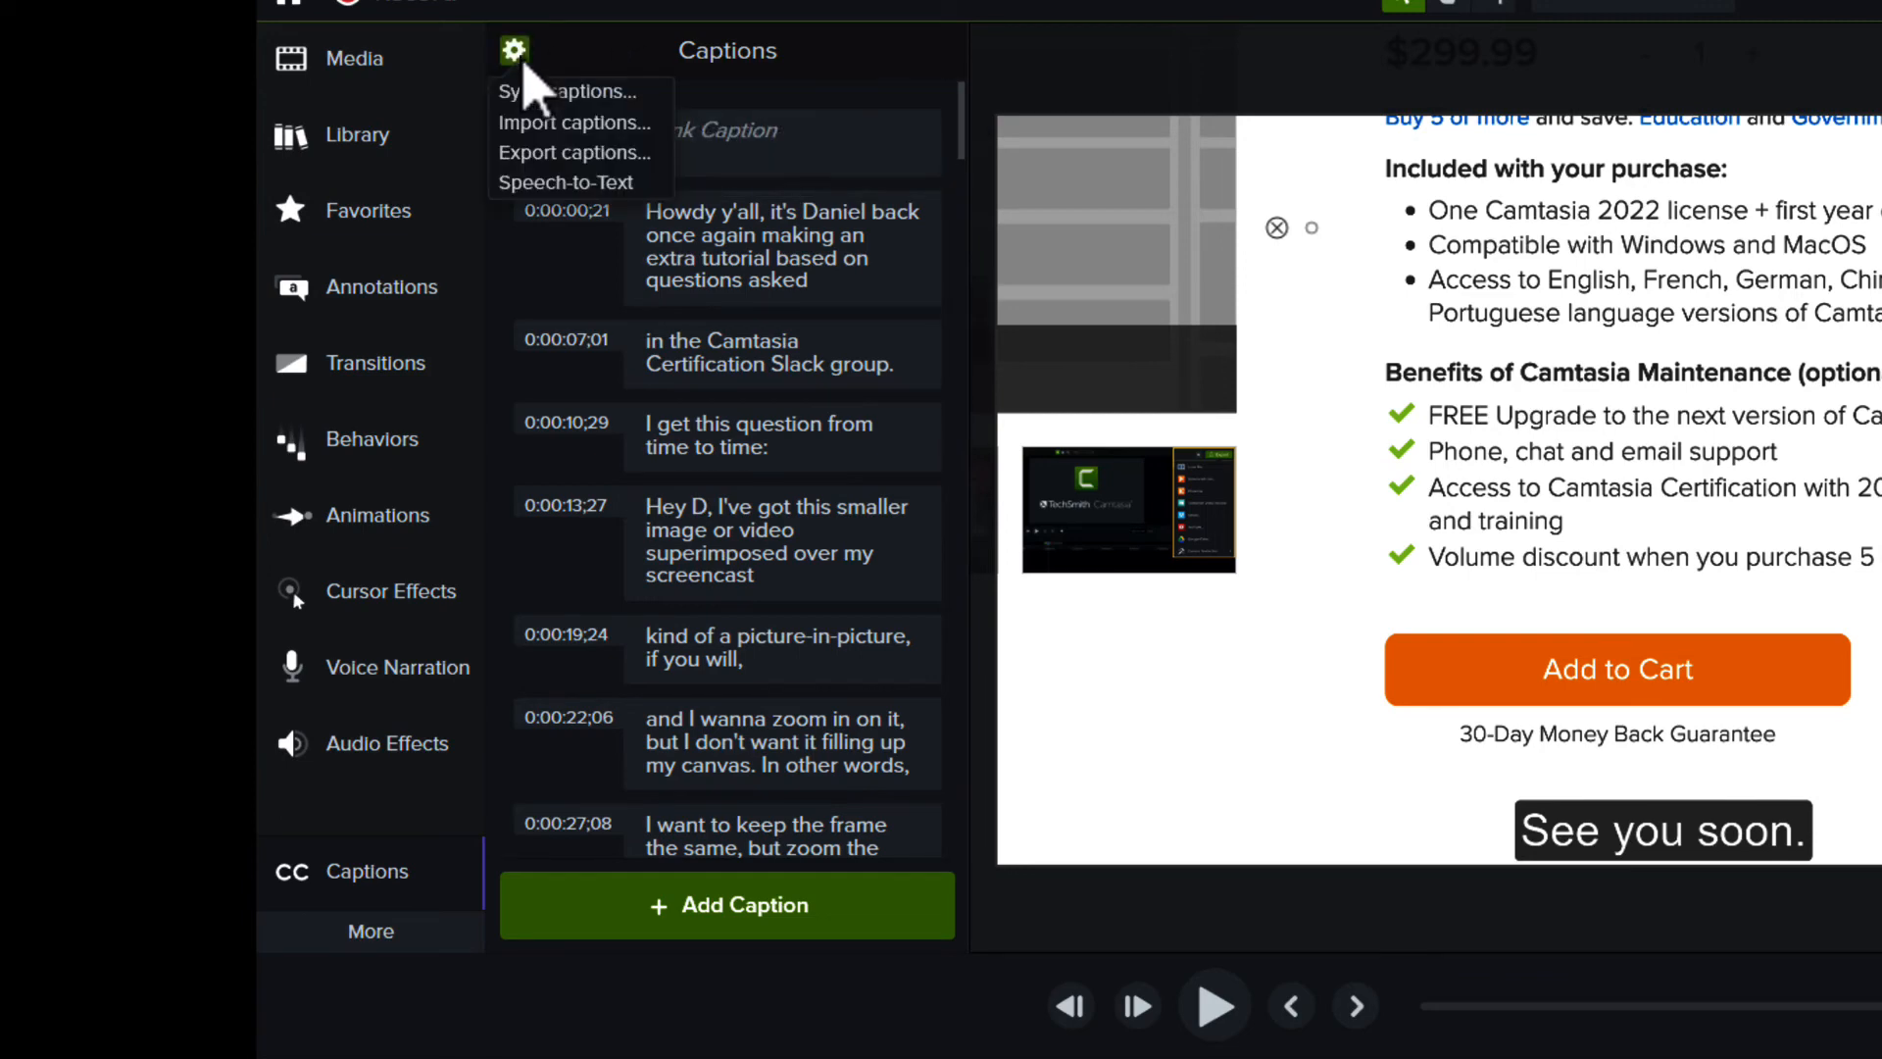
mouse_move(627, 127)
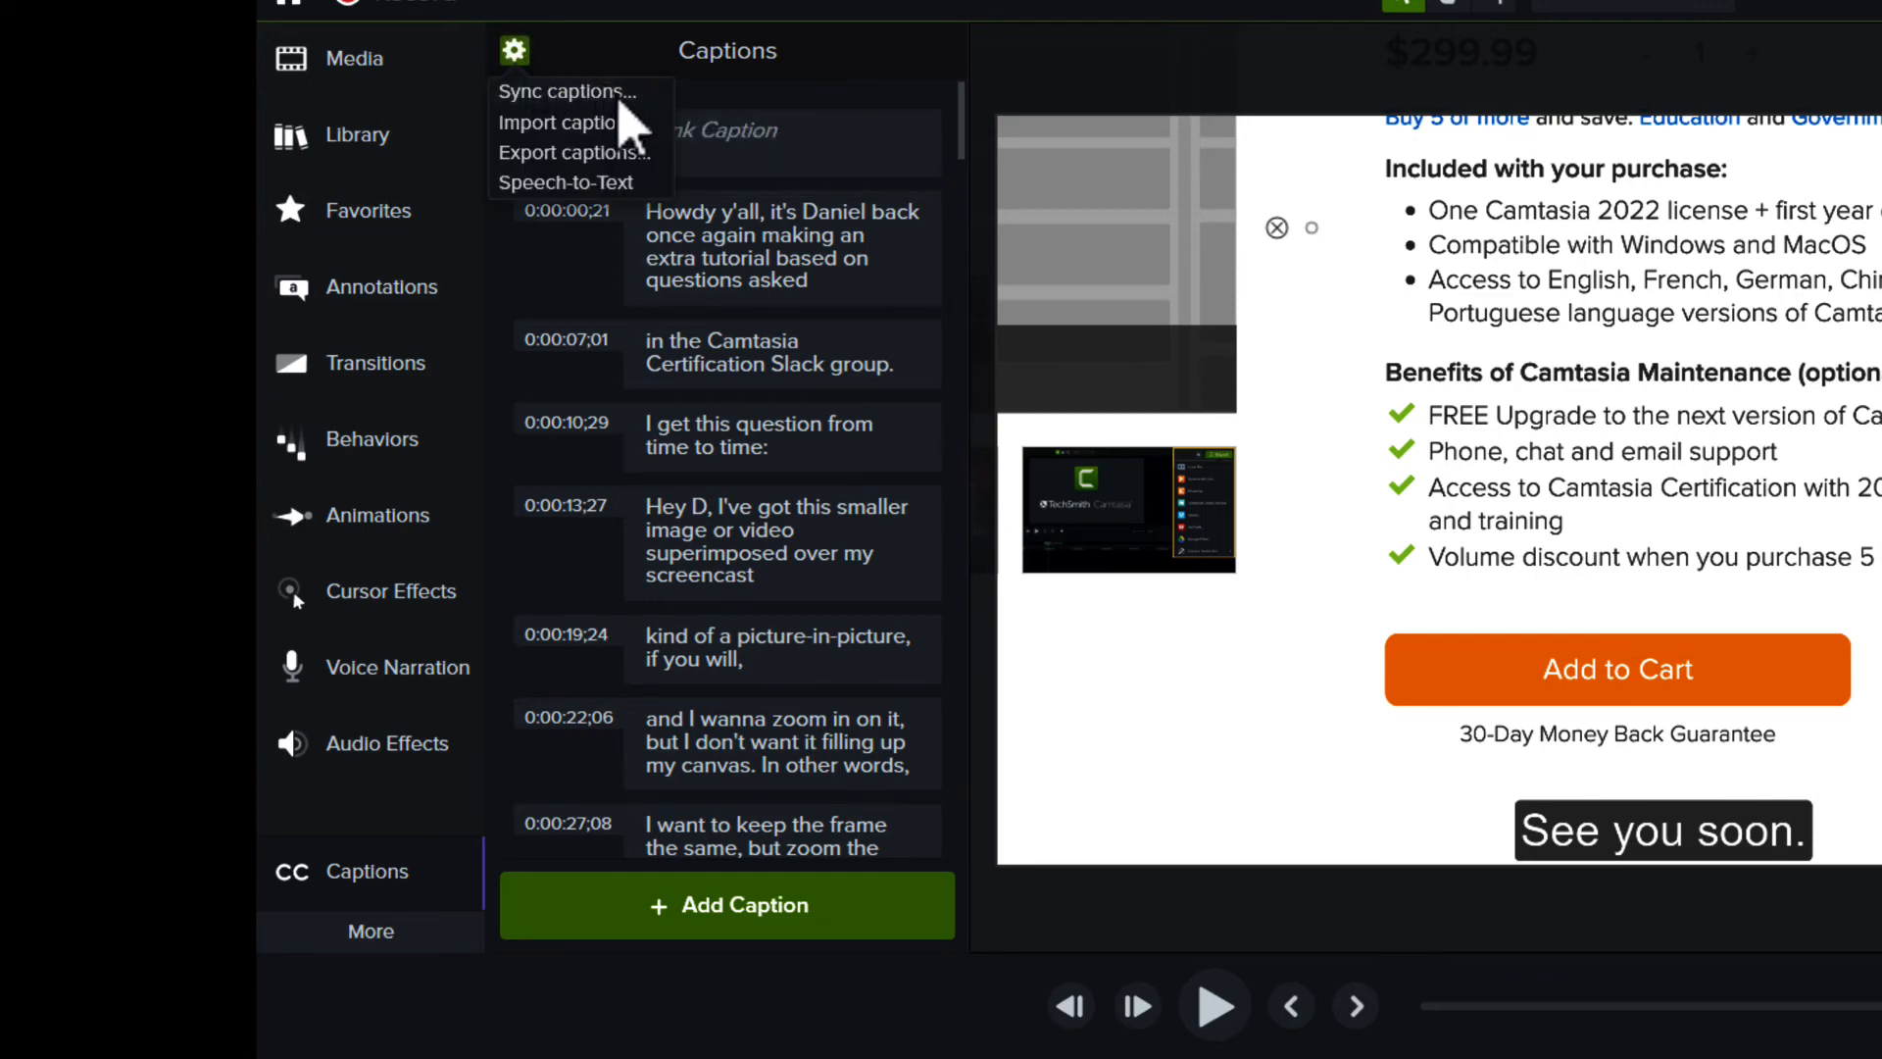
click(567, 91)
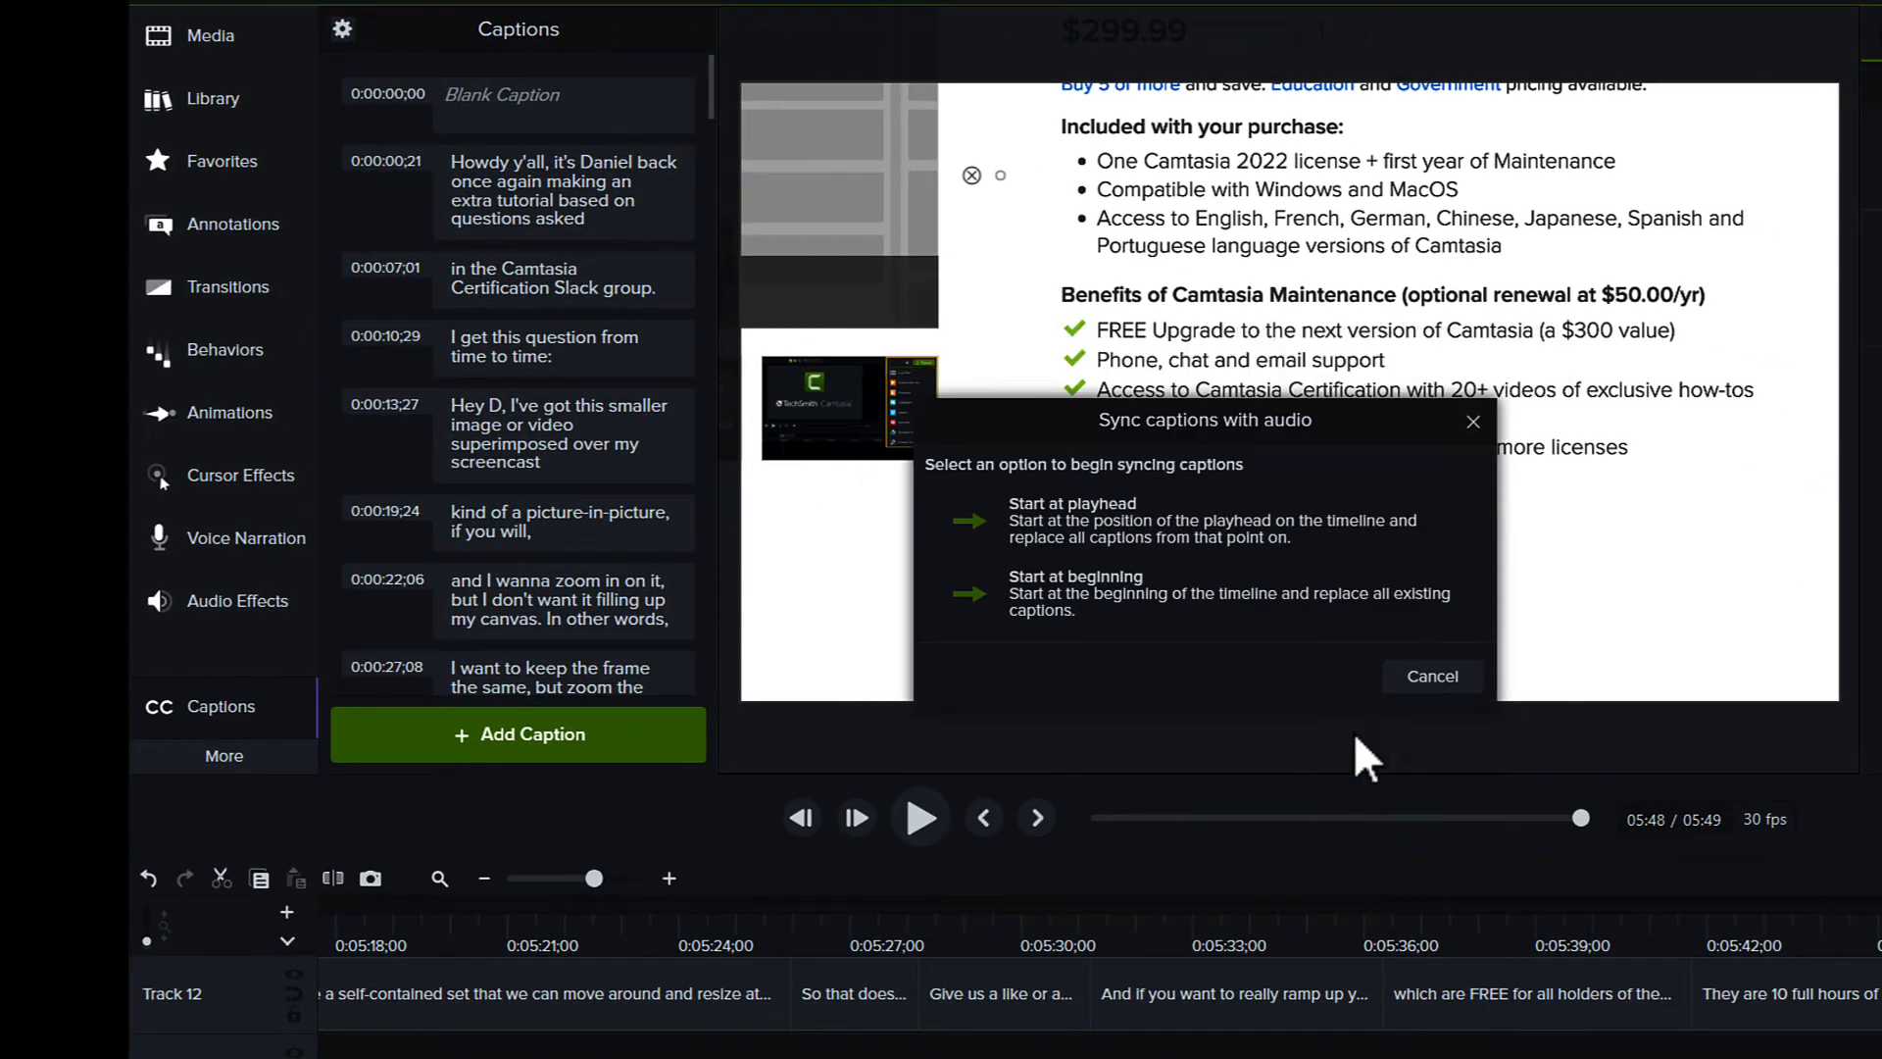
click(1075, 593)
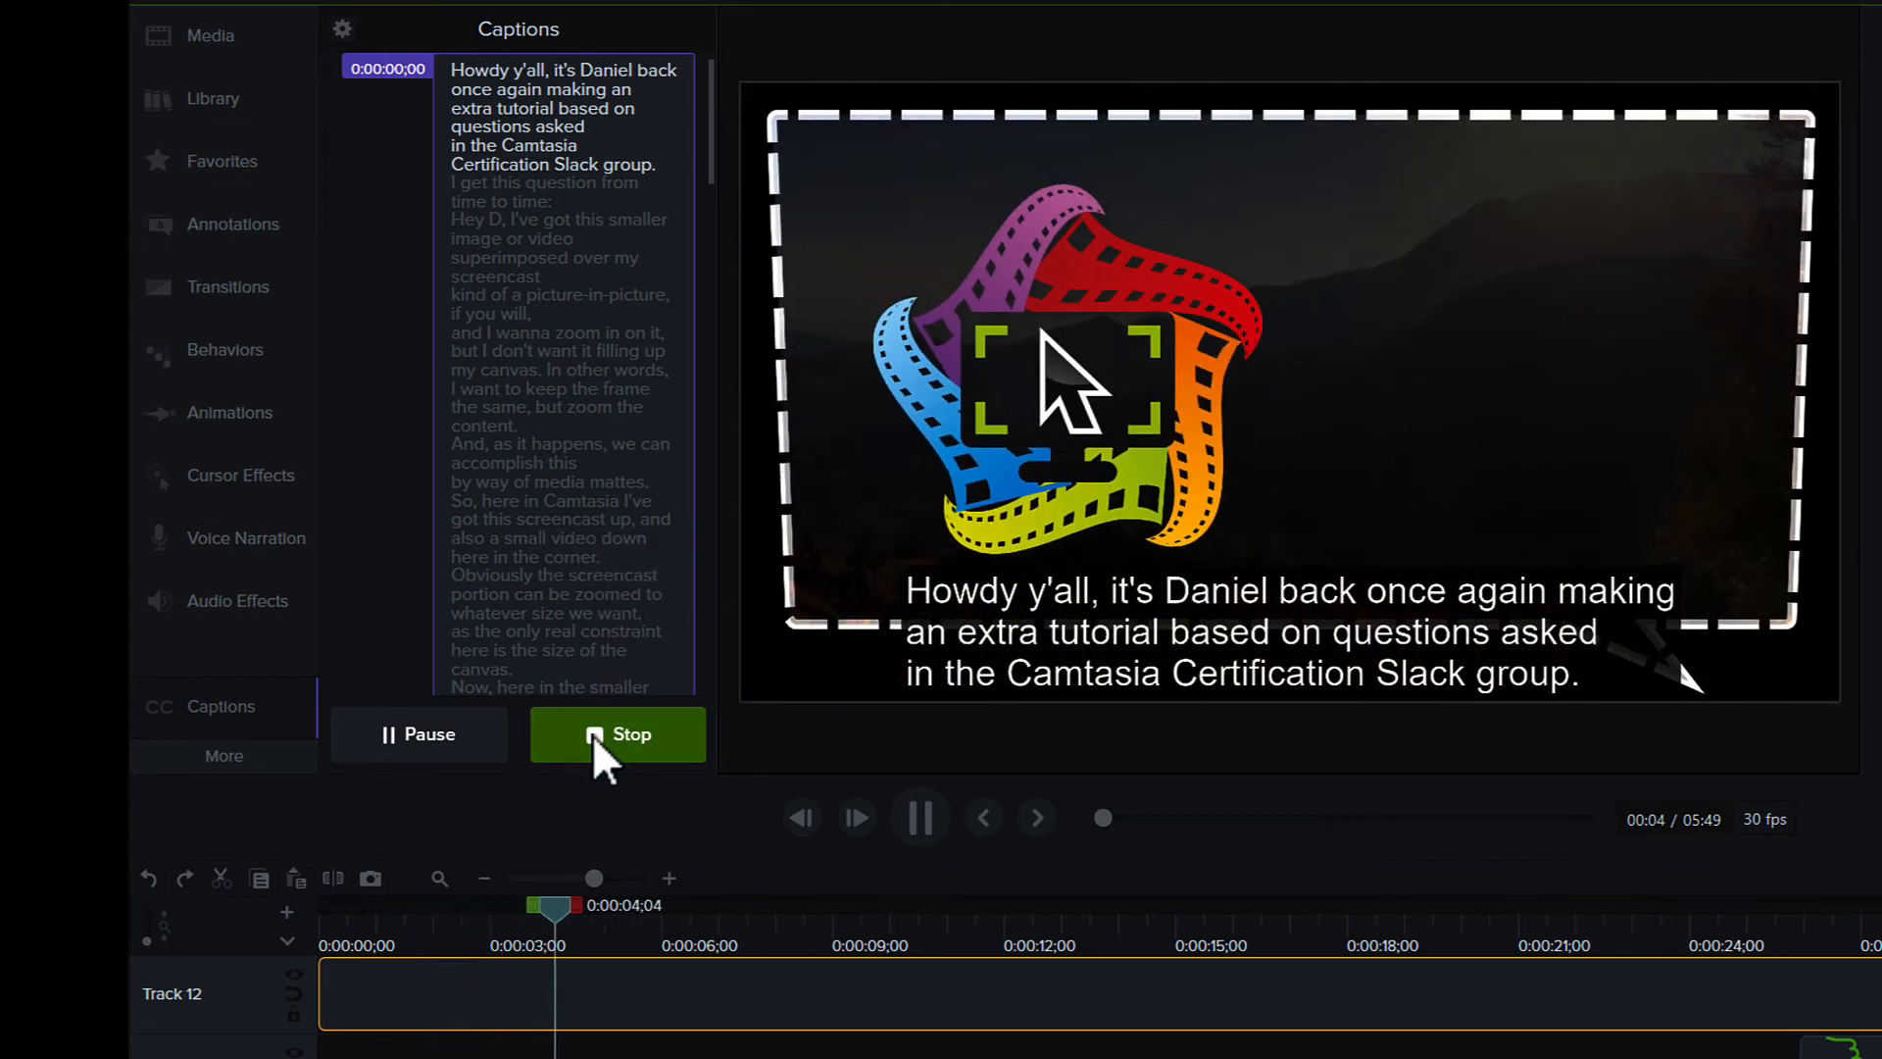
click(617, 733)
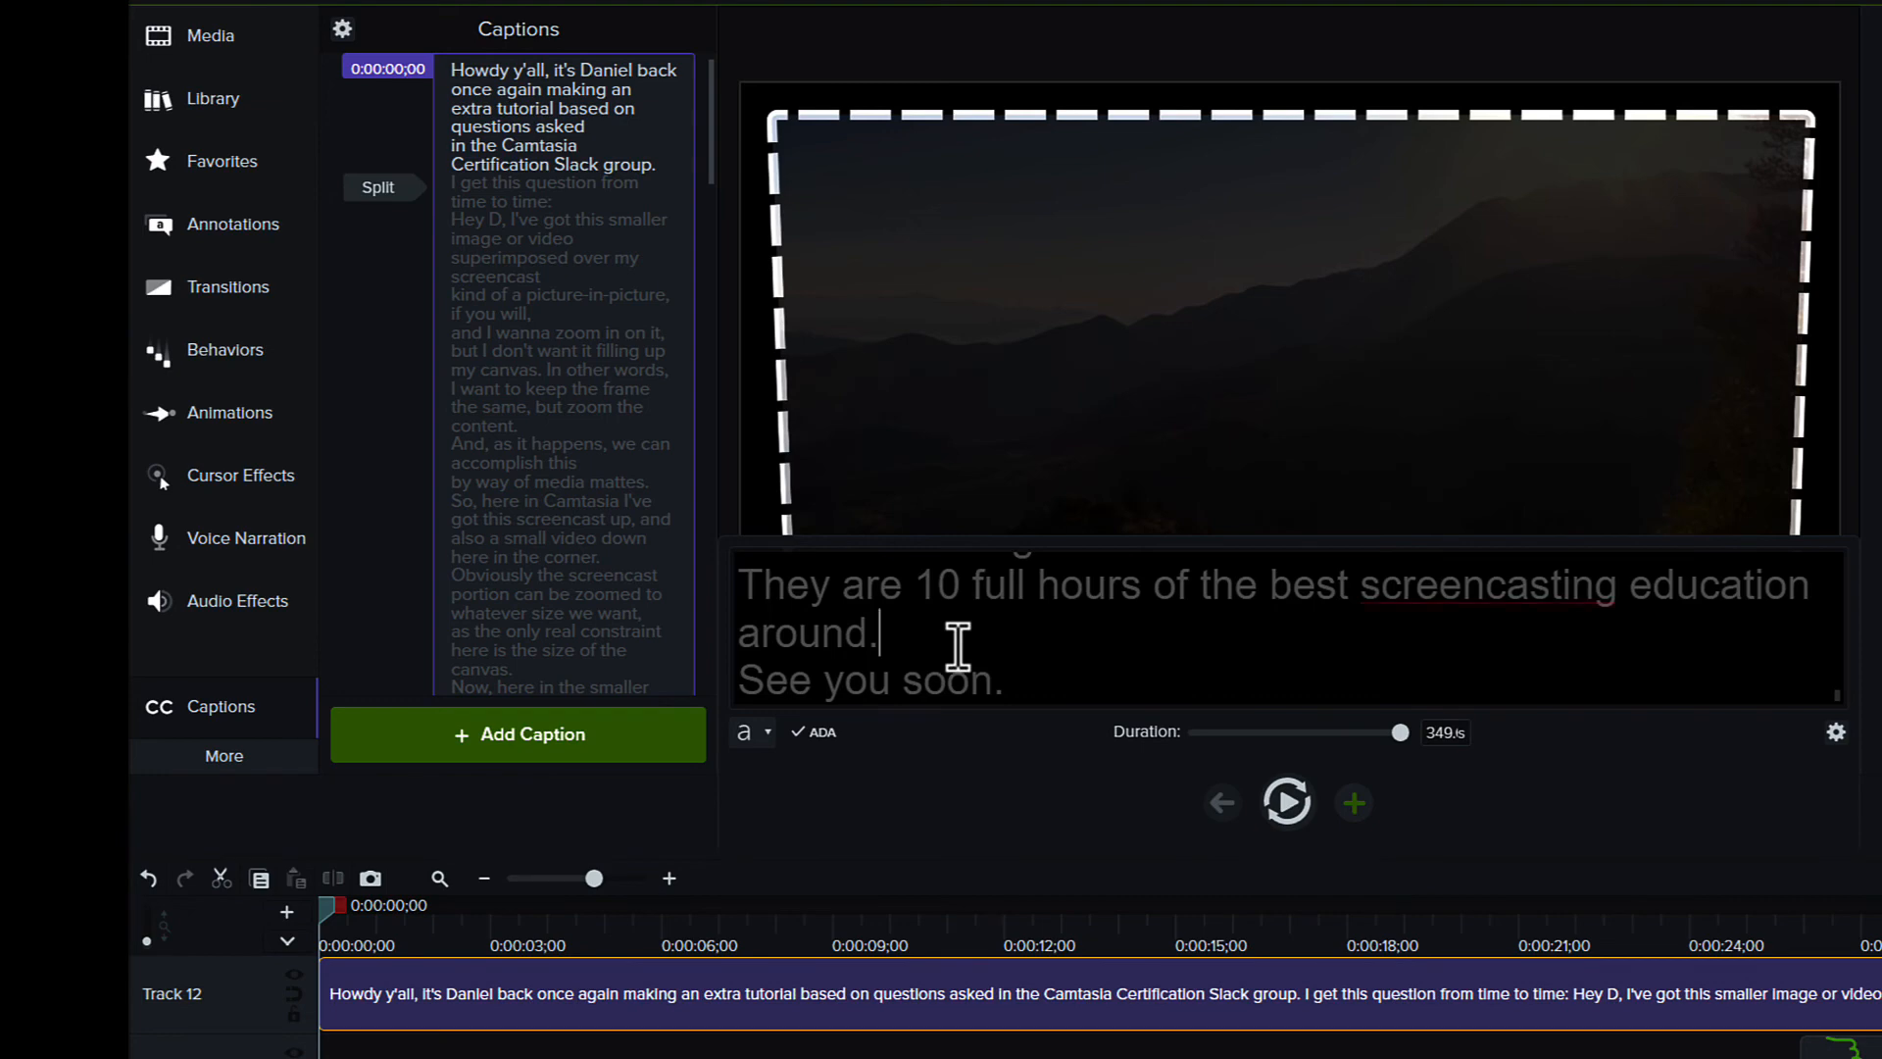
Select all the merged caption text and copy it.
right_click(948, 642)
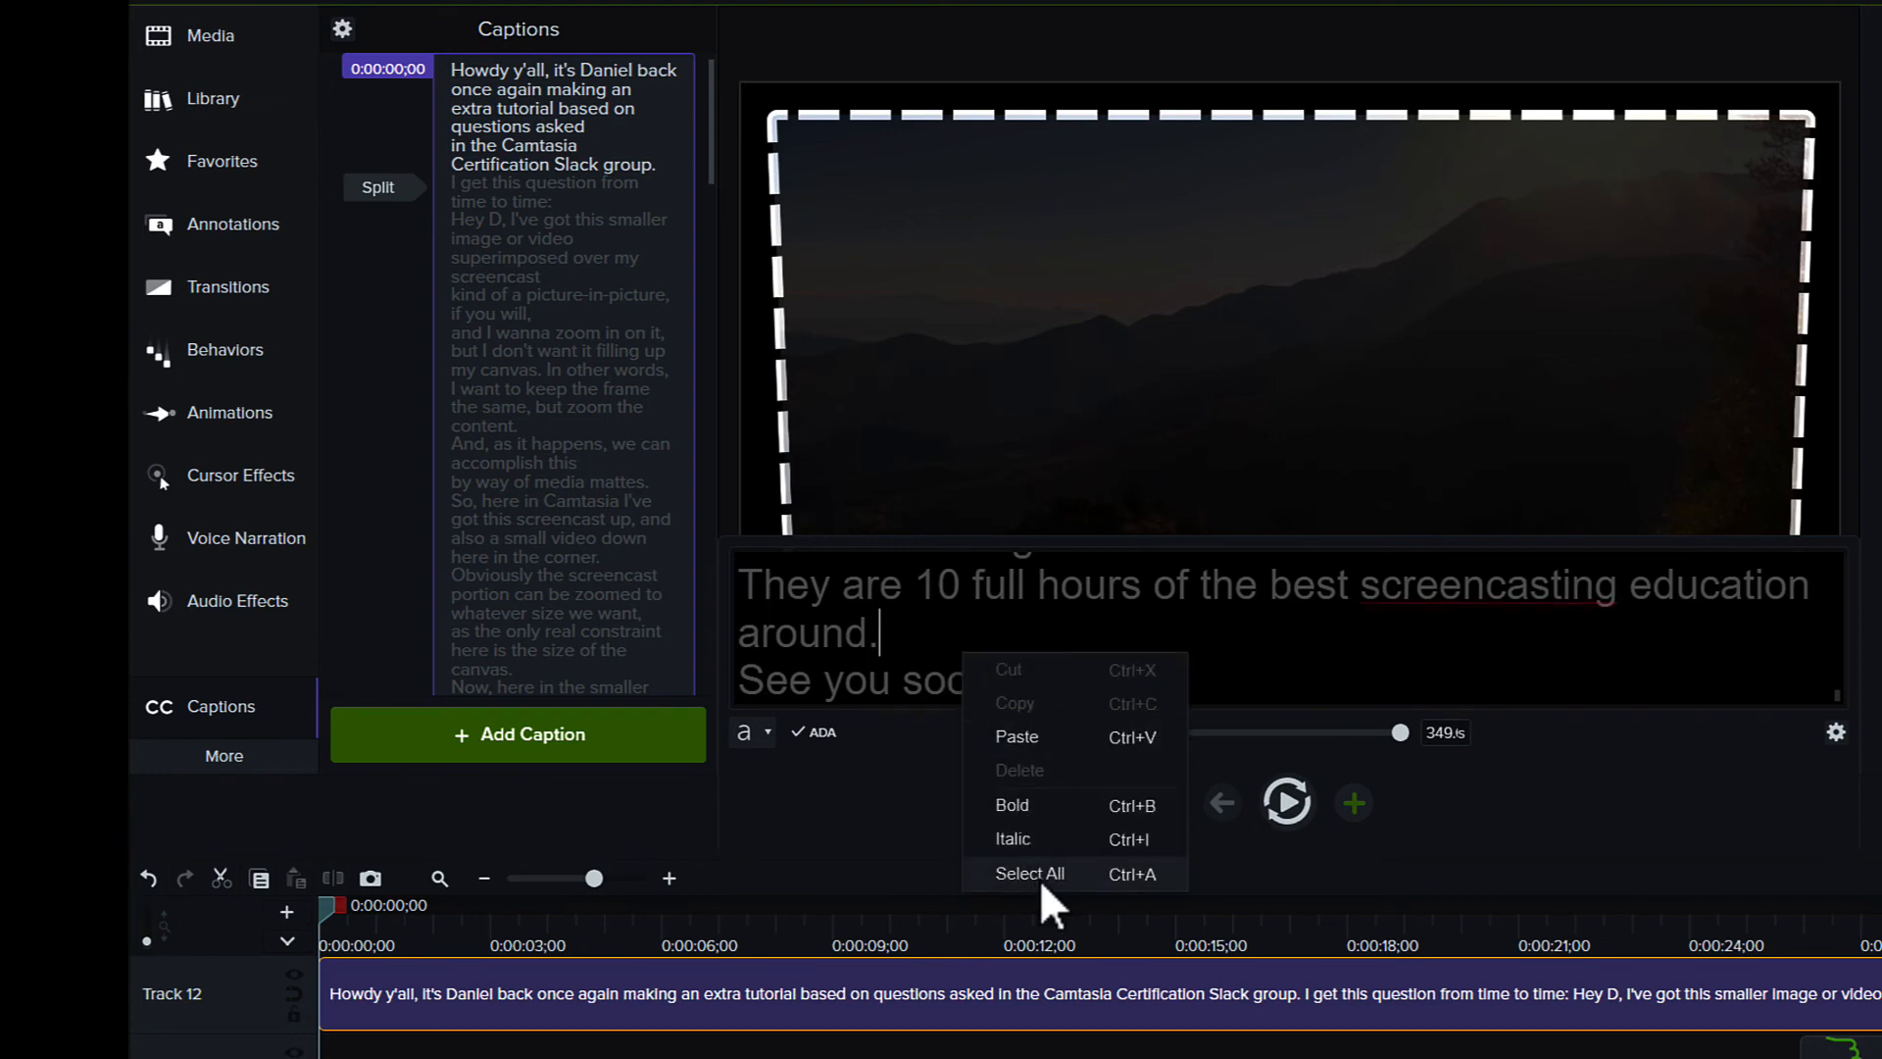
click(1031, 873)
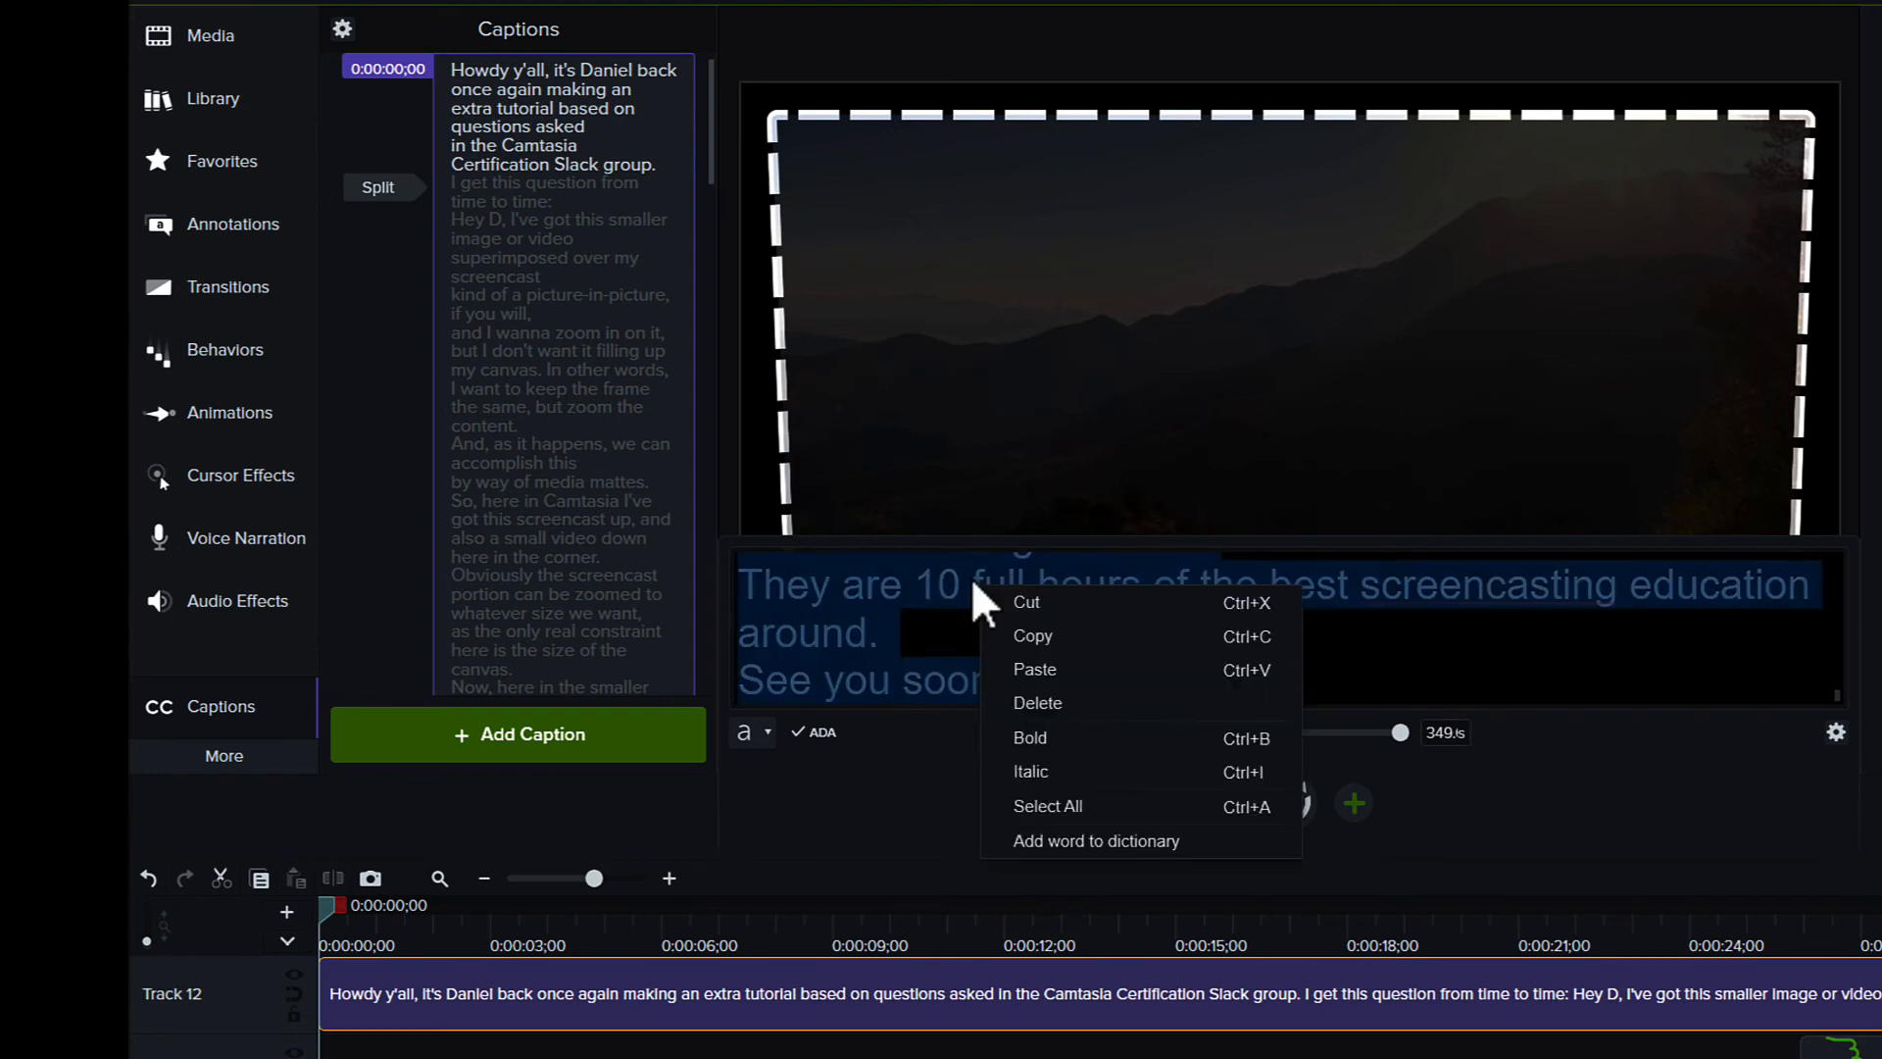
click(1117, 641)
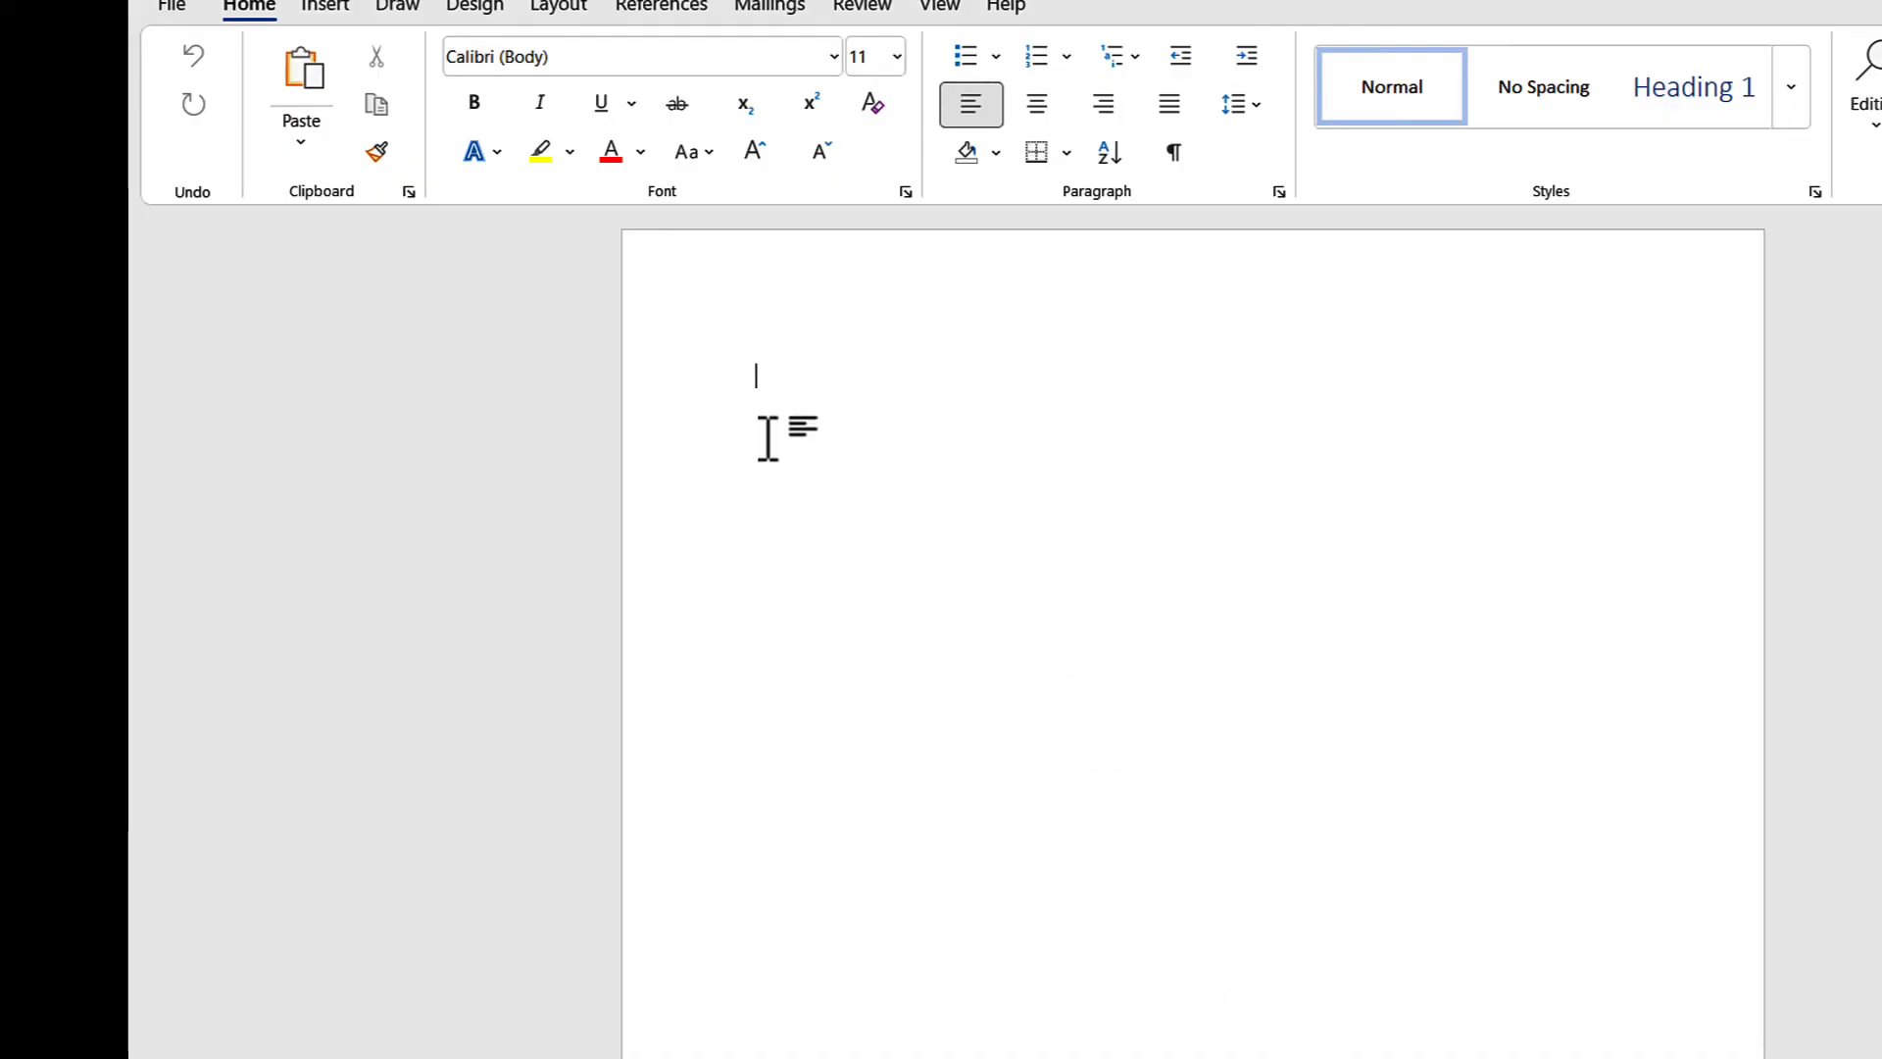
Place the cursor in the blank Word document, then scroll the Camtasia store page.
click(300, 132)
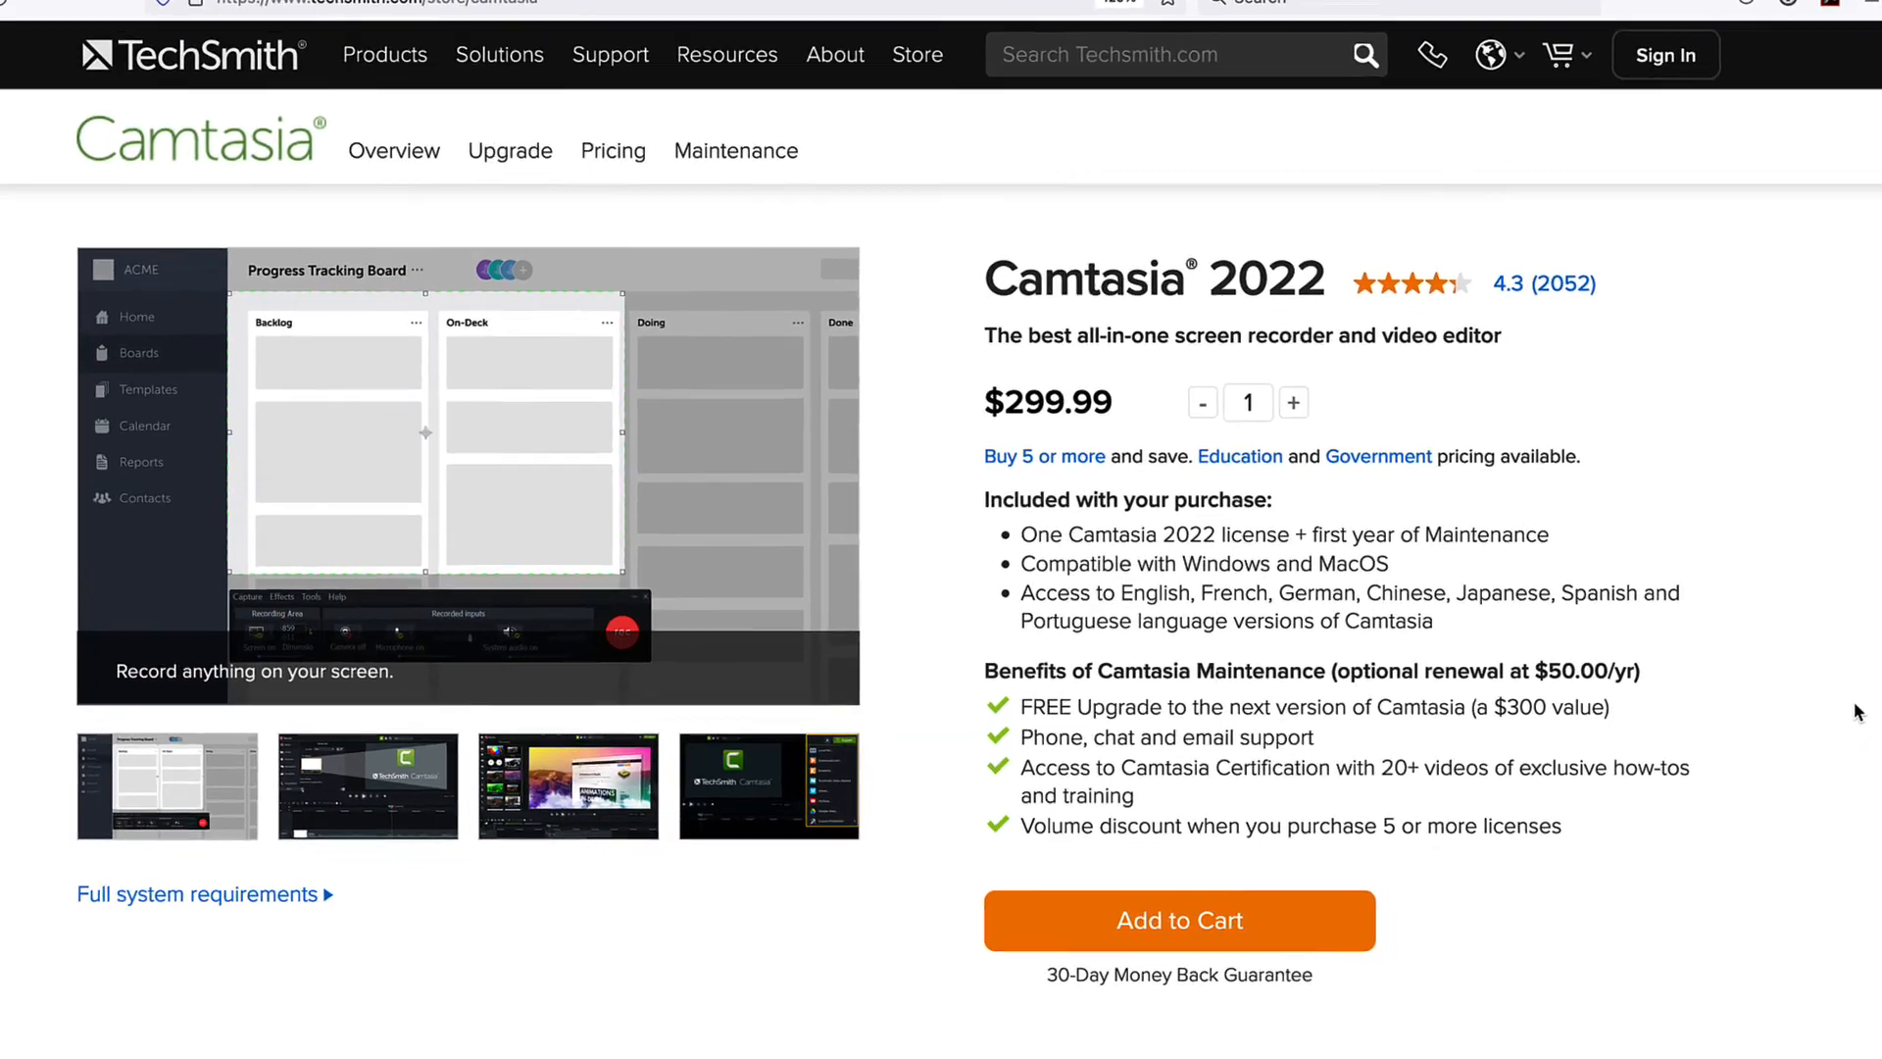
scroll(down, 3)
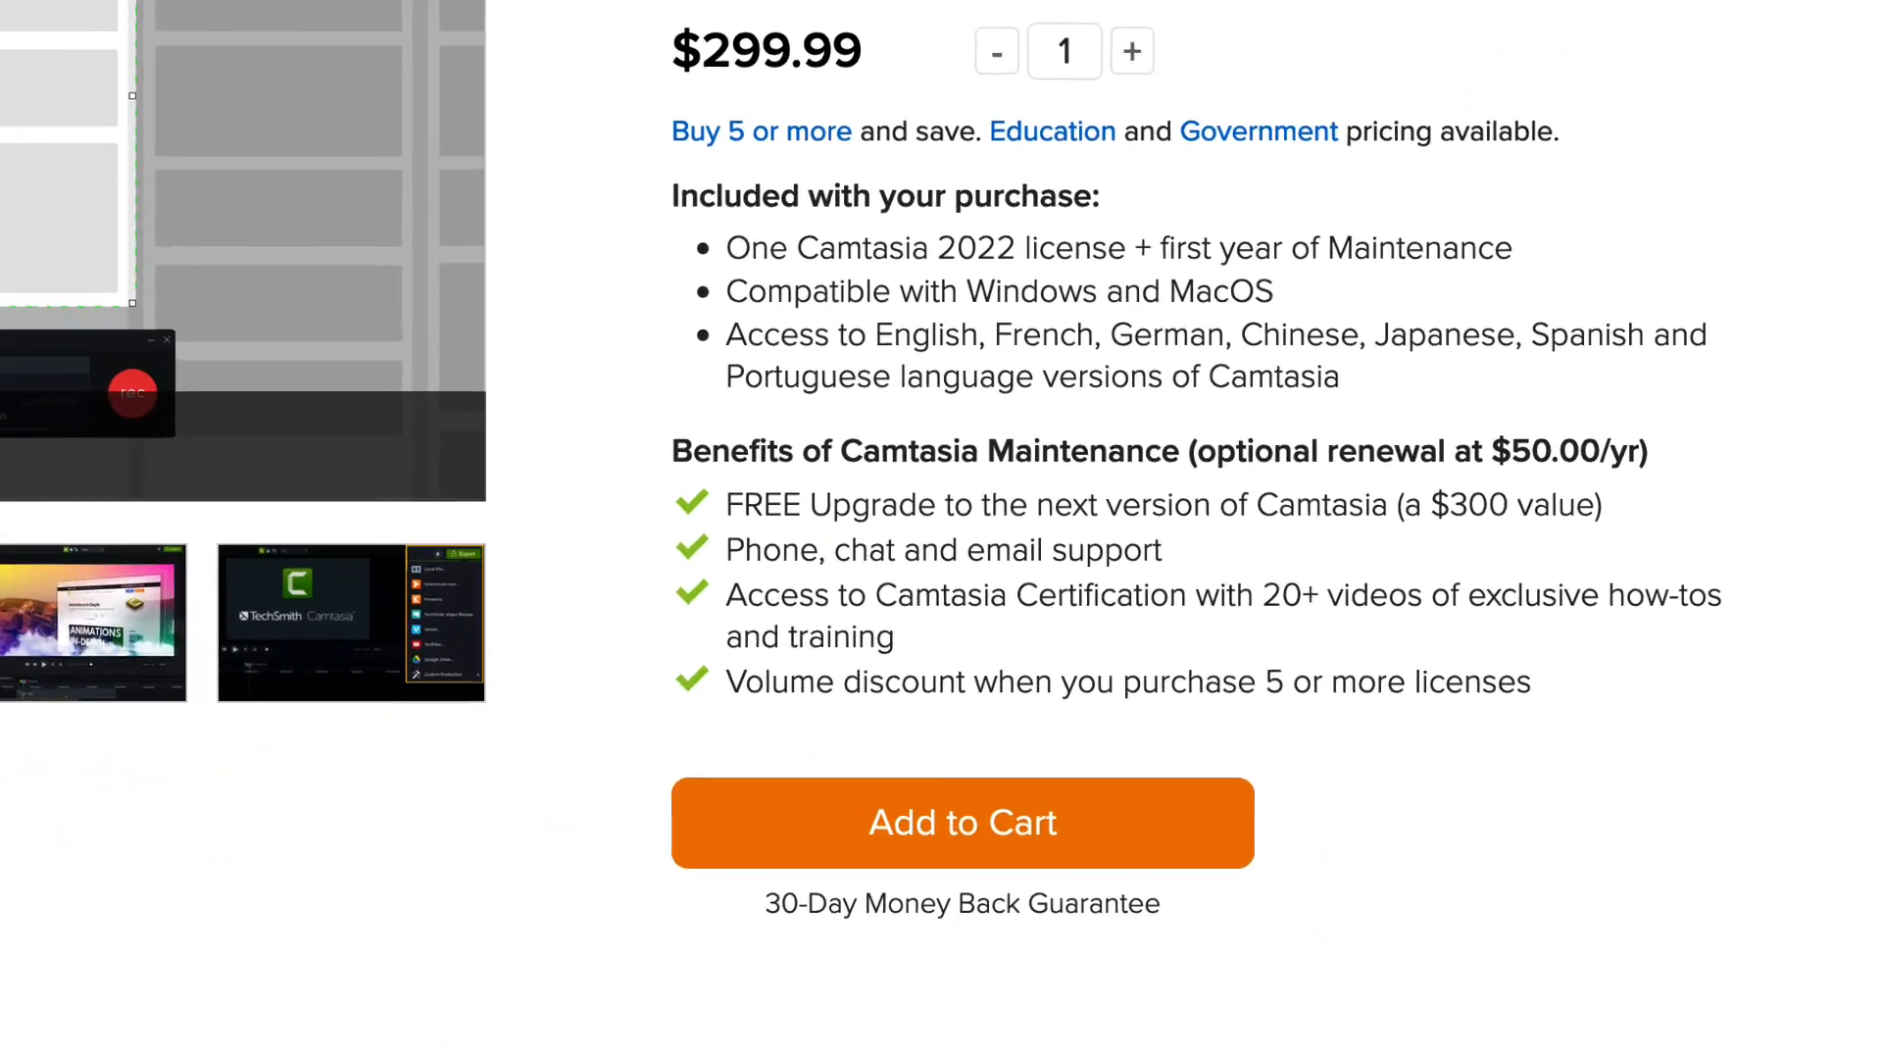